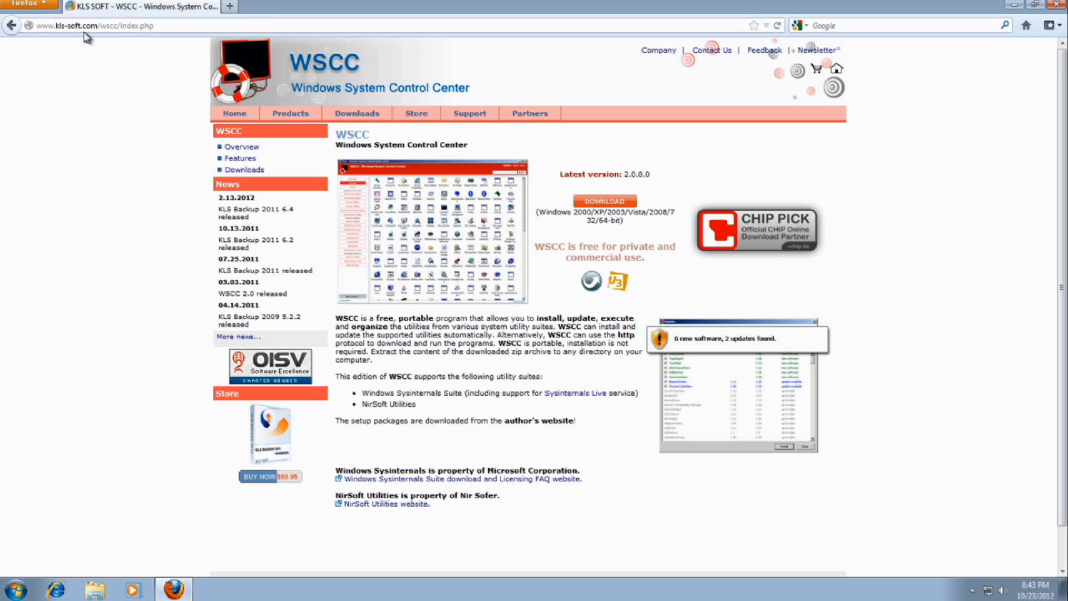
mouse_move(301, 146)
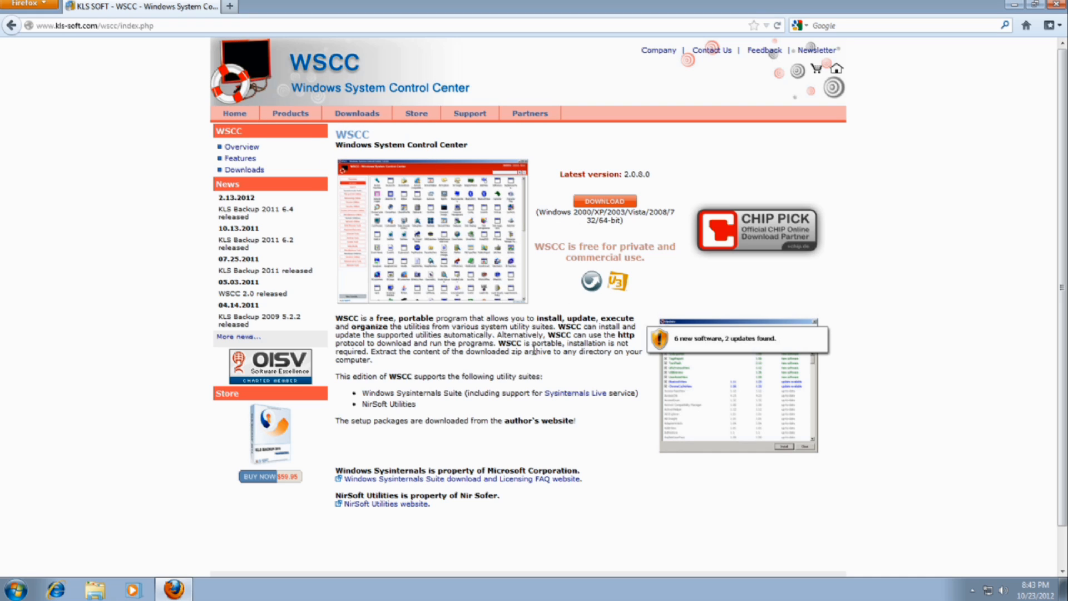
mouse_move(476, 284)
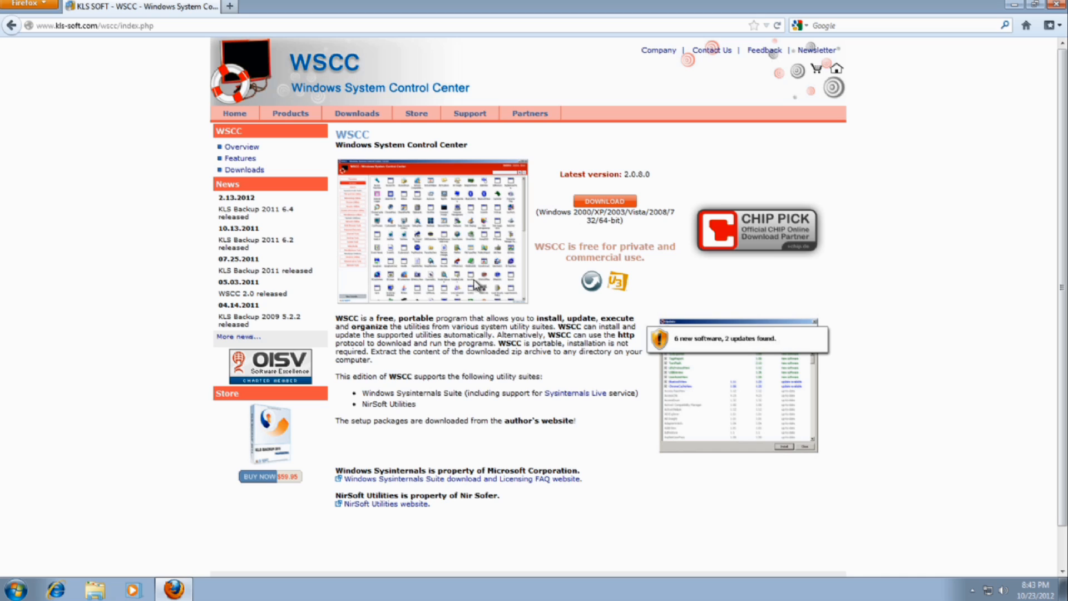
mouse_move(440, 223)
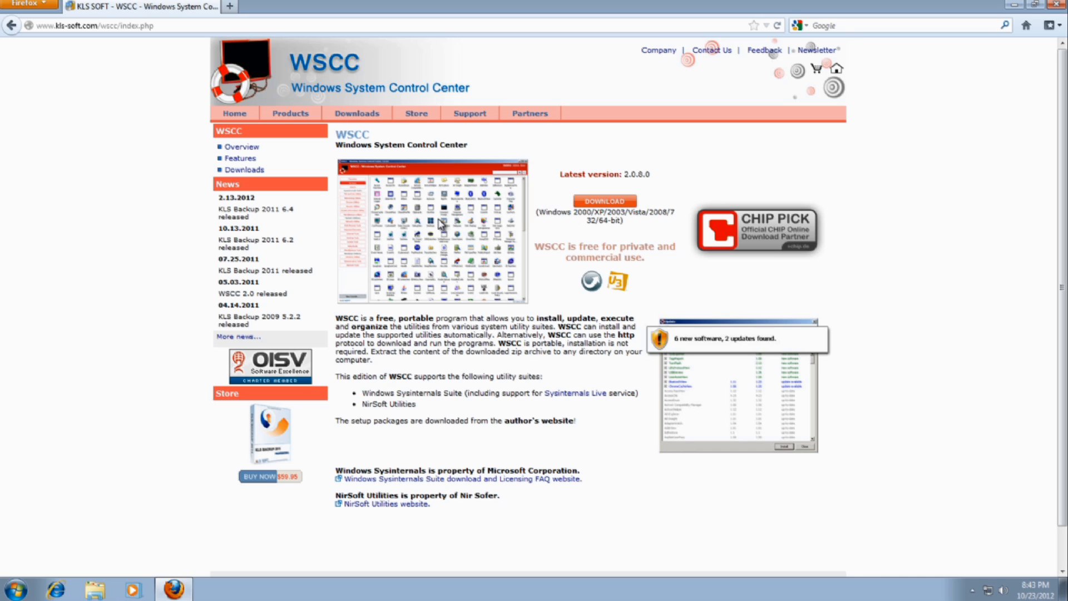
mouse_move(445, 237)
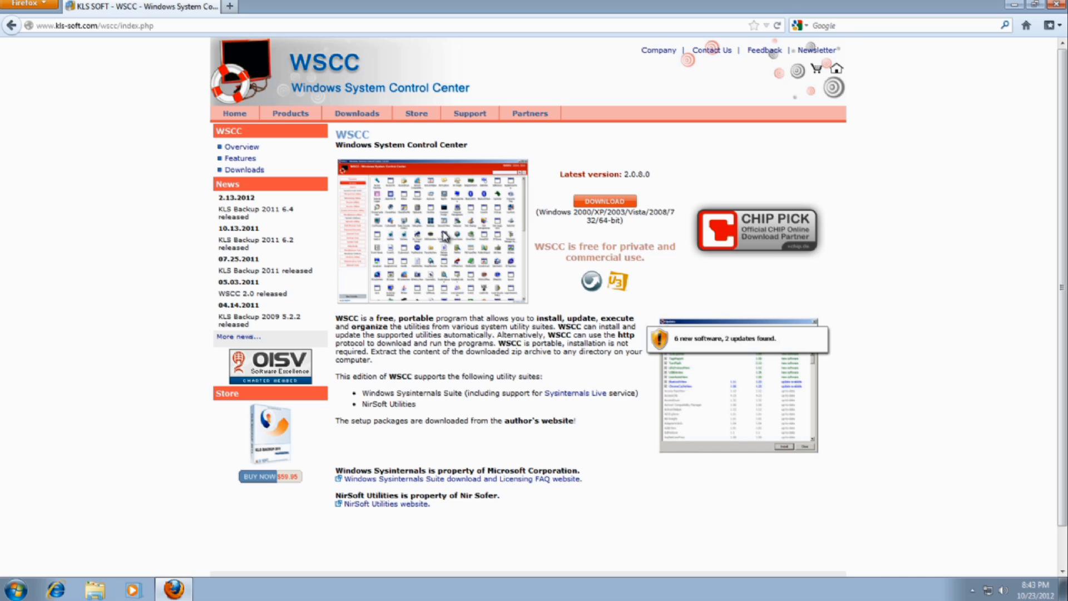
mouse_move(386, 507)
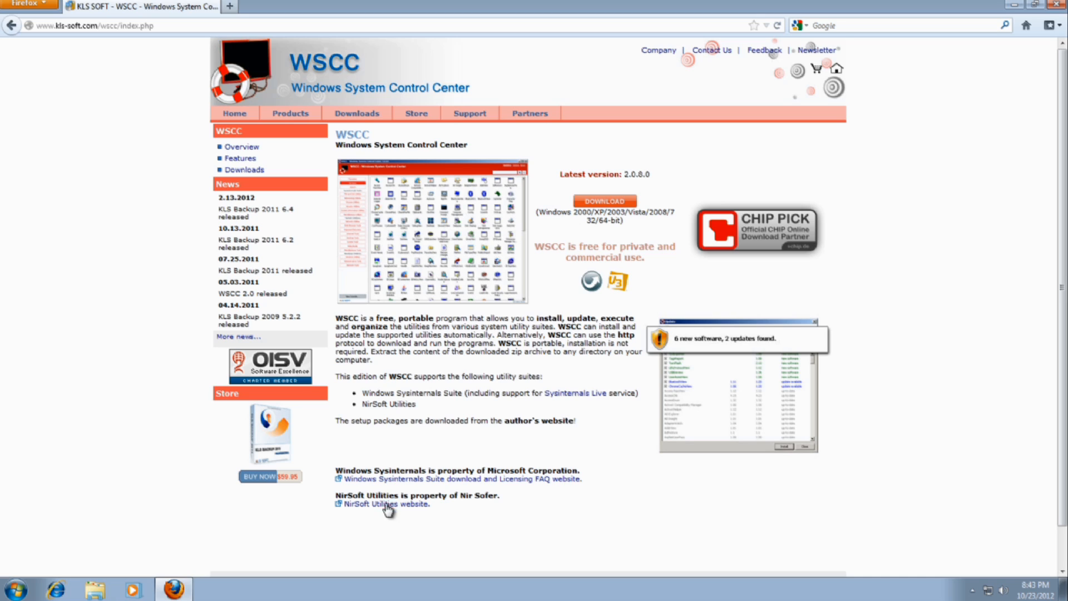
mouse_move(861, 217)
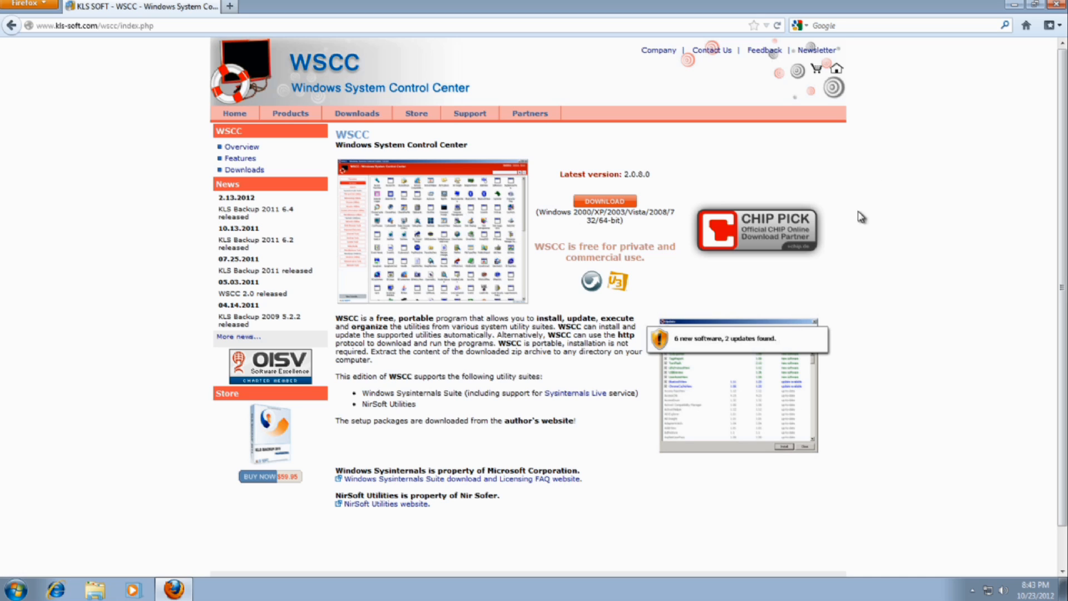
mouse_move(953, 471)
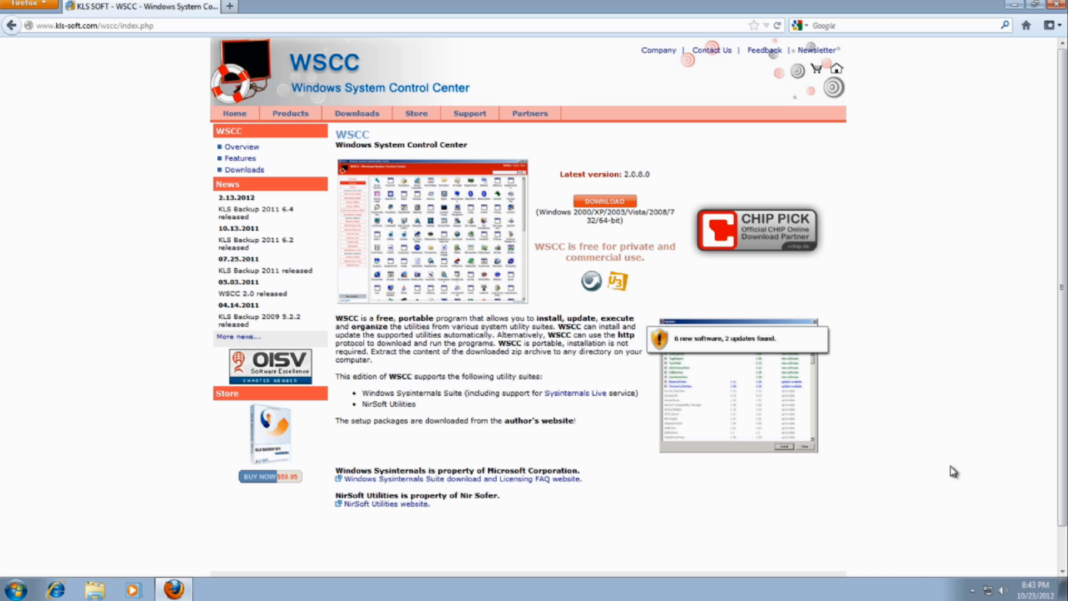
mouse_move(916, 526)
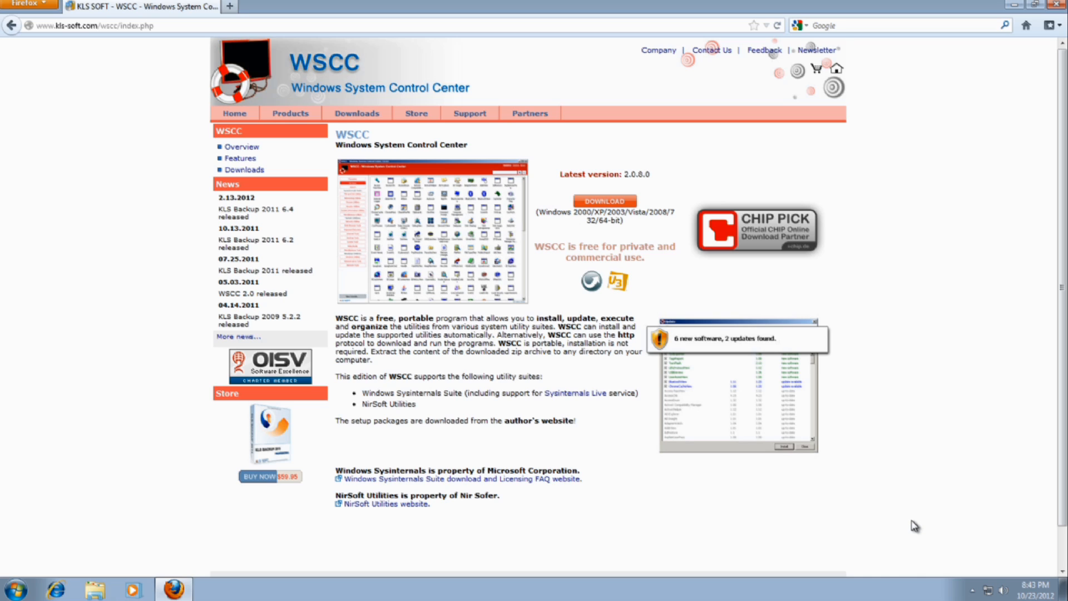
mouse_move(812, 540)
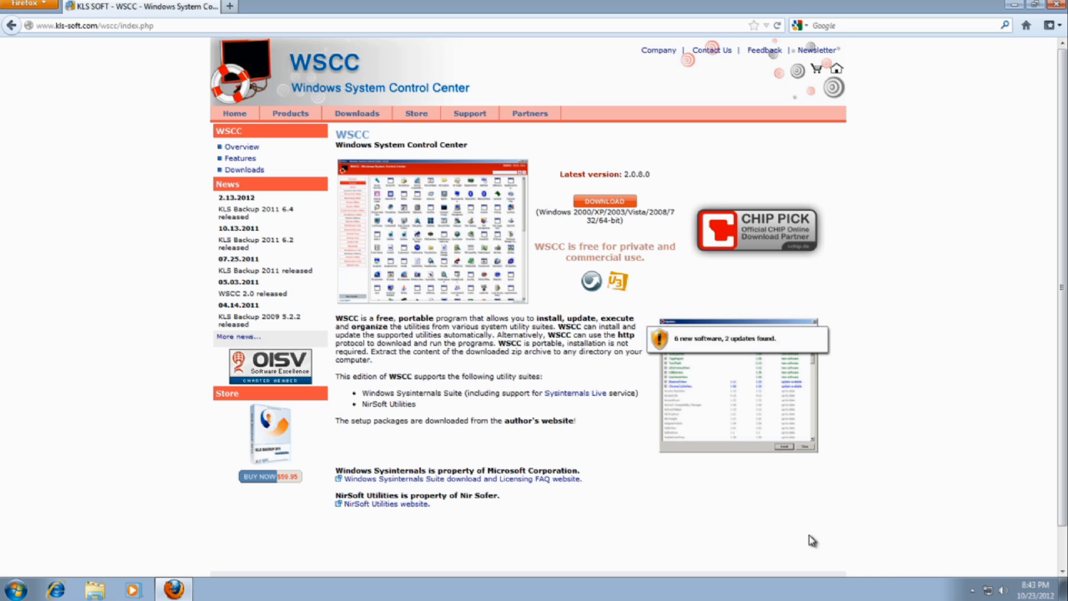
mouse_move(502, 366)
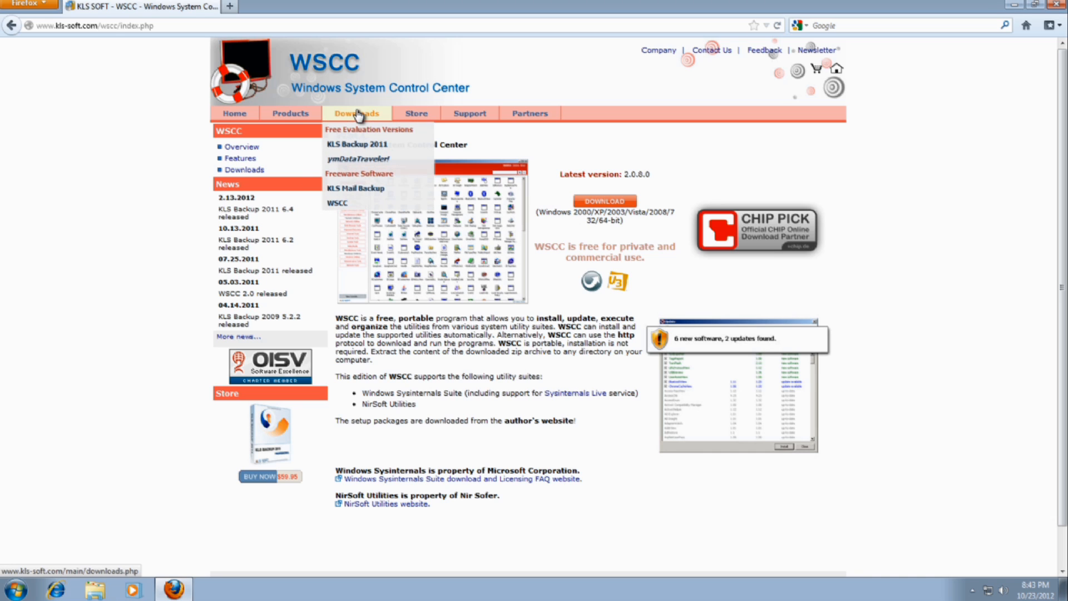
Visit the KLS Soft Downloads page, then bring up the context menu for wscc.zip on the desktop.
click(357, 129)
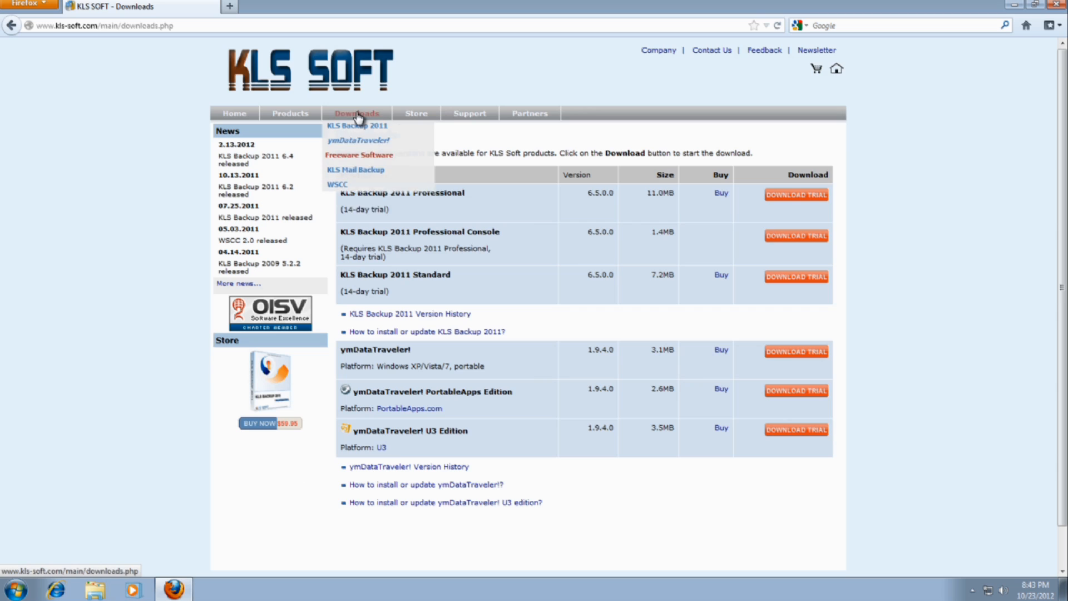
mouse_move(958, 403)
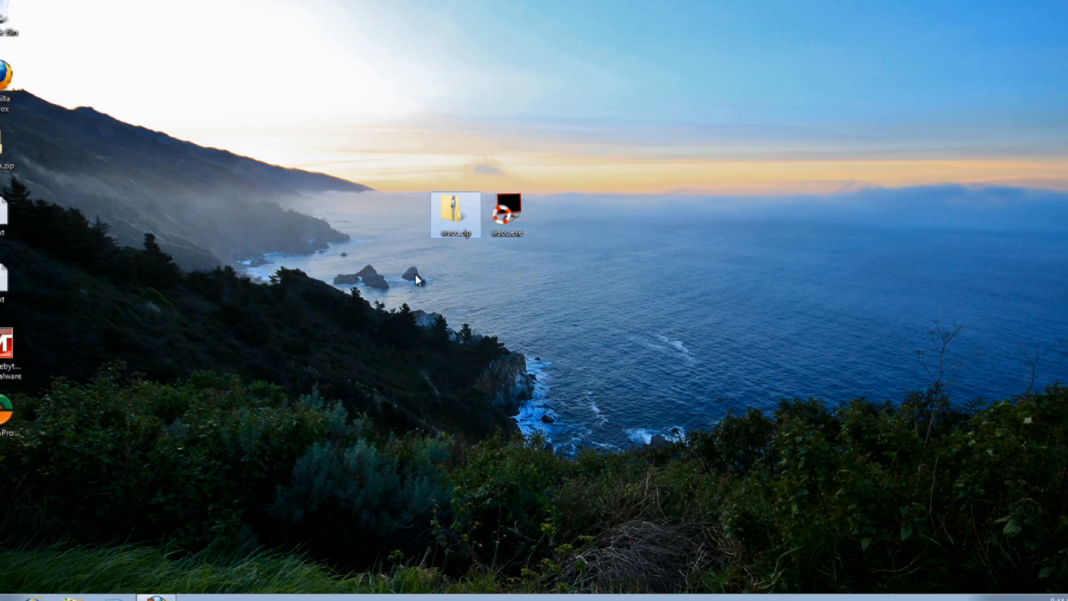
right_click(455, 211)
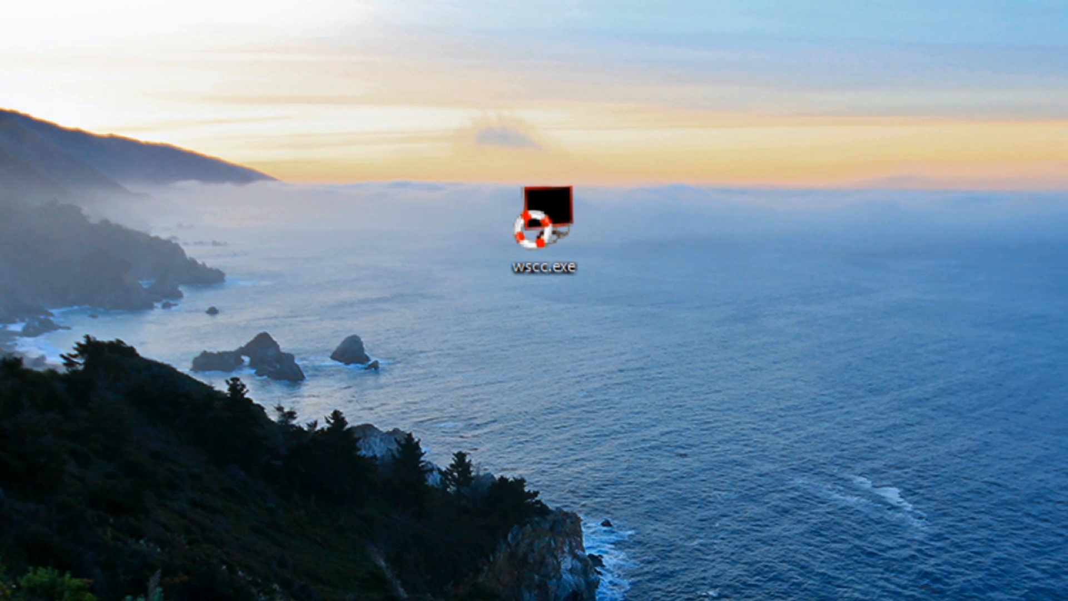
mouse_move(548, 219)
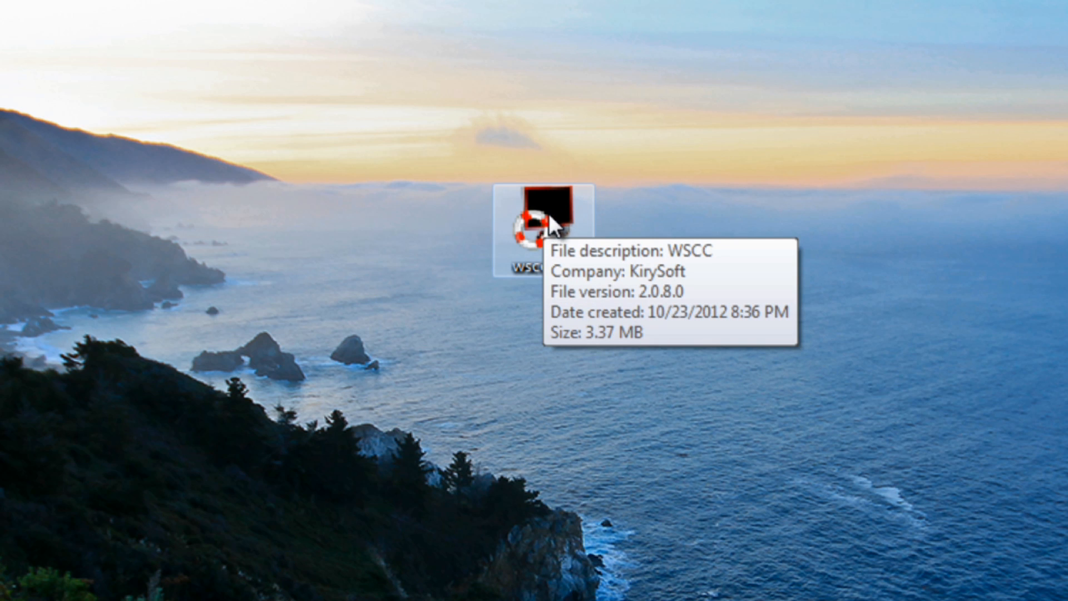
Launch wscc.exe from the desktop, showing the welcome Information dialog.
double_click(543, 221)
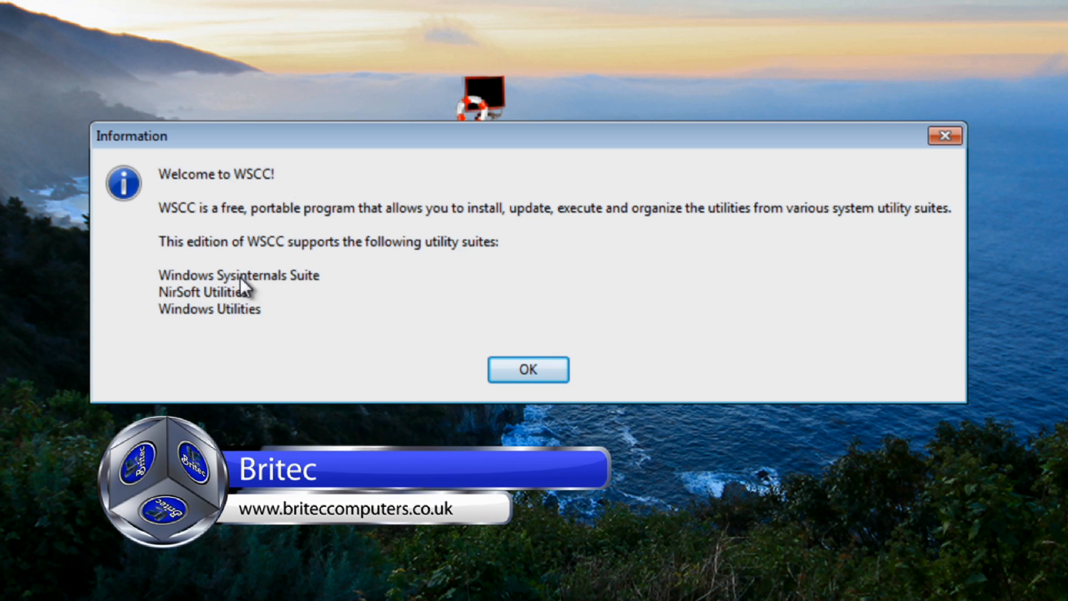
mouse_move(194, 311)
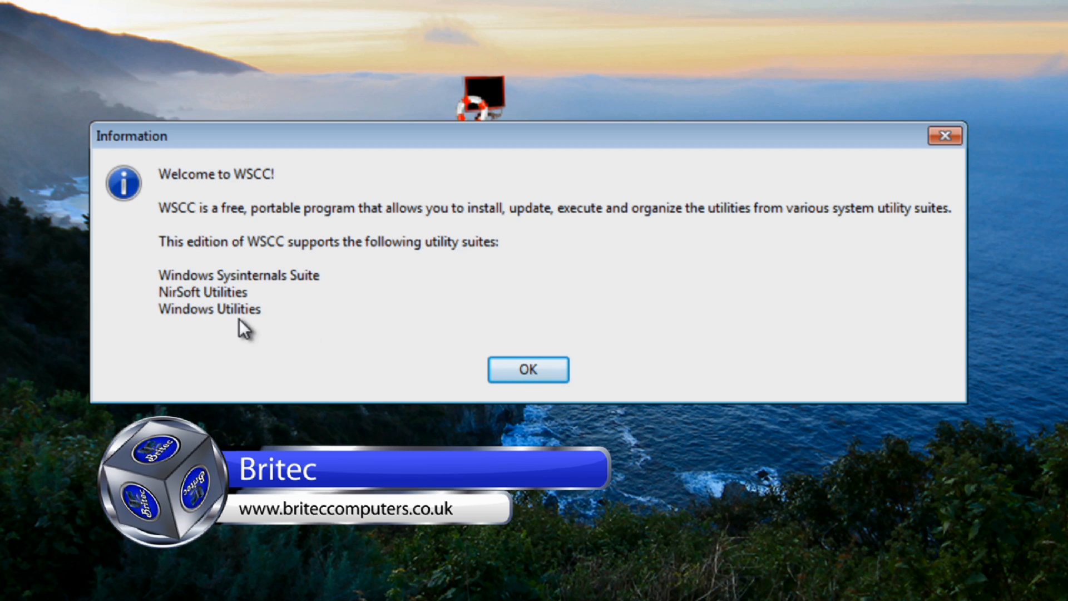
mouse_move(443, 315)
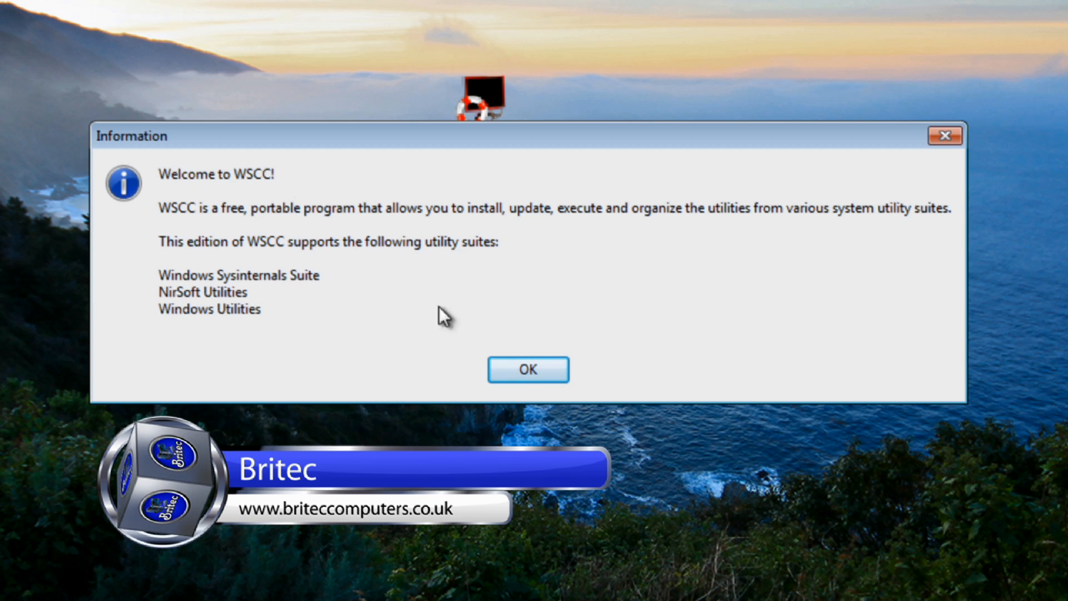
Dismiss the welcome dialog, enable Windows Services under Software options, and show the Network settings.
click(526, 369)
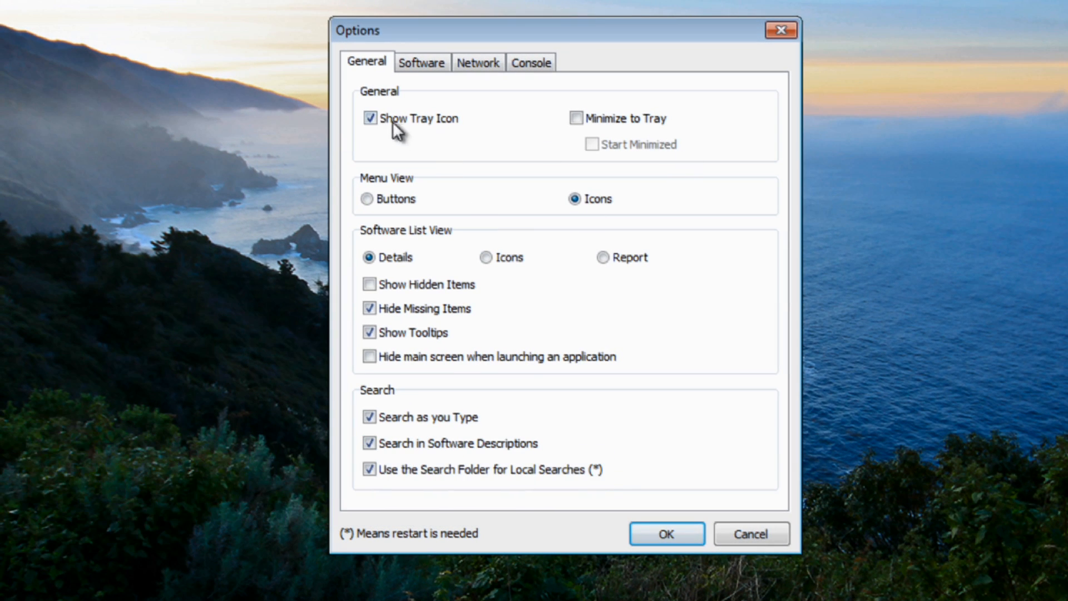
mouse_move(367, 198)
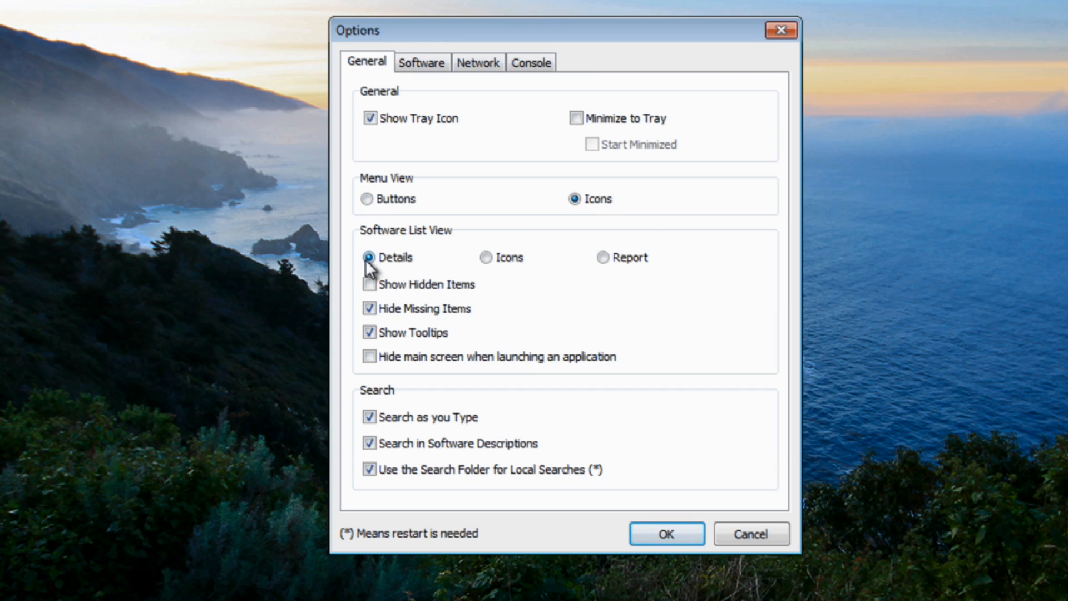
mouse_move(499, 266)
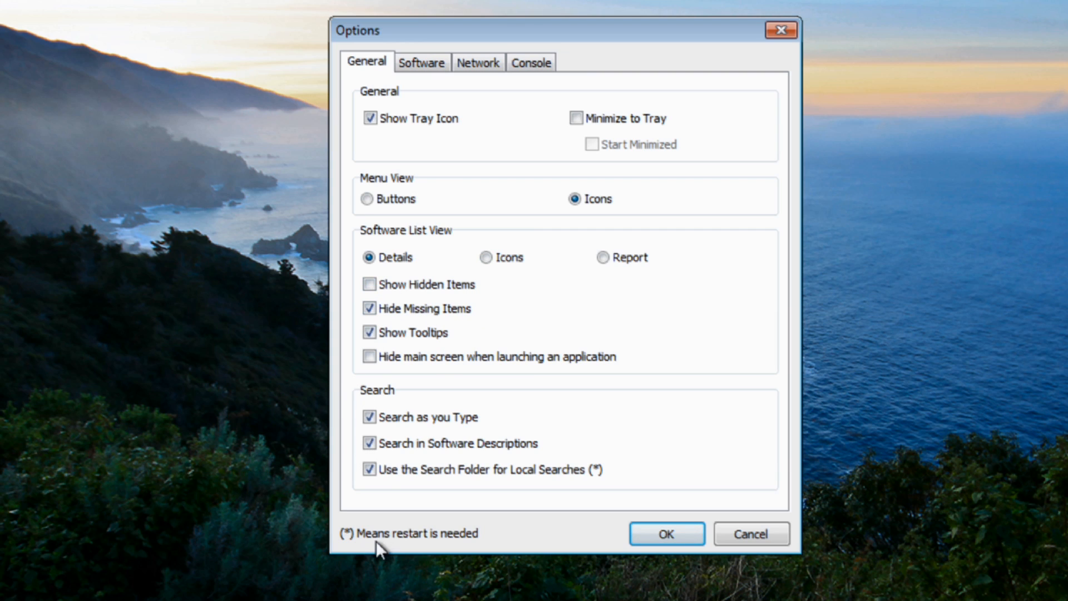
click(420, 62)
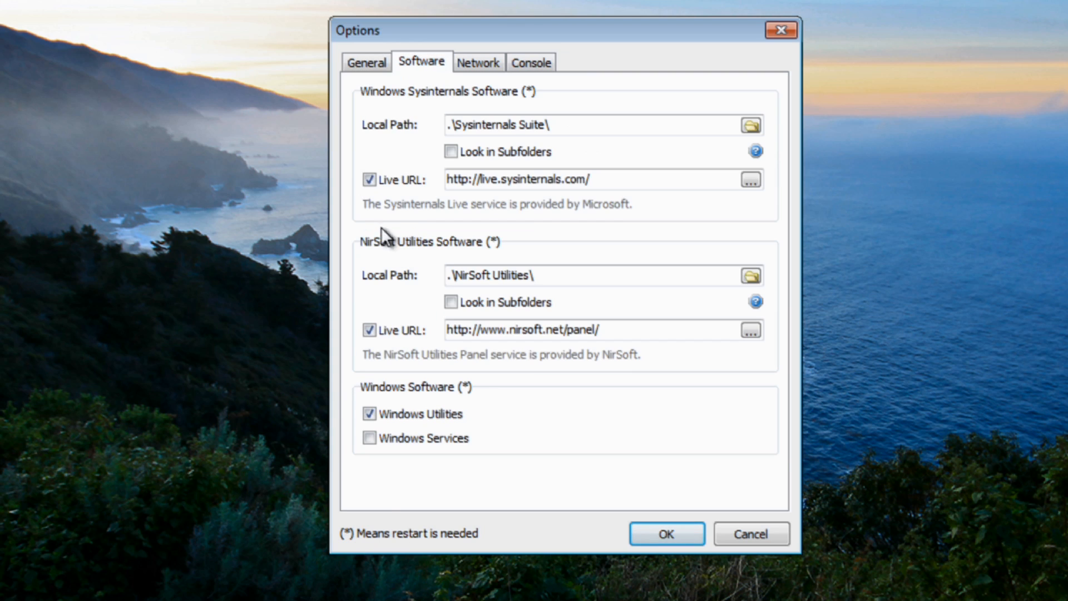
mouse_move(468, 182)
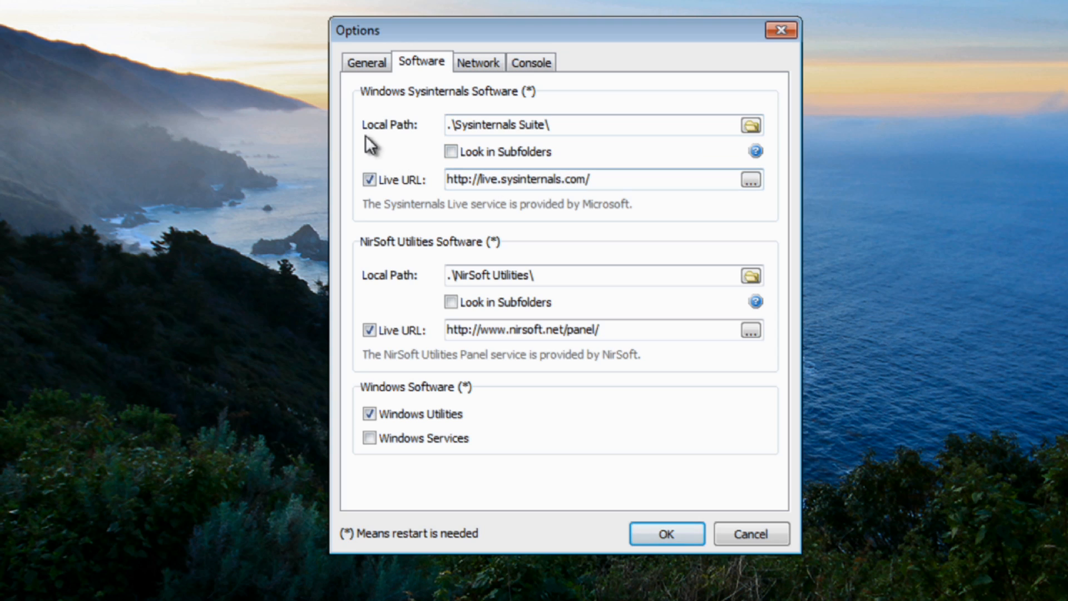
mouse_move(439, 354)
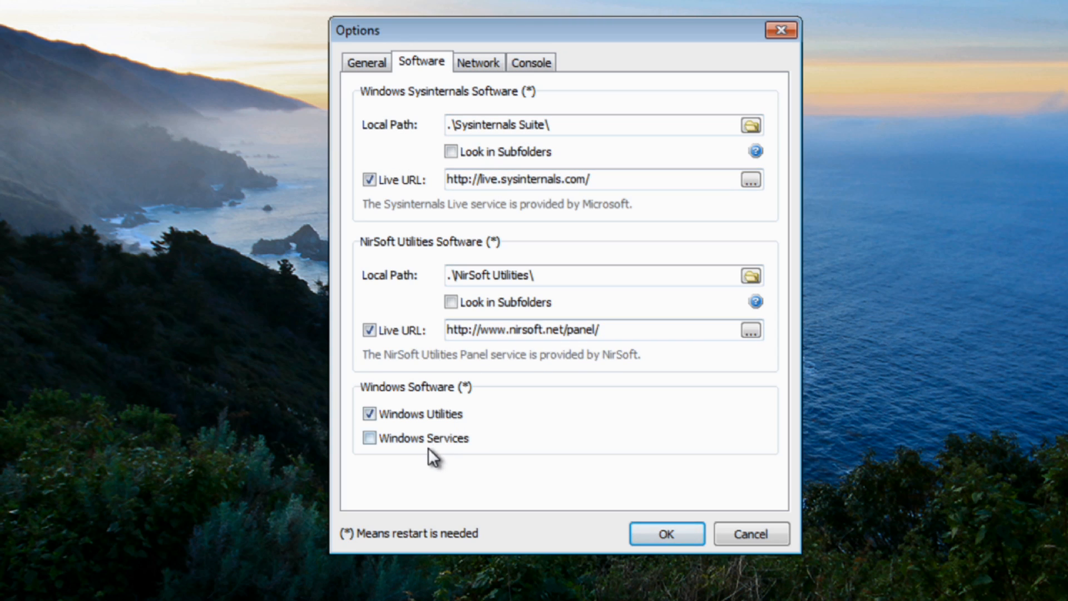
click(369, 437)
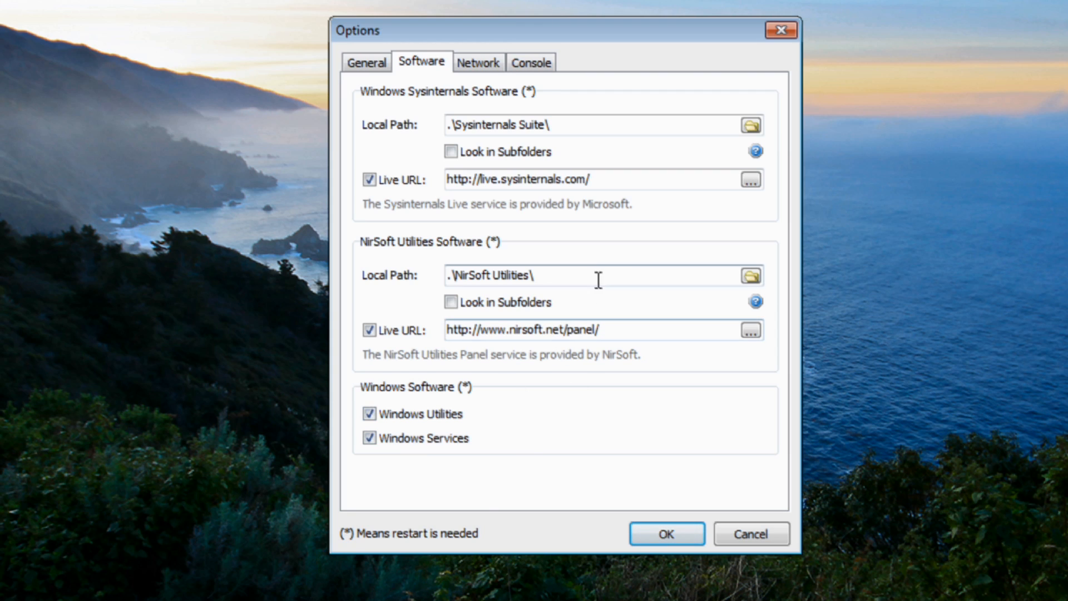
click(477, 62)
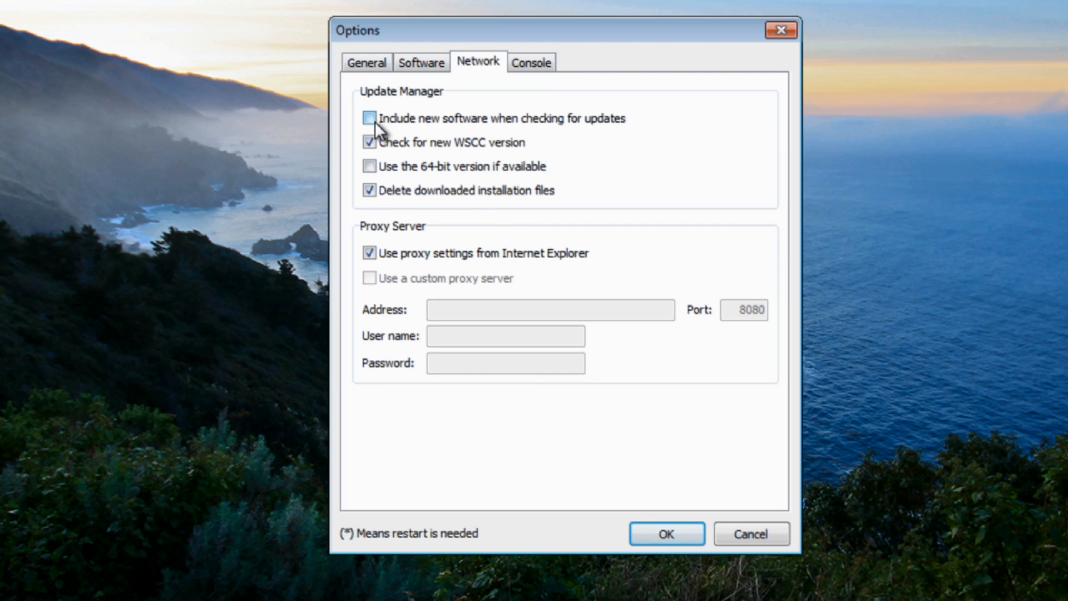
Enable 'Include new software when checking for updates', review Console settings, and confirm the options.
click(369, 118)
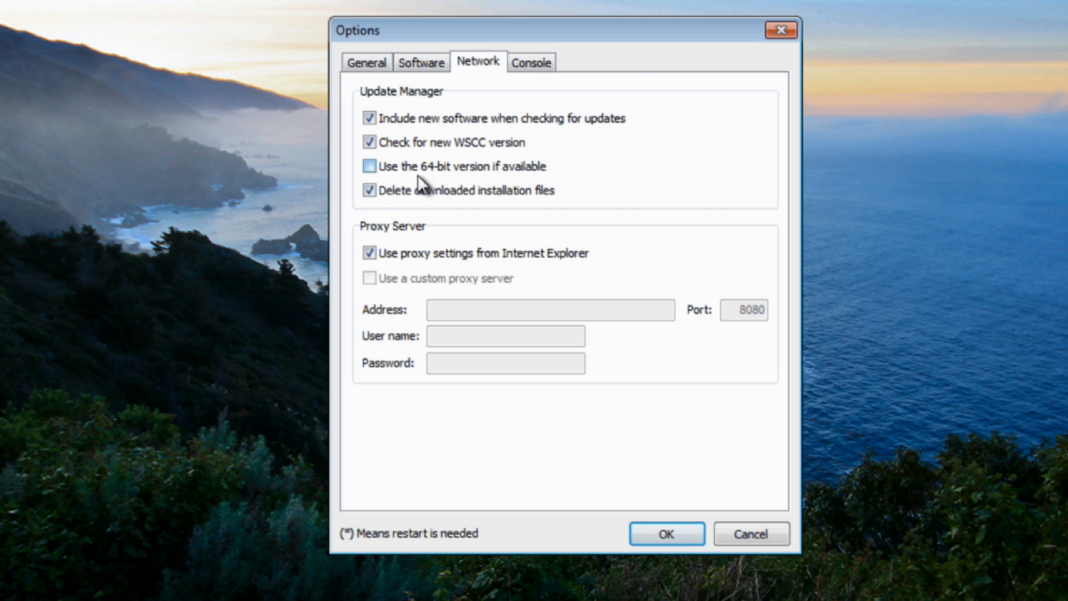
mouse_move(520, 181)
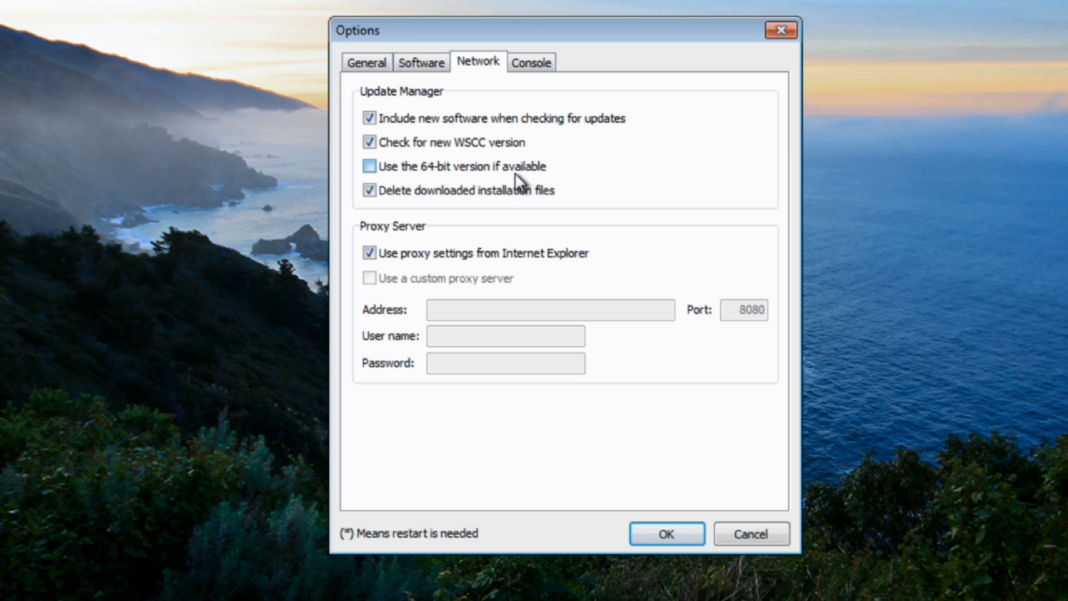
click(531, 61)
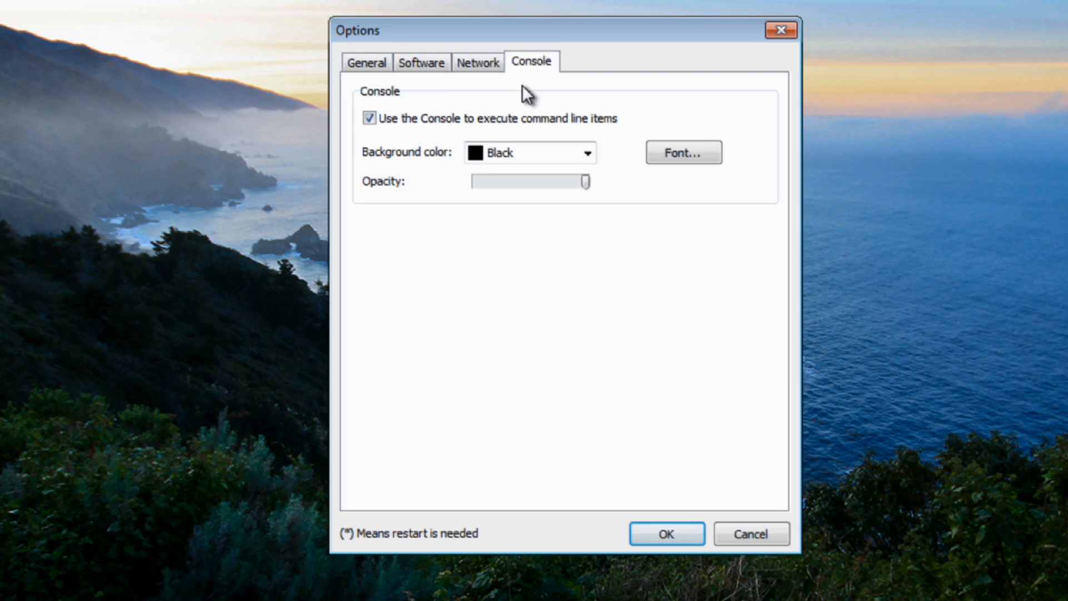
mouse_move(548, 161)
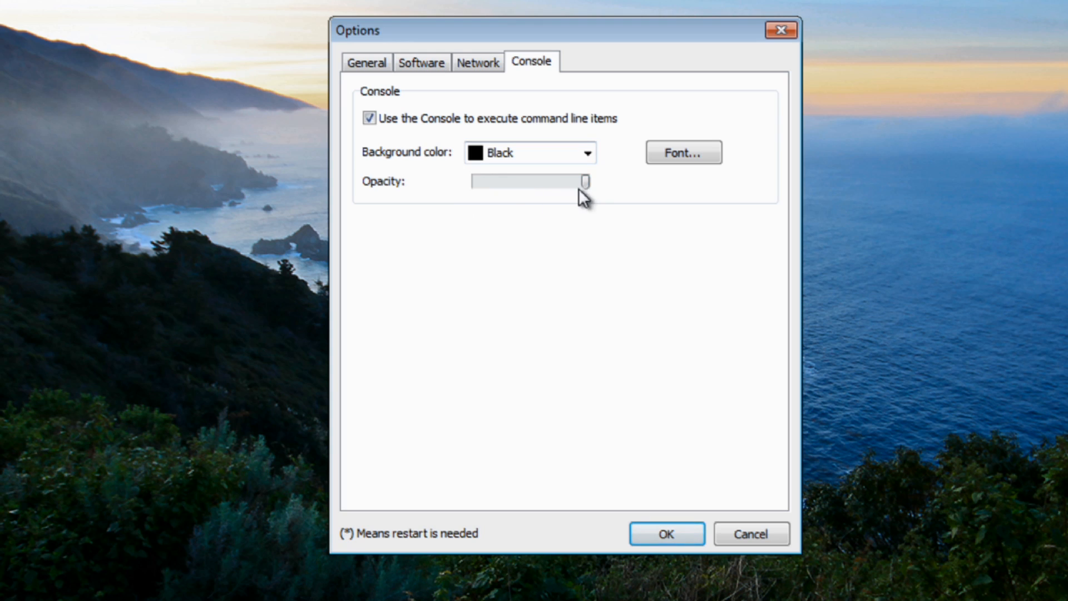
mouse_move(563, 205)
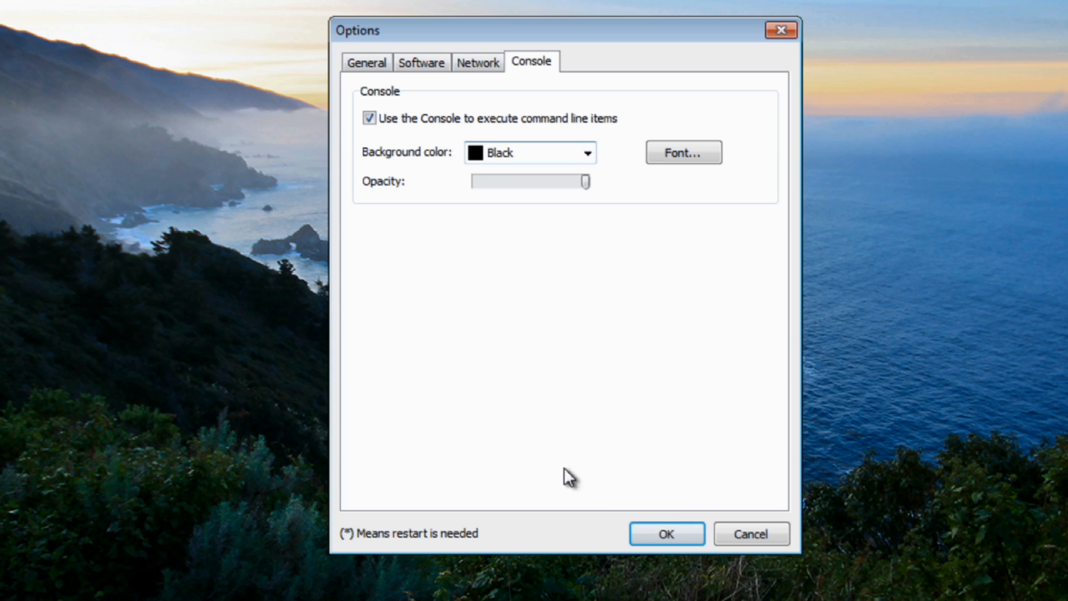
mouse_move(666, 533)
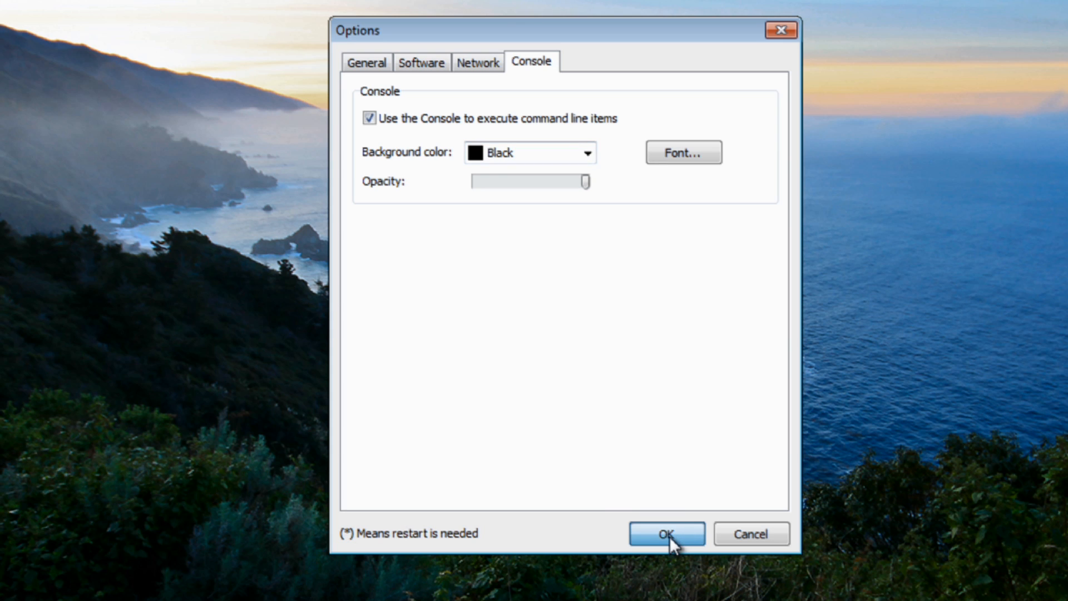
click(667, 533)
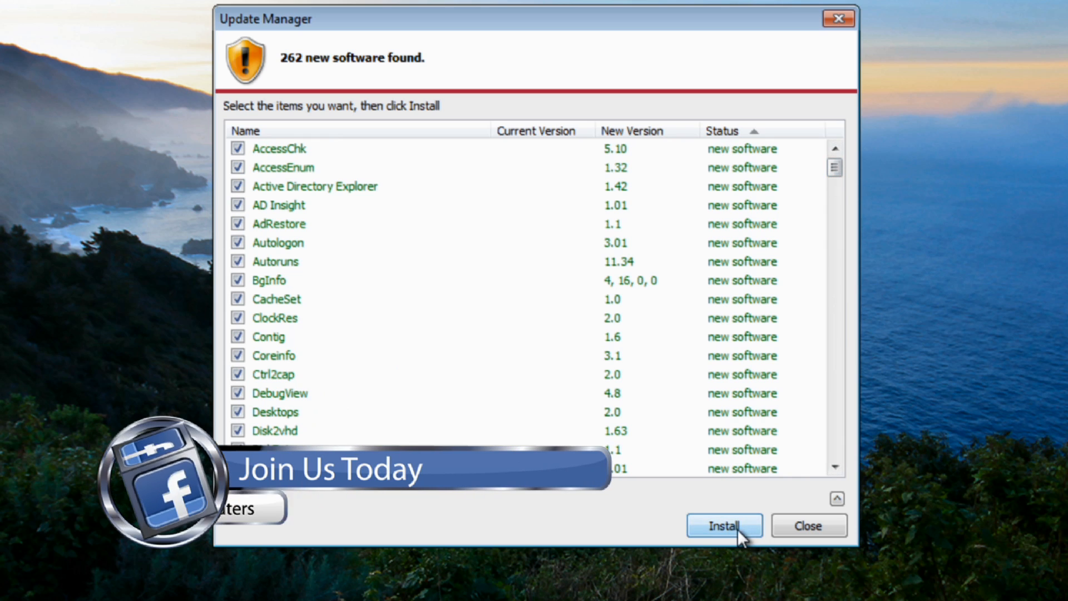
Install all 262 found tools from the Update Manager, confirming the download.
click(723, 525)
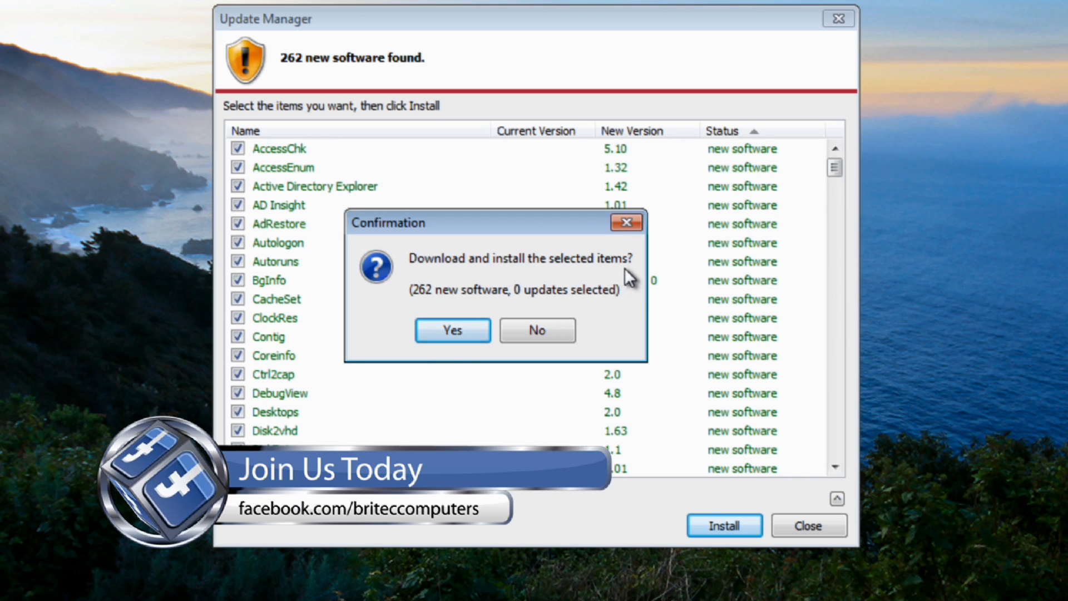
mouse_move(494, 307)
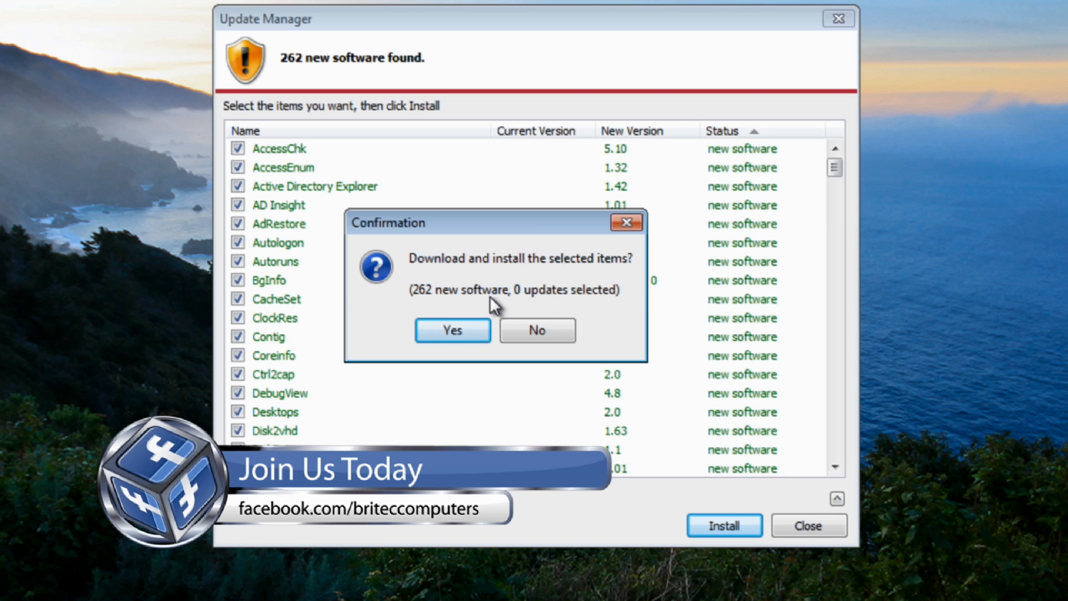
click(452, 330)
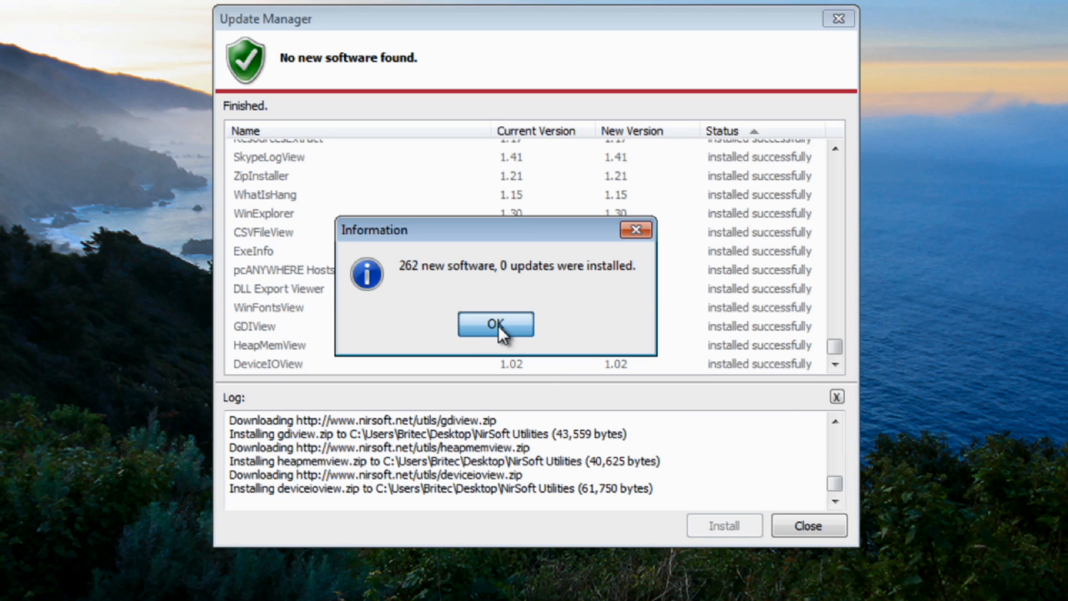
Acknowledge the finished installation and close the Update Manager.
click(495, 324)
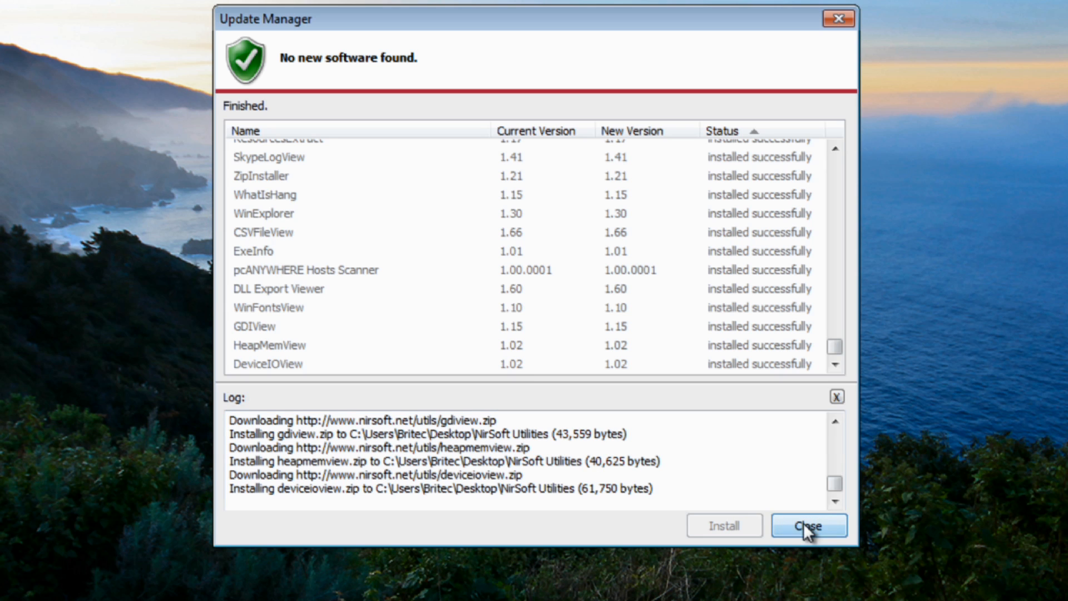
click(808, 525)
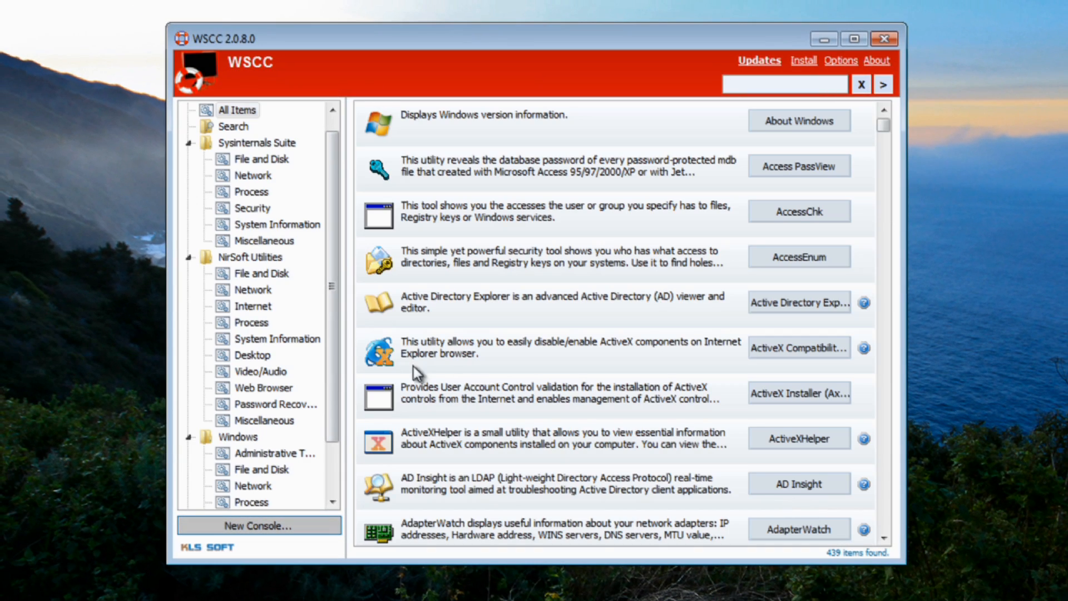
scroll(up, 3)
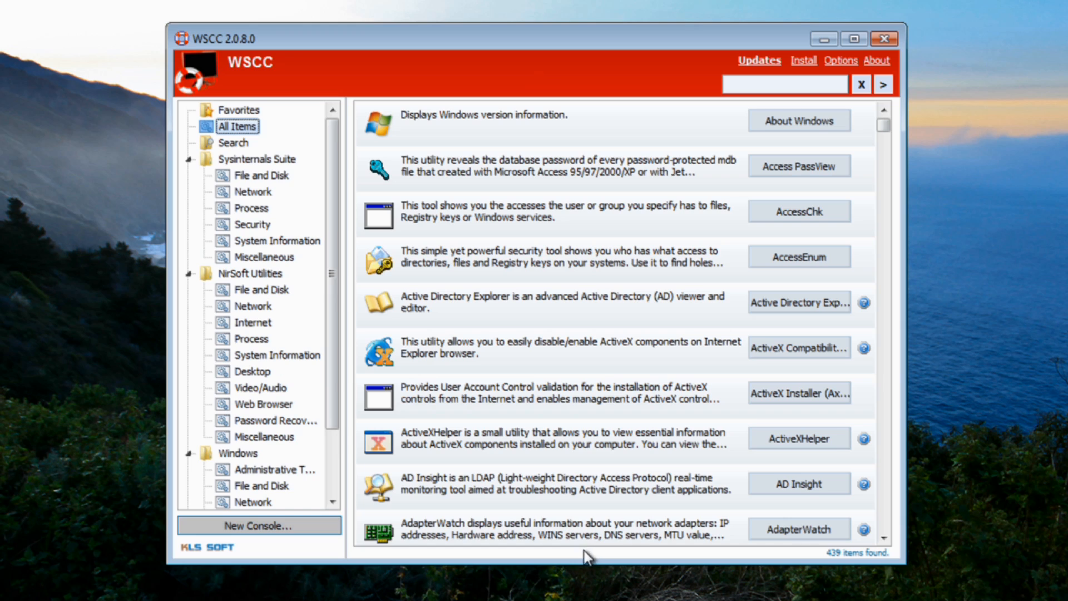
mouse_move(519, 359)
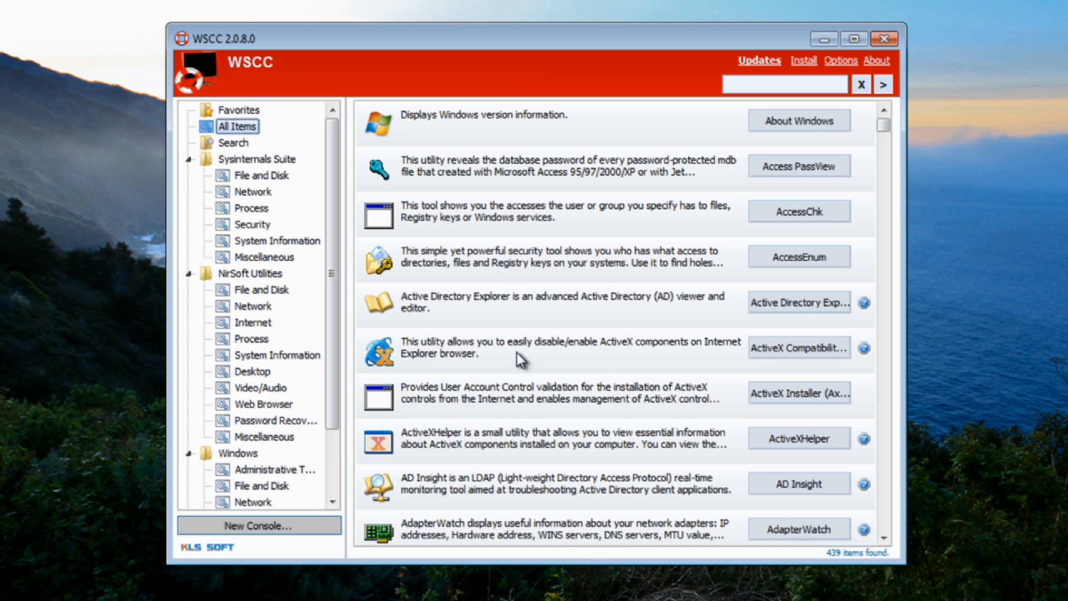
mouse_move(532, 369)
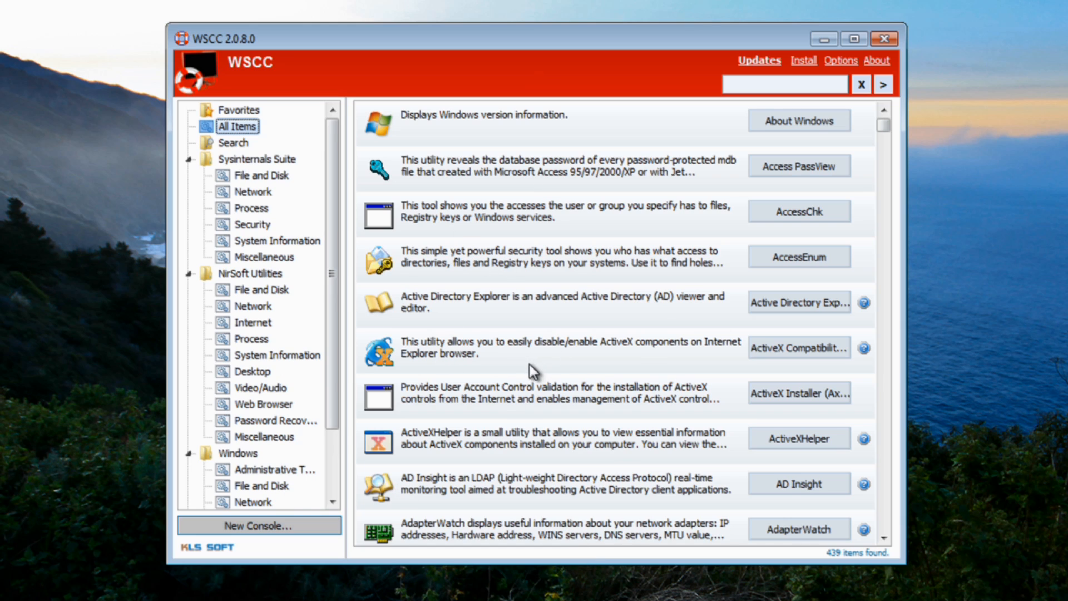
mouse_move(411, 117)
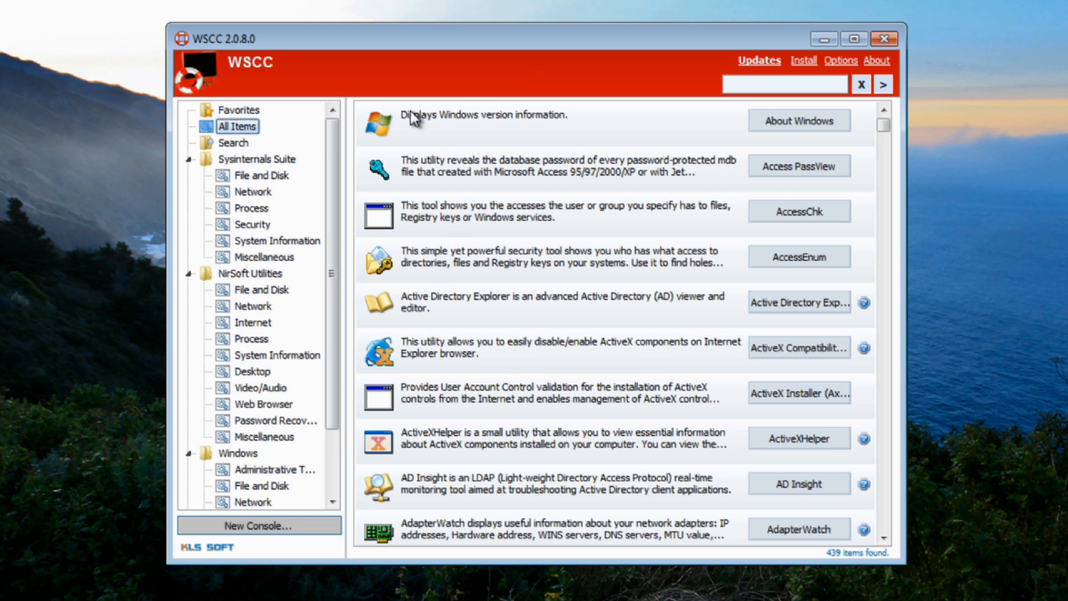
mouse_move(837, 559)
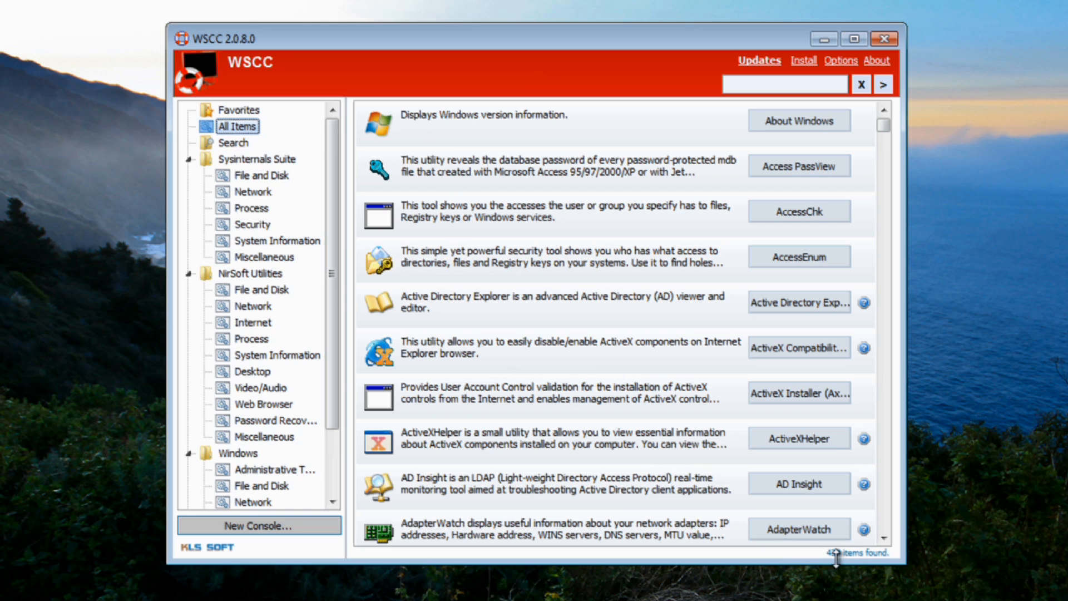
mouse_move(470, 378)
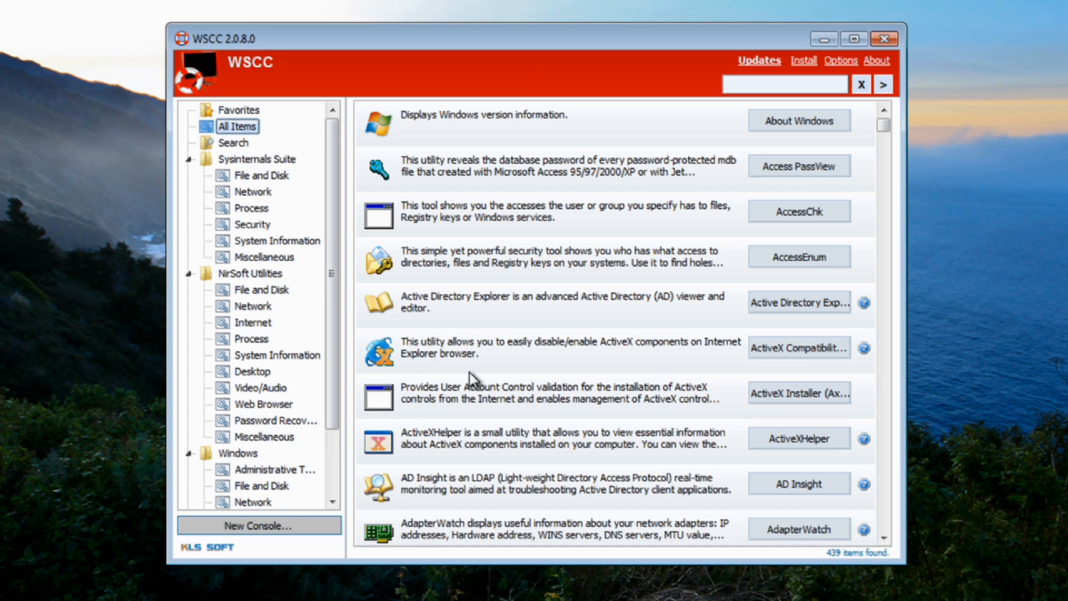
mouse_move(479, 382)
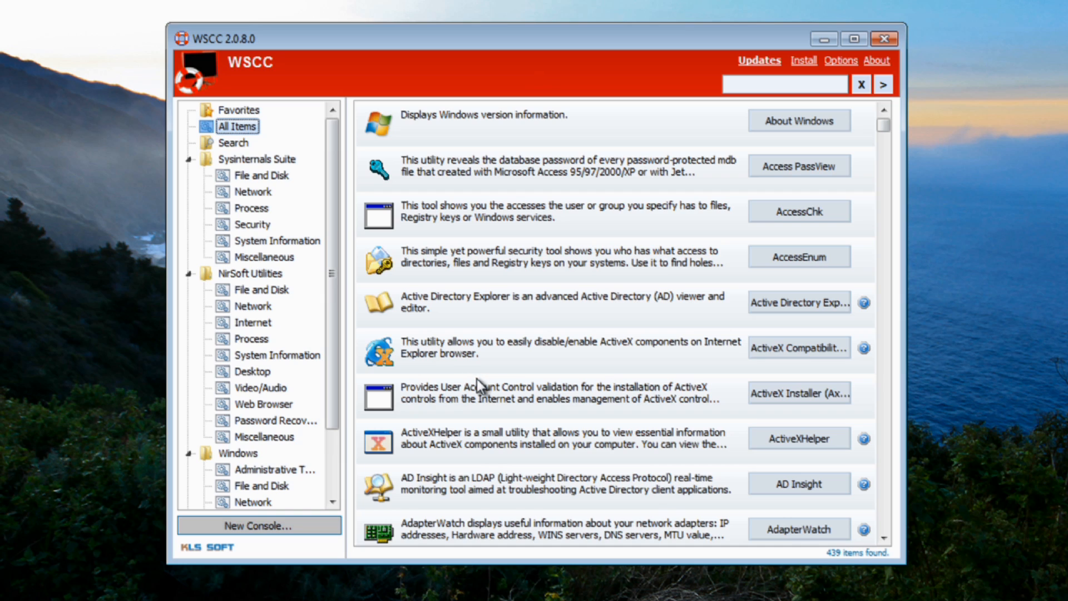
mouse_move(365, 364)
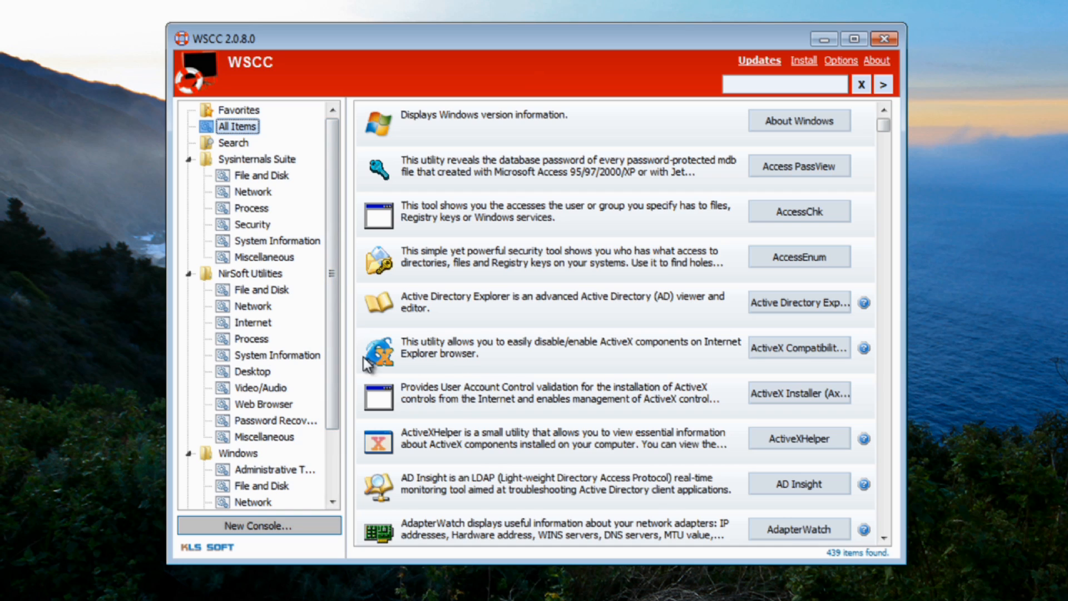
mouse_move(260, 140)
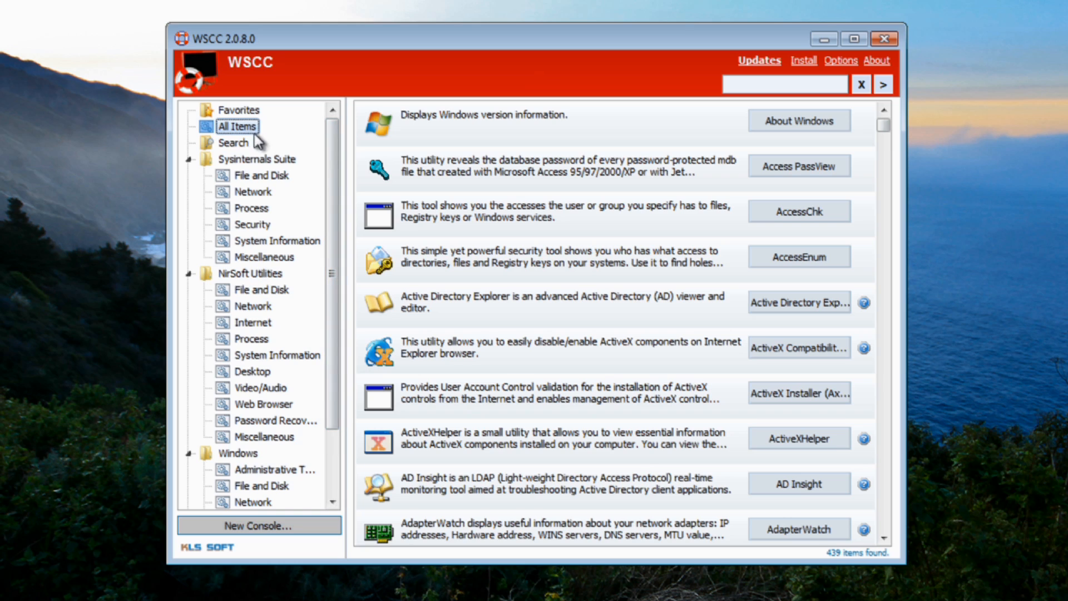
mouse_move(235, 116)
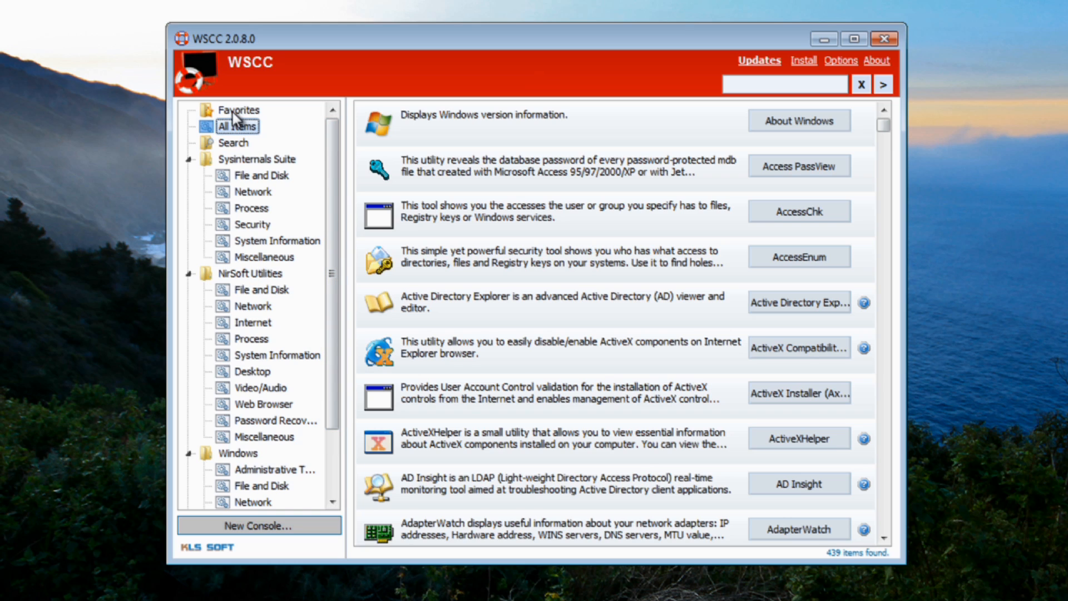
Browse Favorites and All Items, then switch to the empty Search view with the search box focused.
click(238, 110)
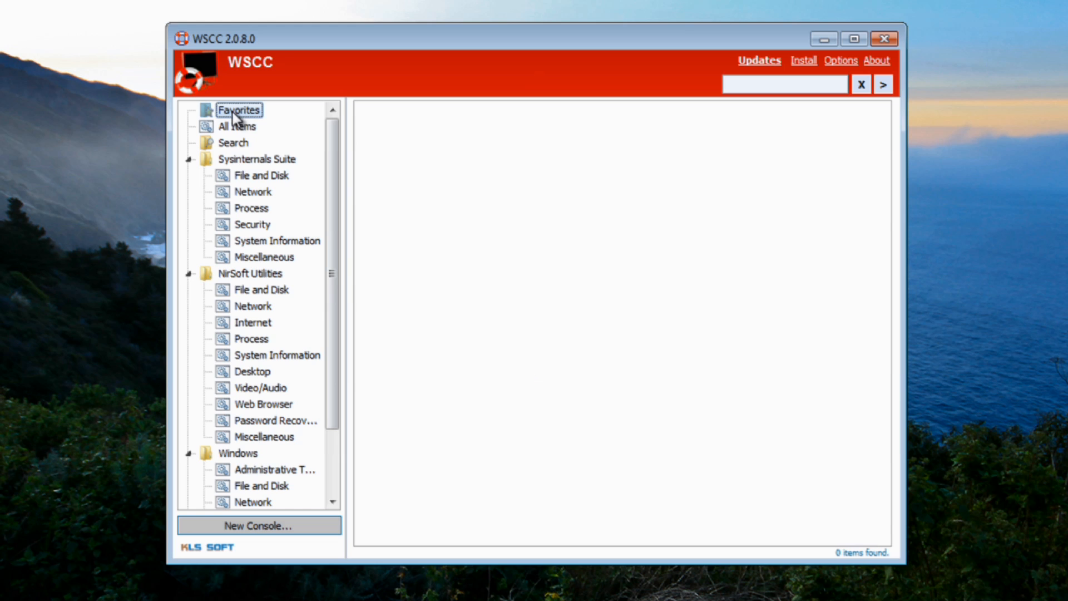
click(237, 126)
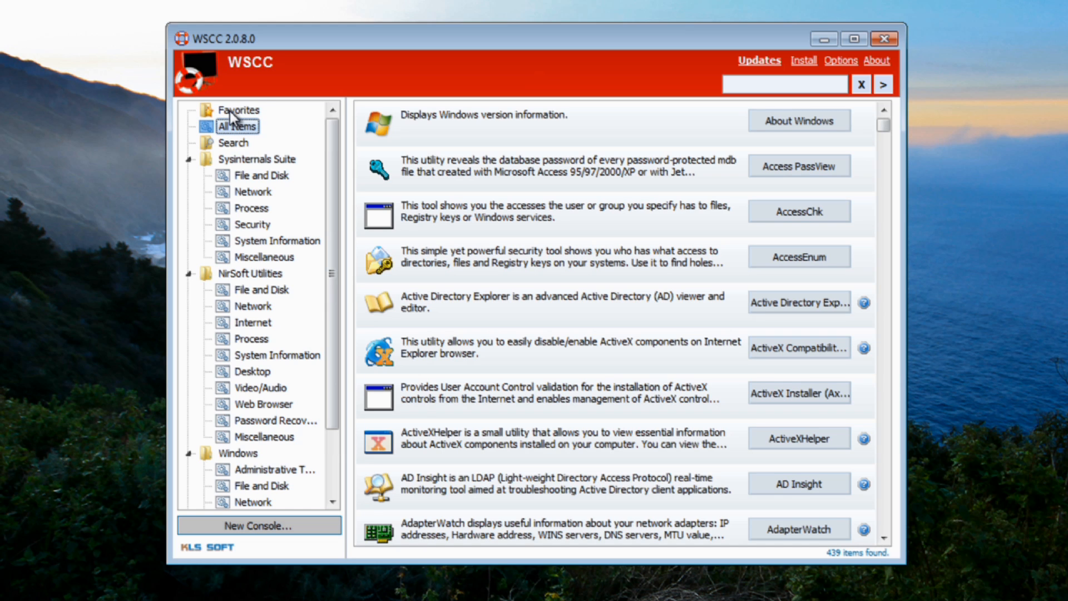
click(234, 142)
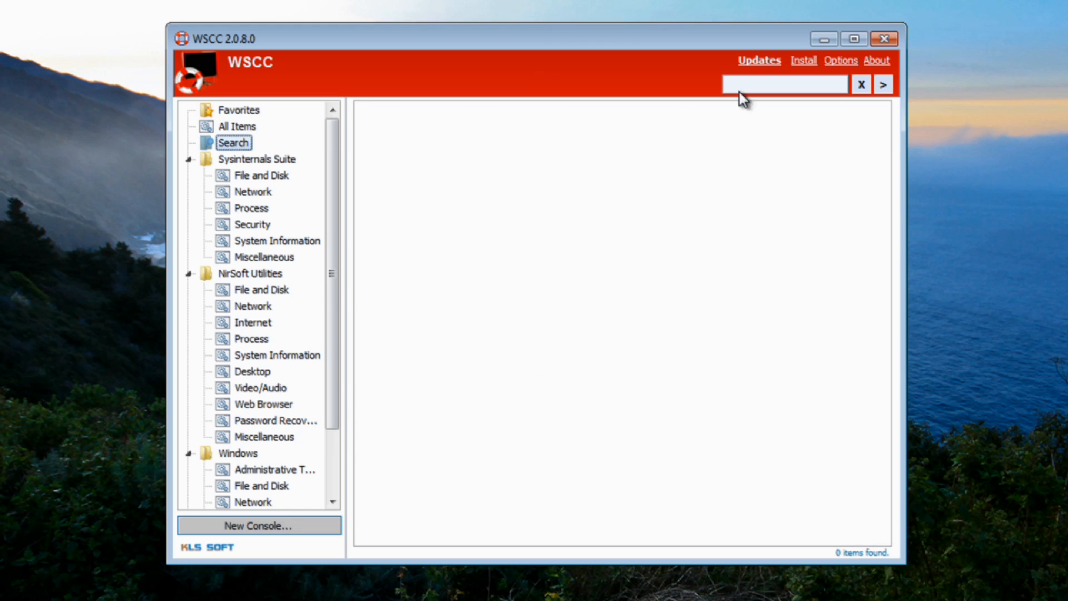
click(784, 83)
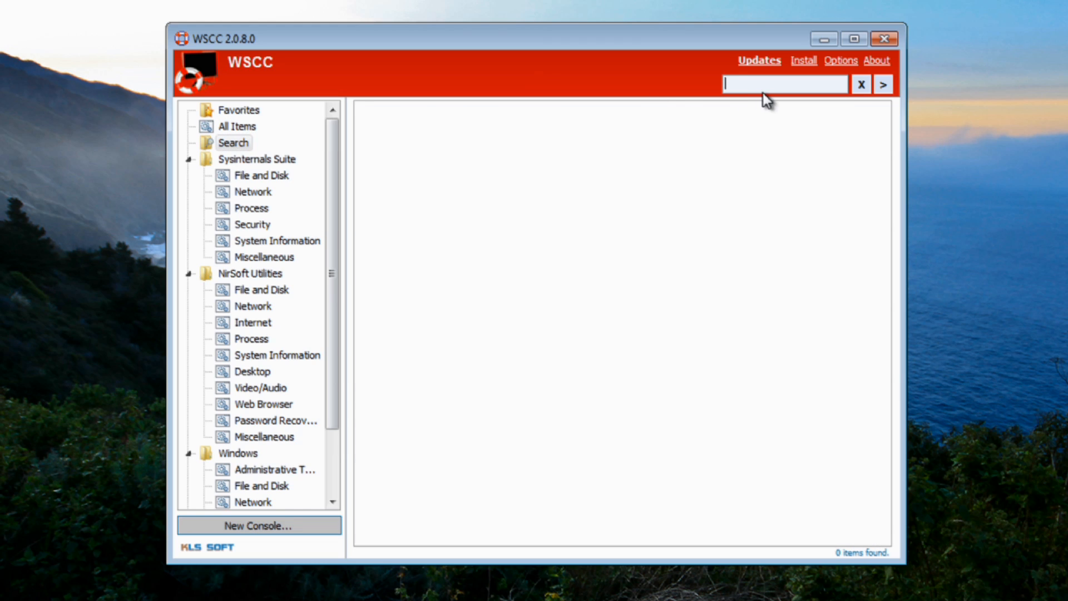
Select the Sysinternals Suite category and scroll through its 70 tools.
click(257, 159)
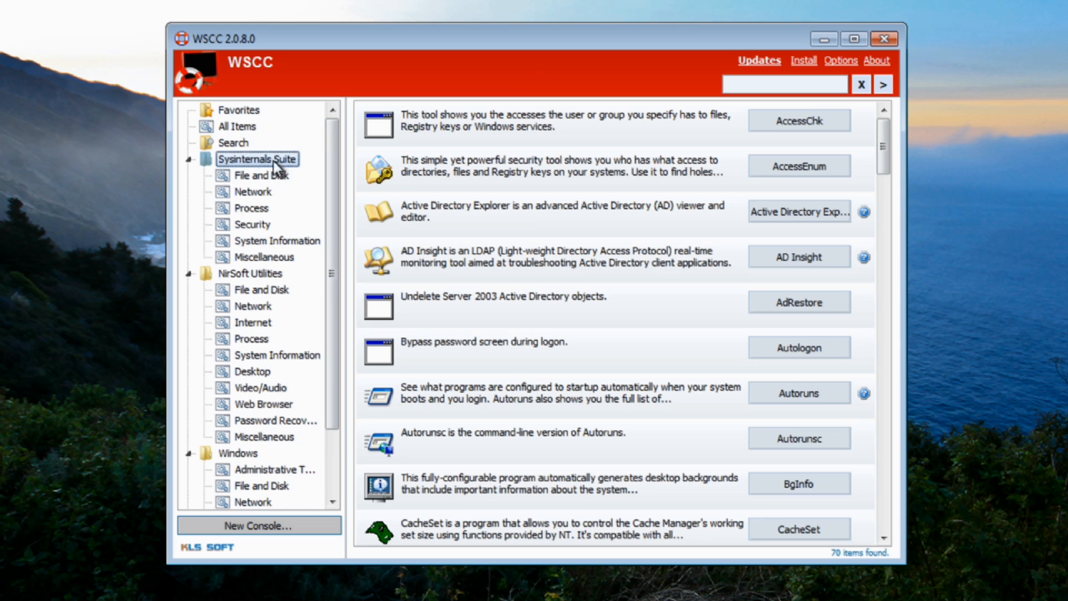
mouse_move(465, 176)
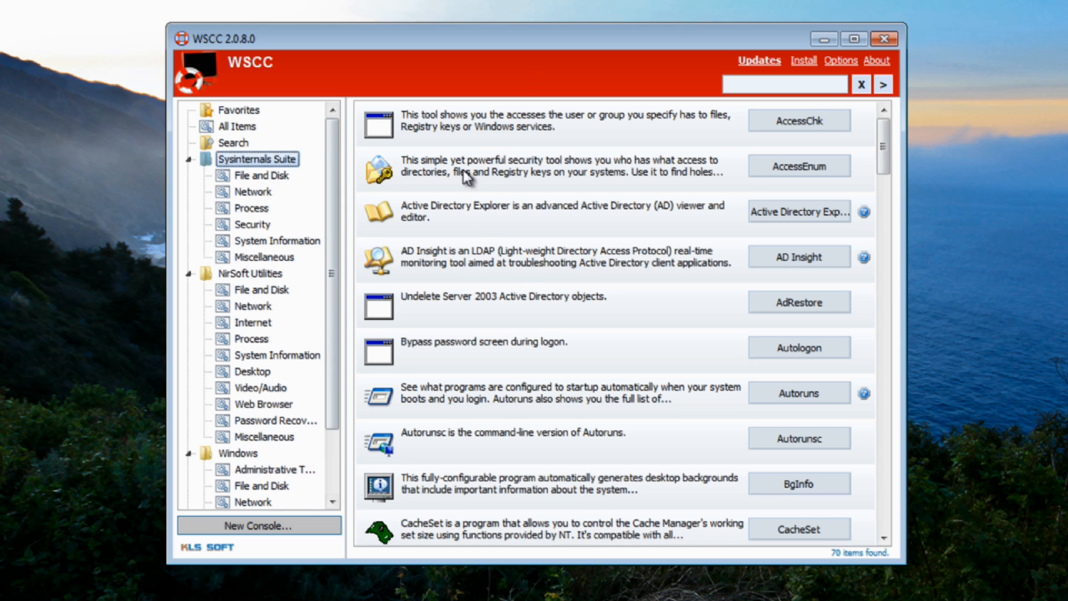
mouse_move(467, 471)
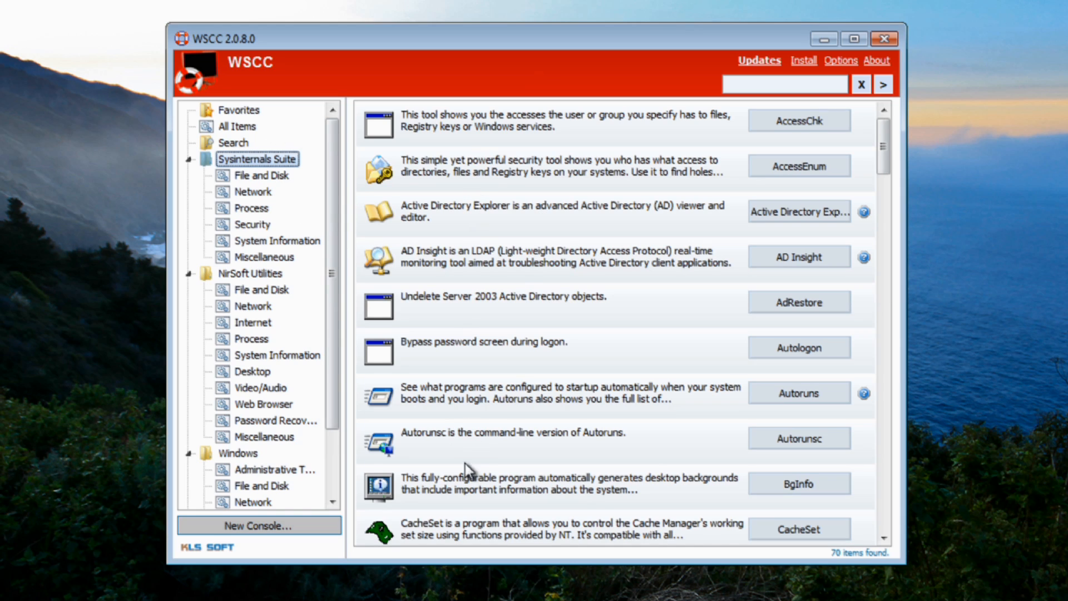
mouse_move(405, 356)
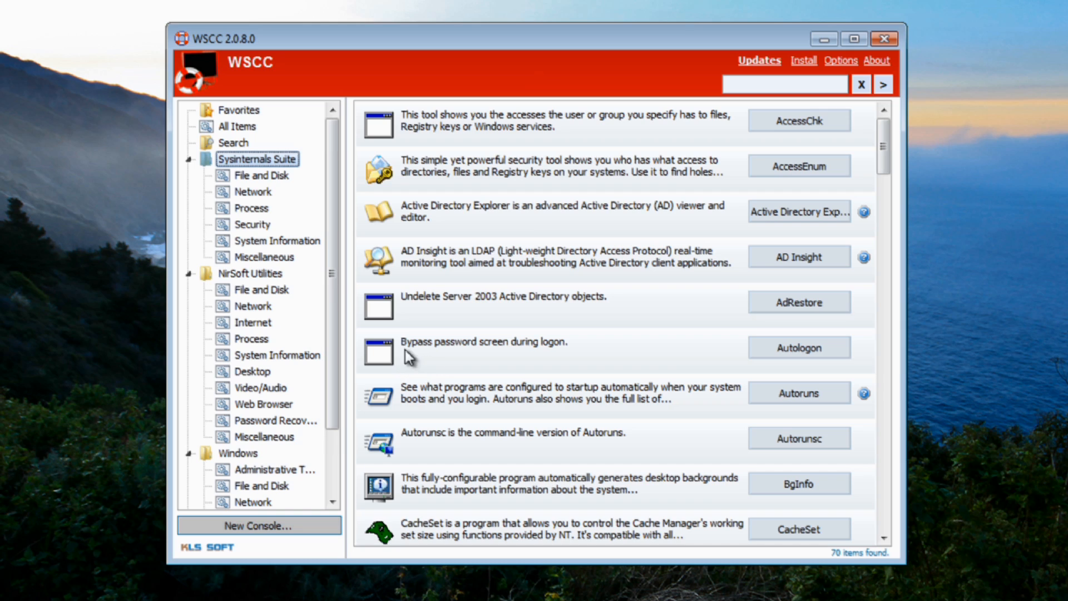
mouse_move(478, 359)
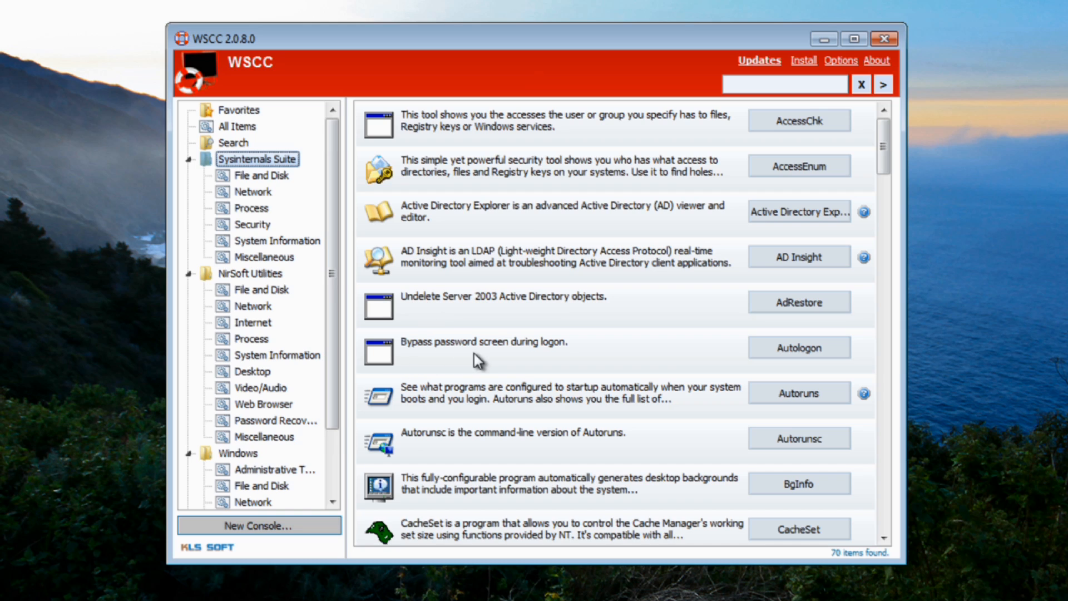
mouse_move(485, 363)
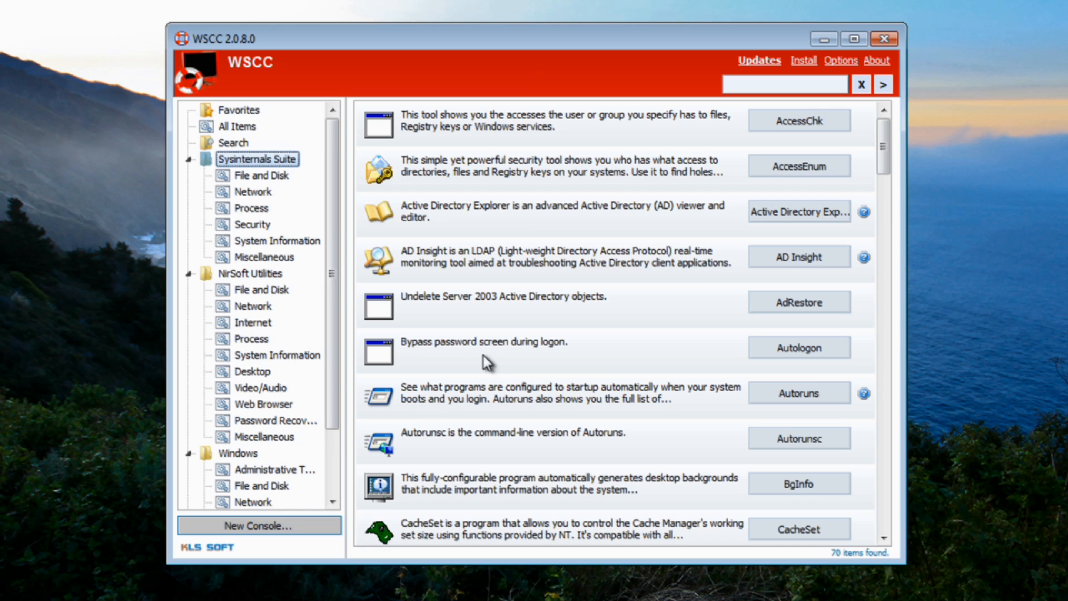
mouse_move(603, 431)
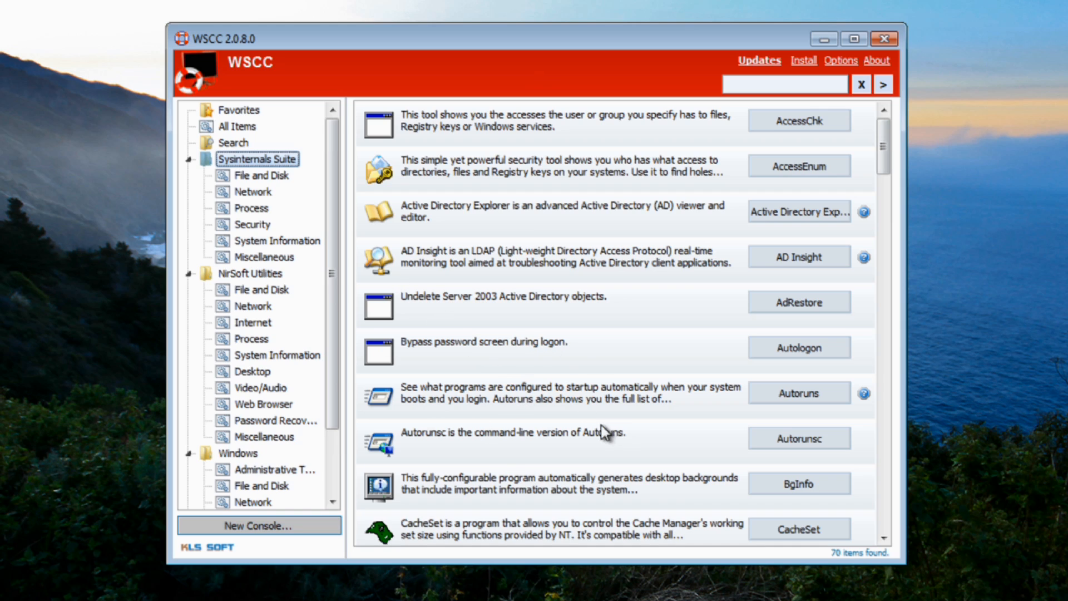
mouse_move(455, 451)
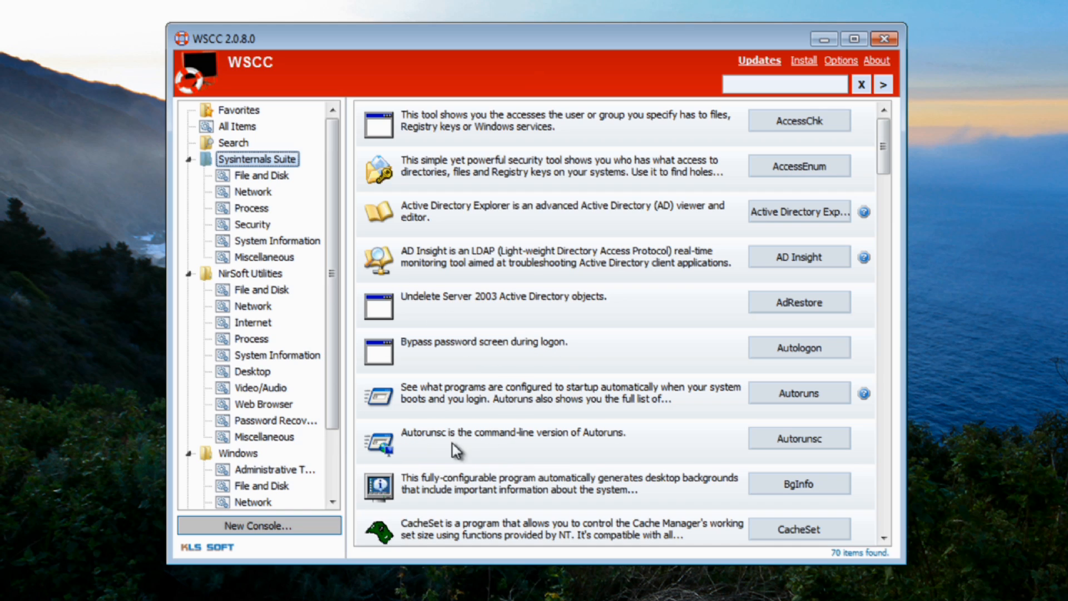
scroll(up, 3)
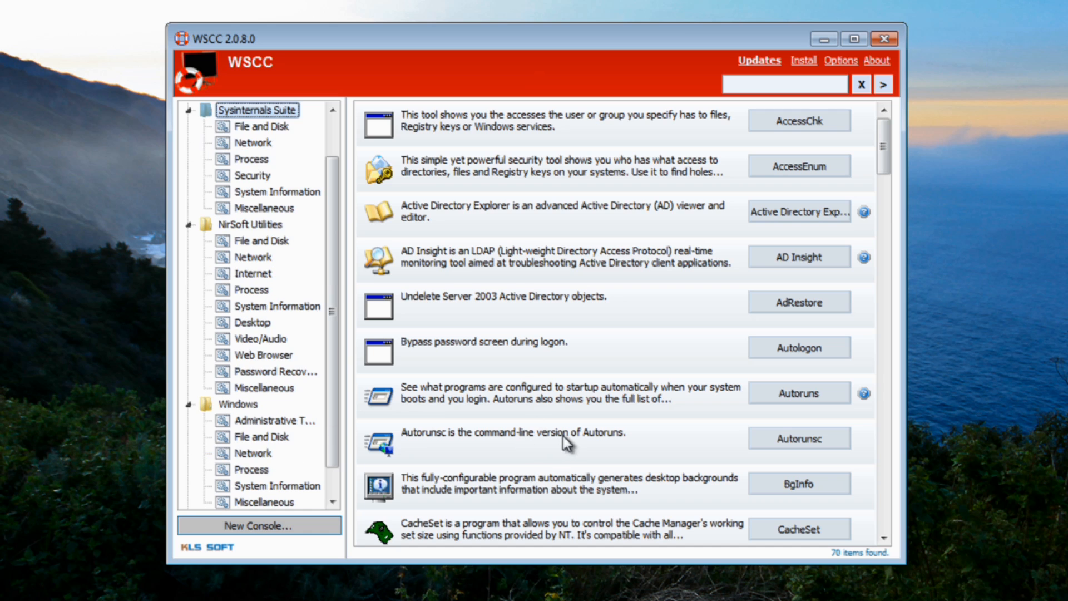
scroll(up, 3)
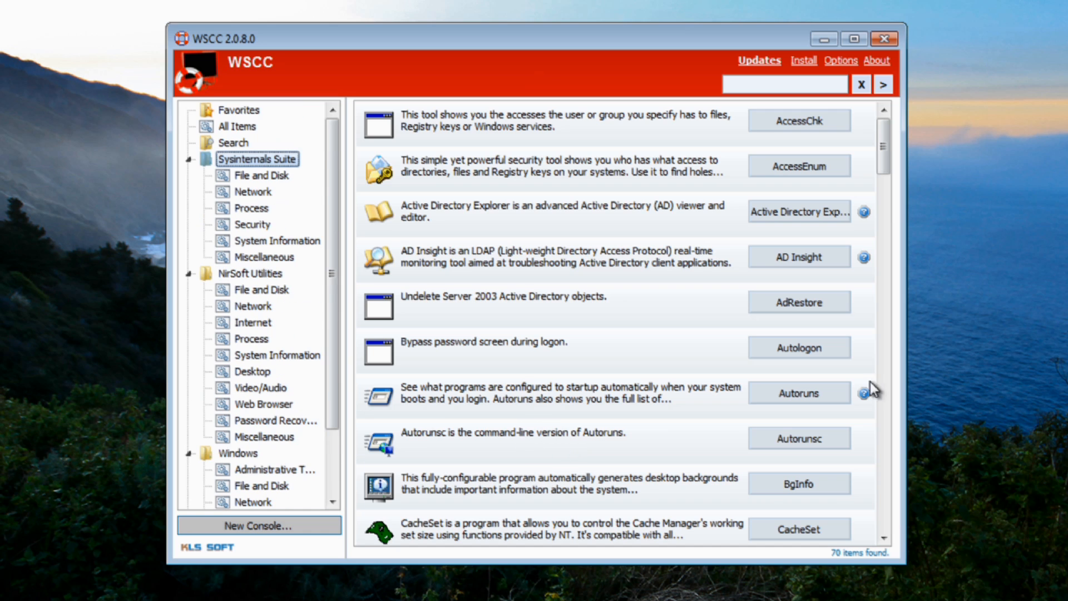
scroll(down, 3)
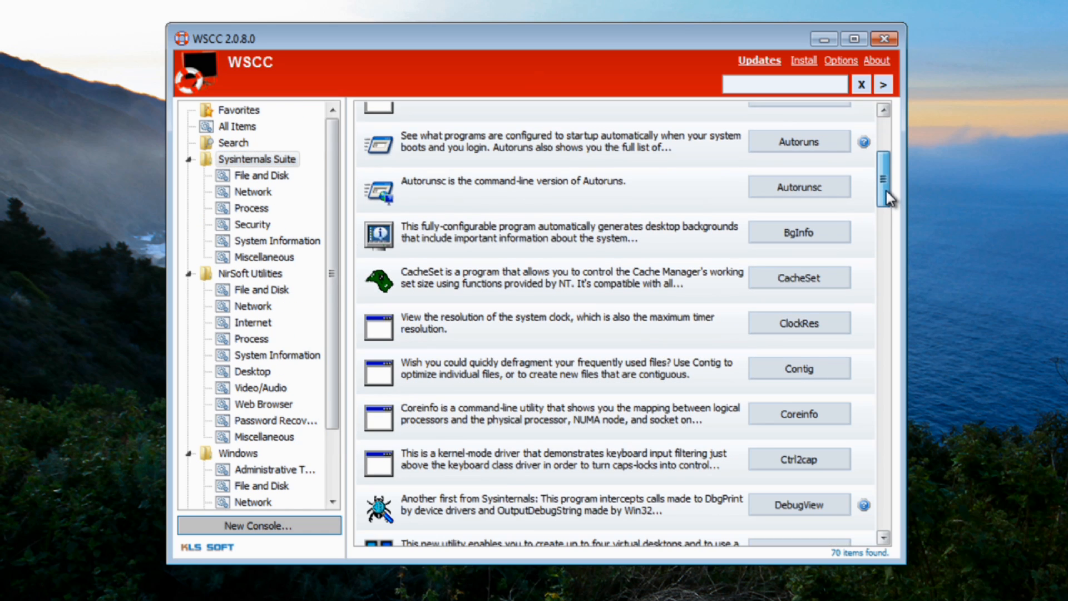
scroll(down, 3)
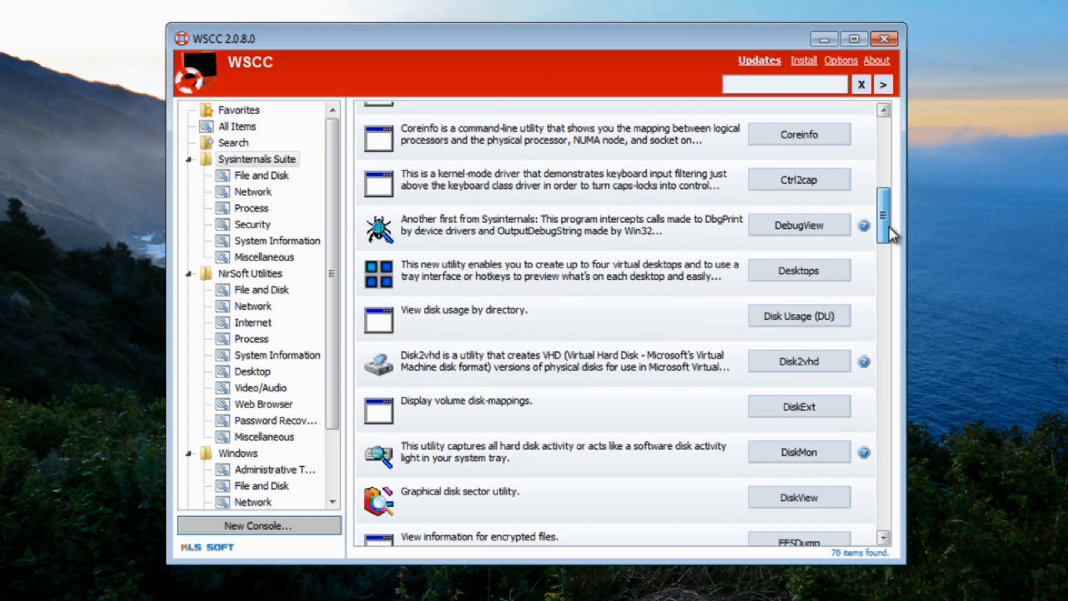
scroll(up, 3)
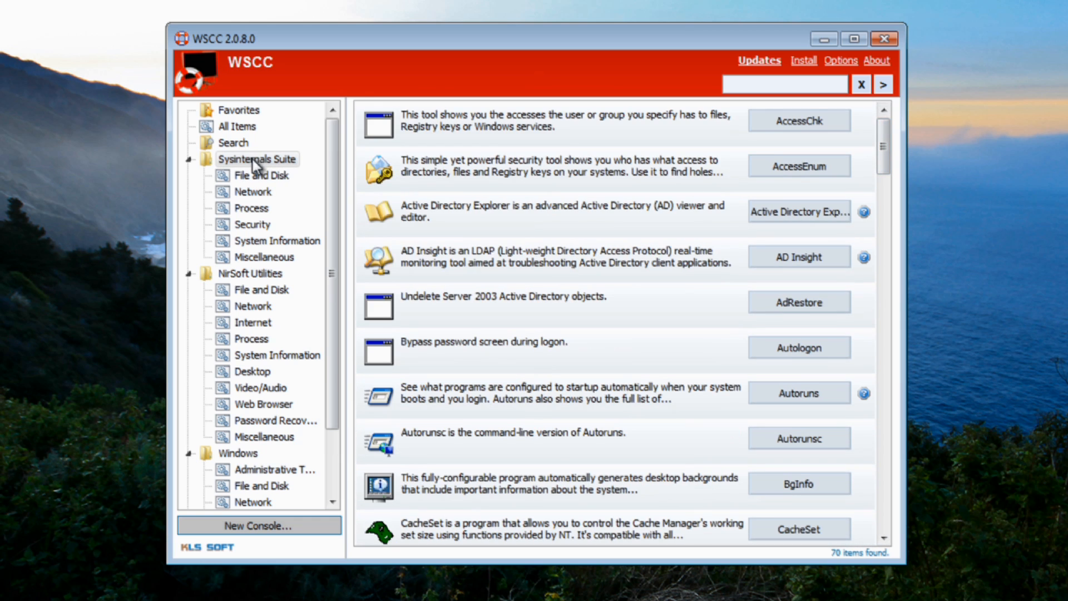
Browse the Sysinternals File and Disk, Network, Process and Security subcategories.
click(261, 175)
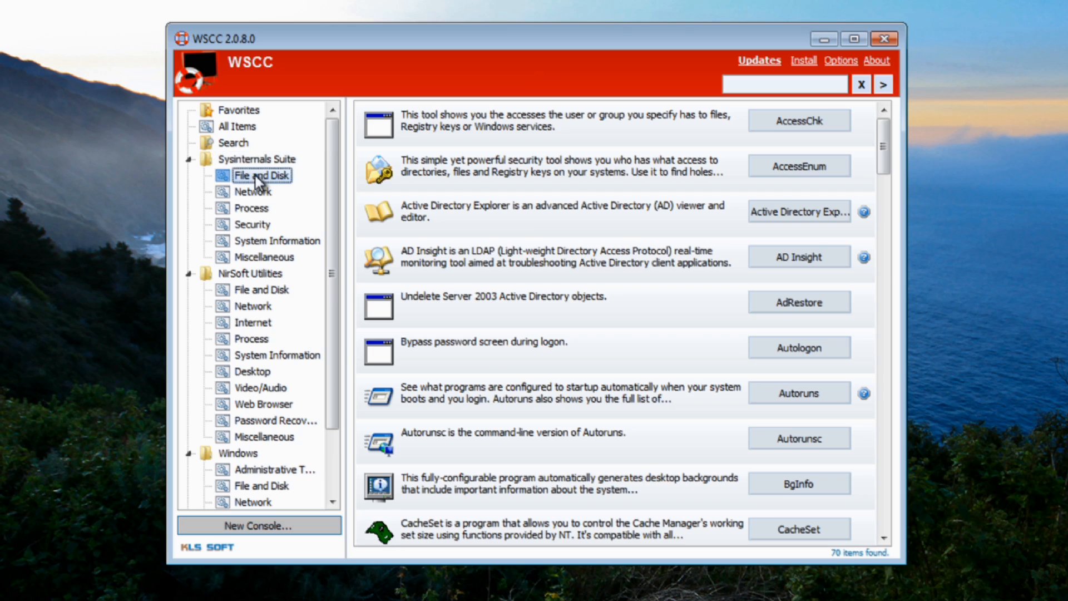
click(262, 175)
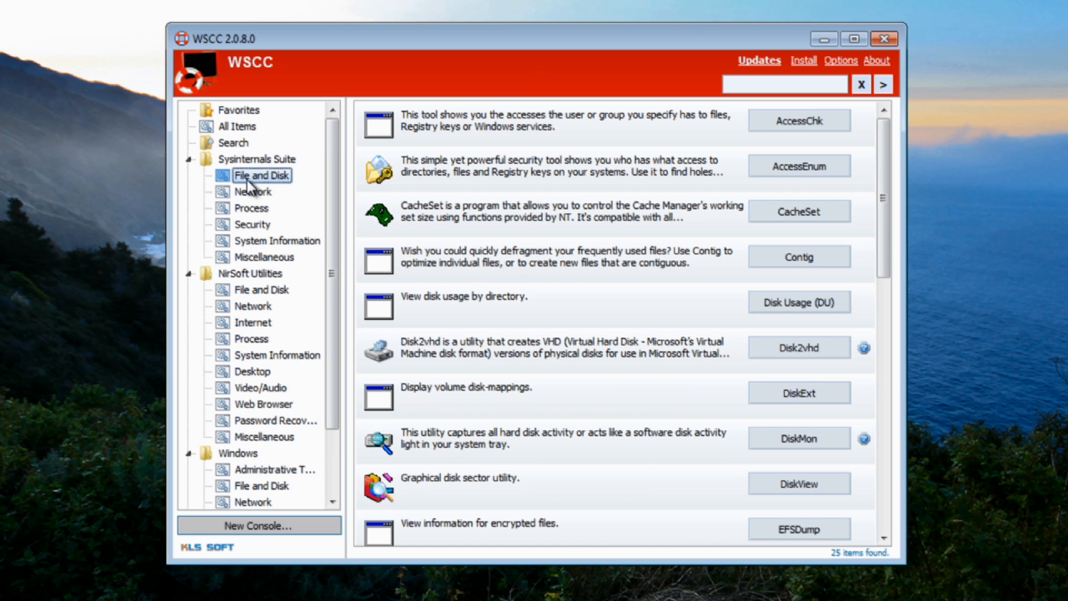
mouse_move(424, 117)
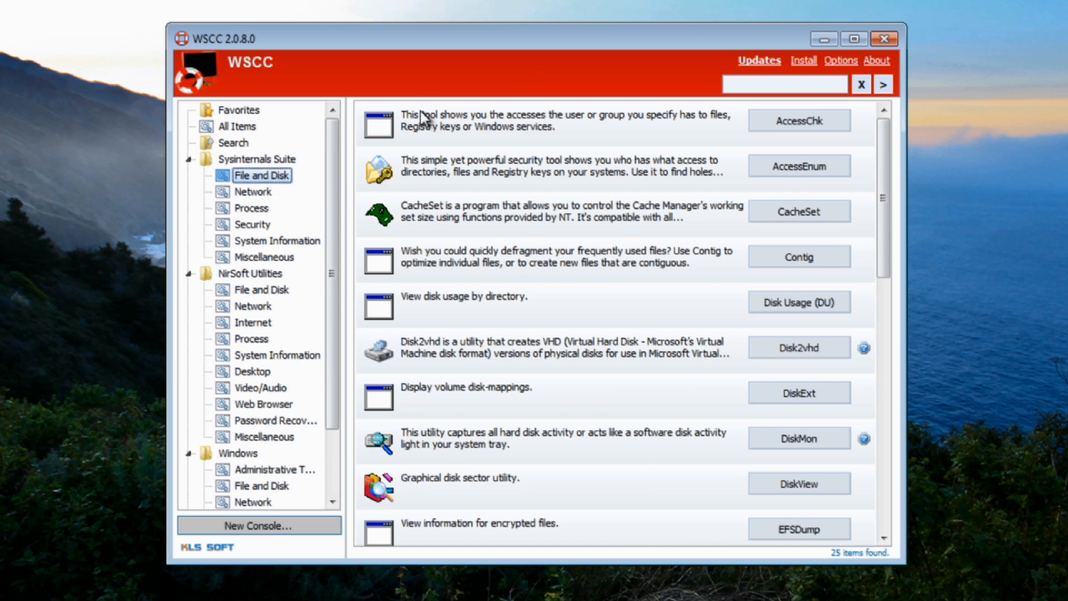
mouse_move(508, 411)
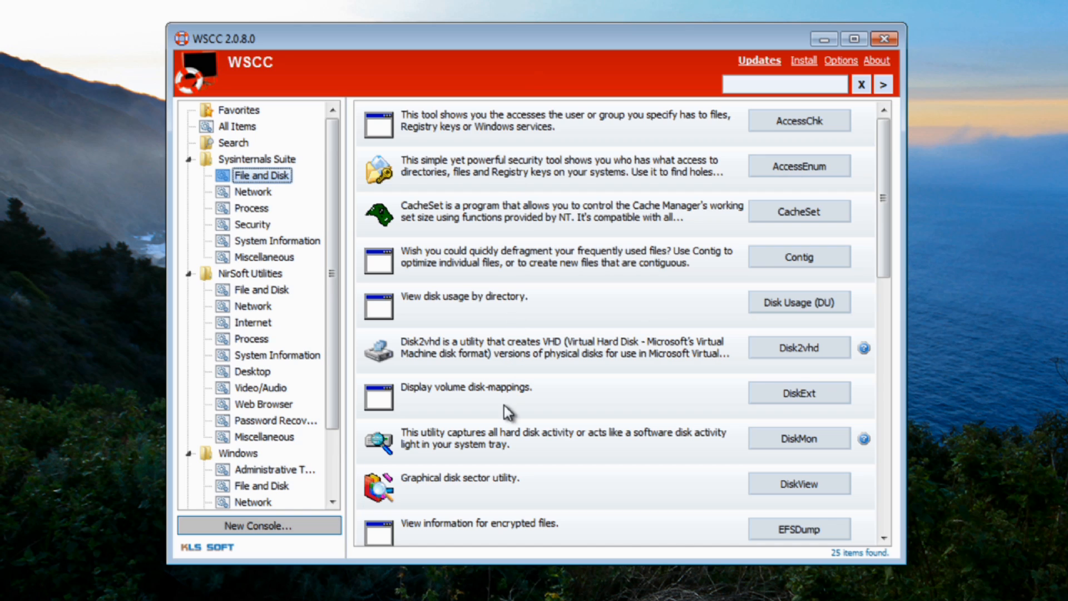
mouse_move(293, 372)
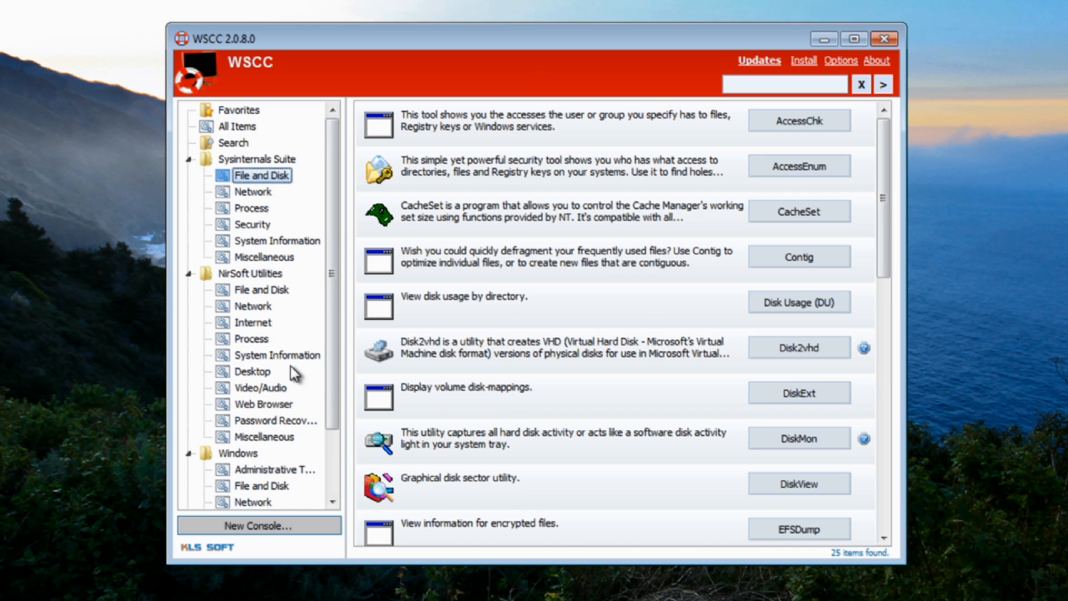
click(252, 191)
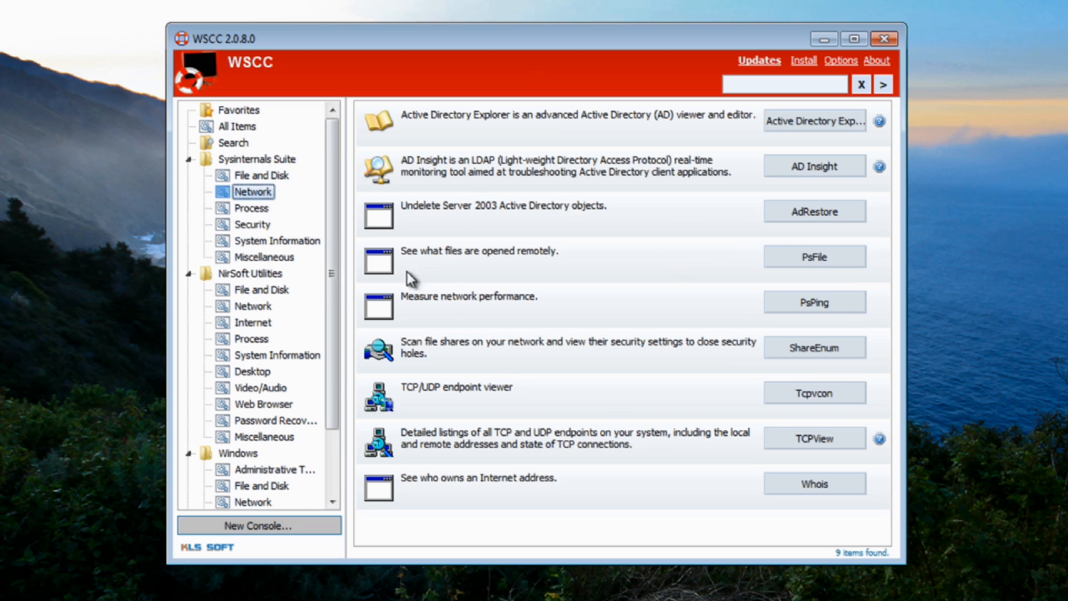
mouse_move(422, 420)
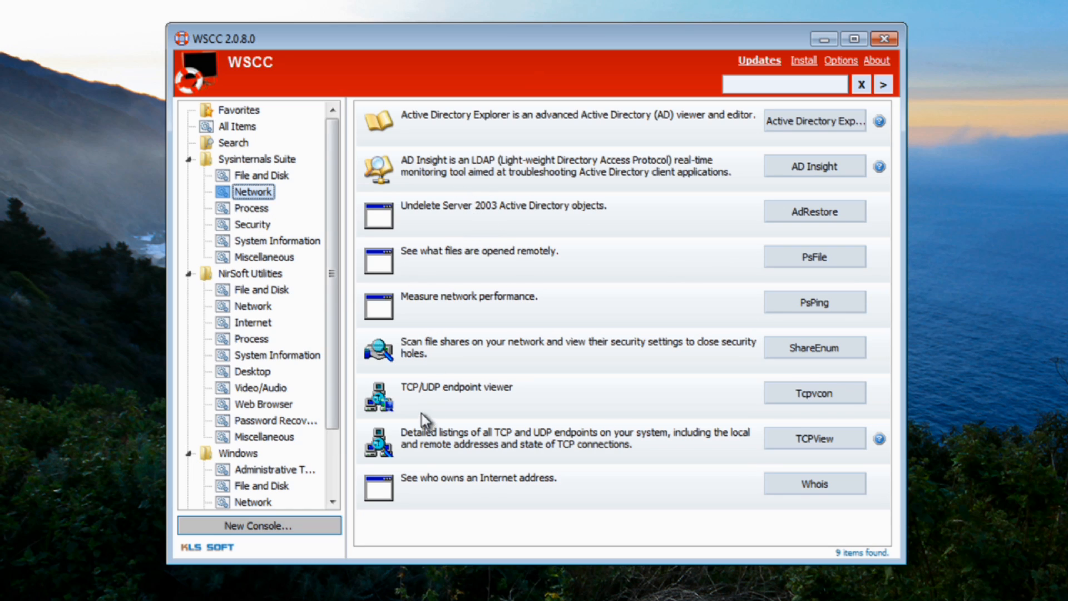
mouse_move(434, 441)
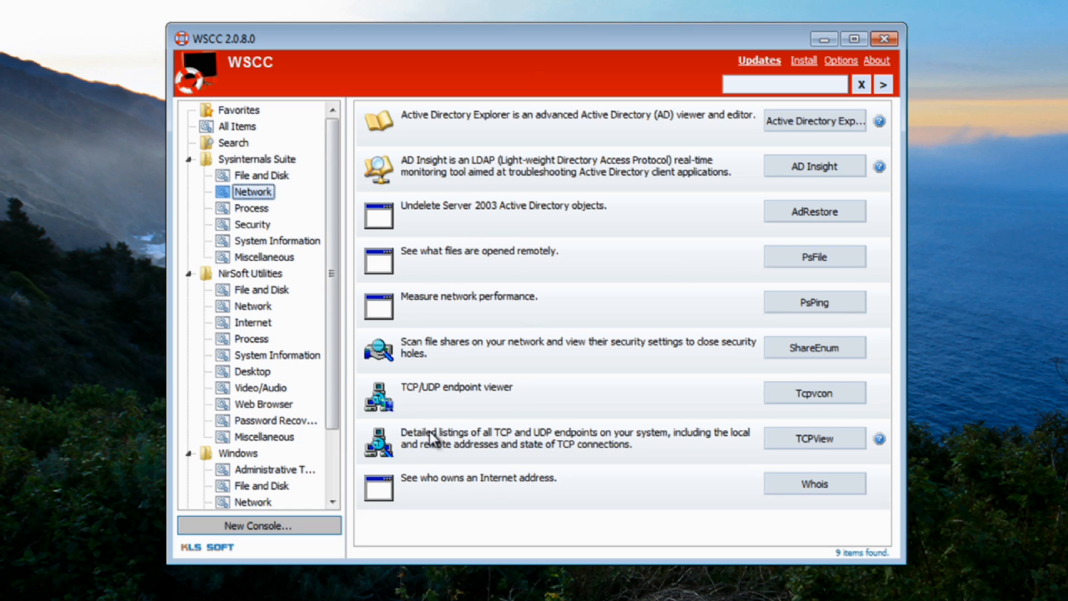
click(251, 208)
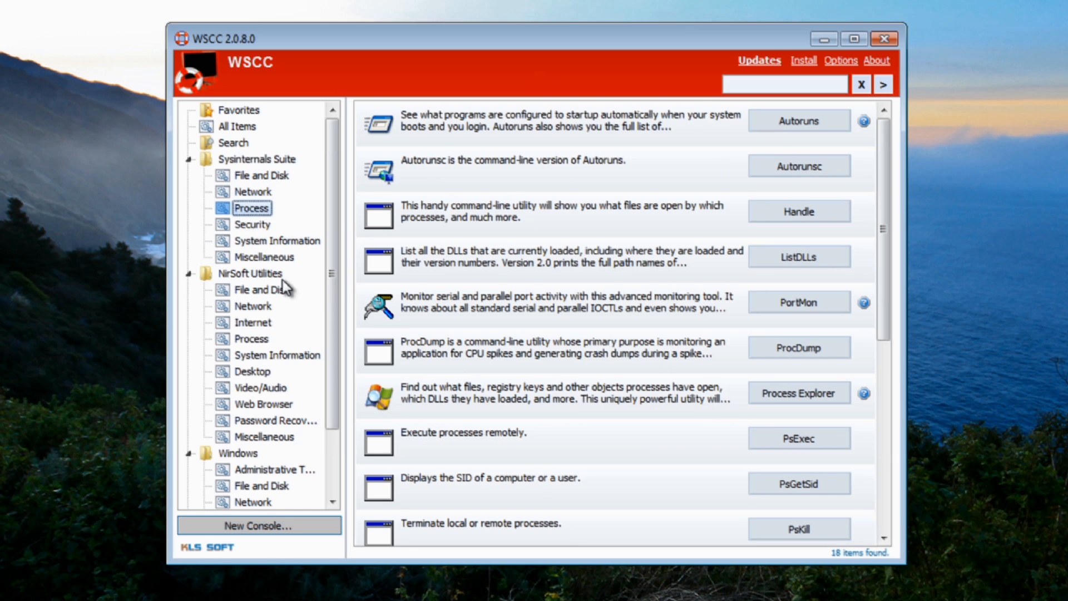
mouse_move(421, 506)
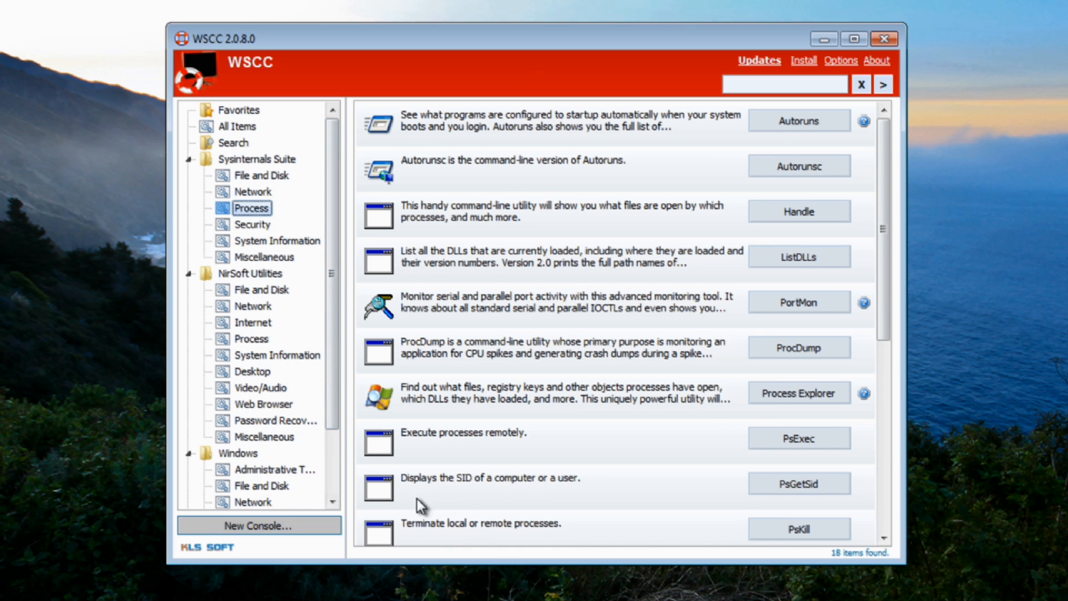
mouse_move(252, 233)
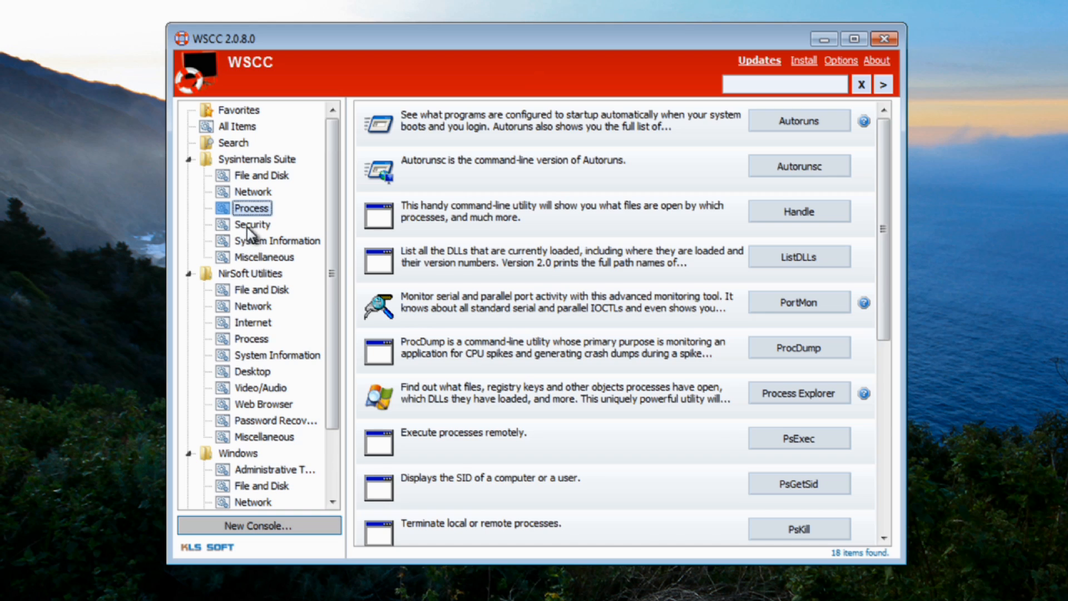
click(252, 224)
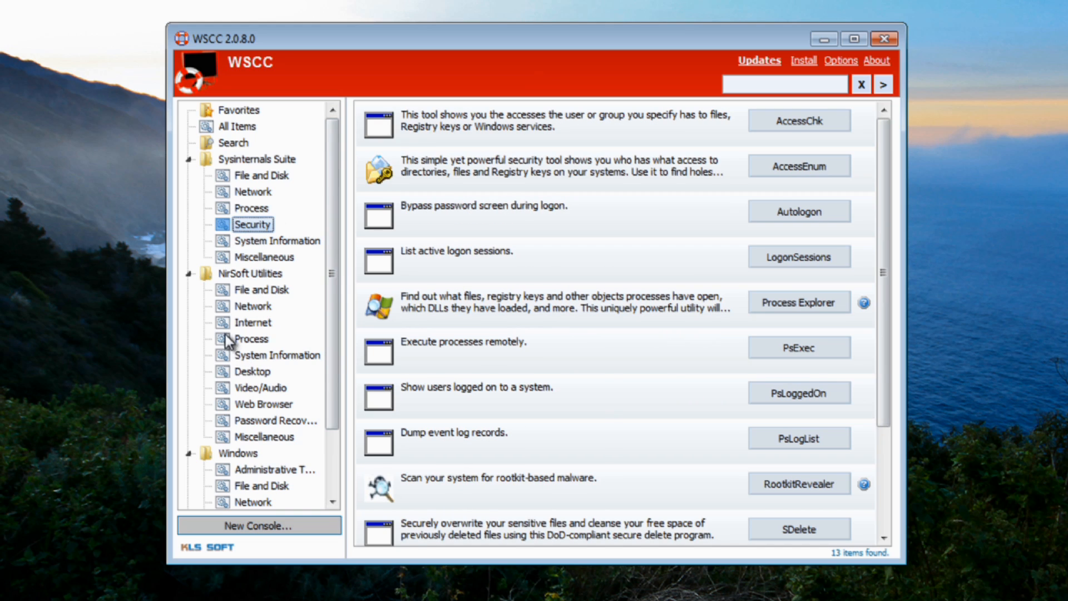
mouse_move(225, 212)
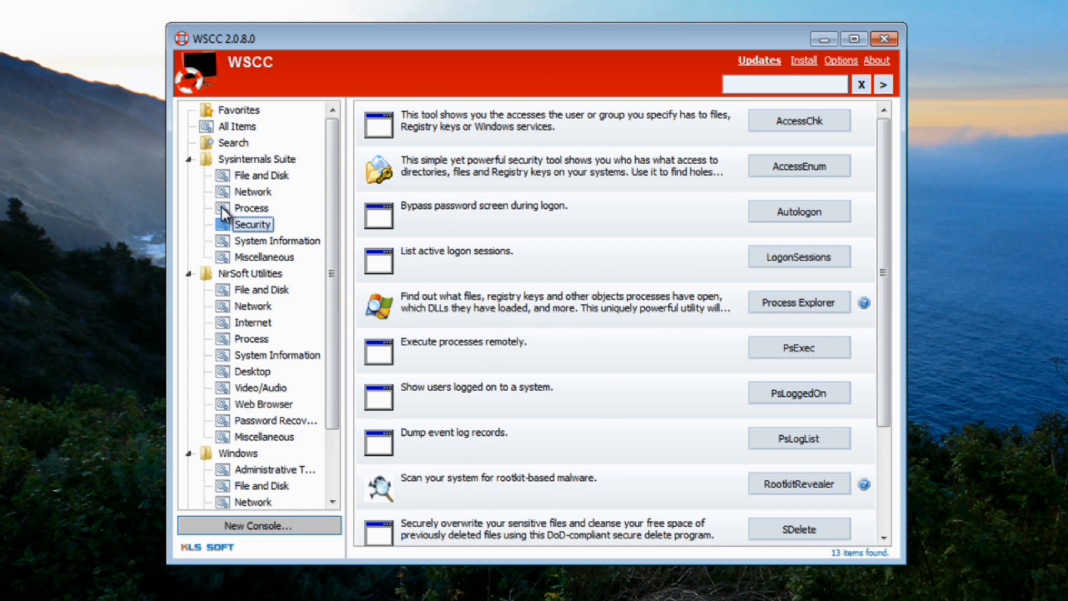
Select NirSoft Utilities to list its 194 tools.
click(250, 274)
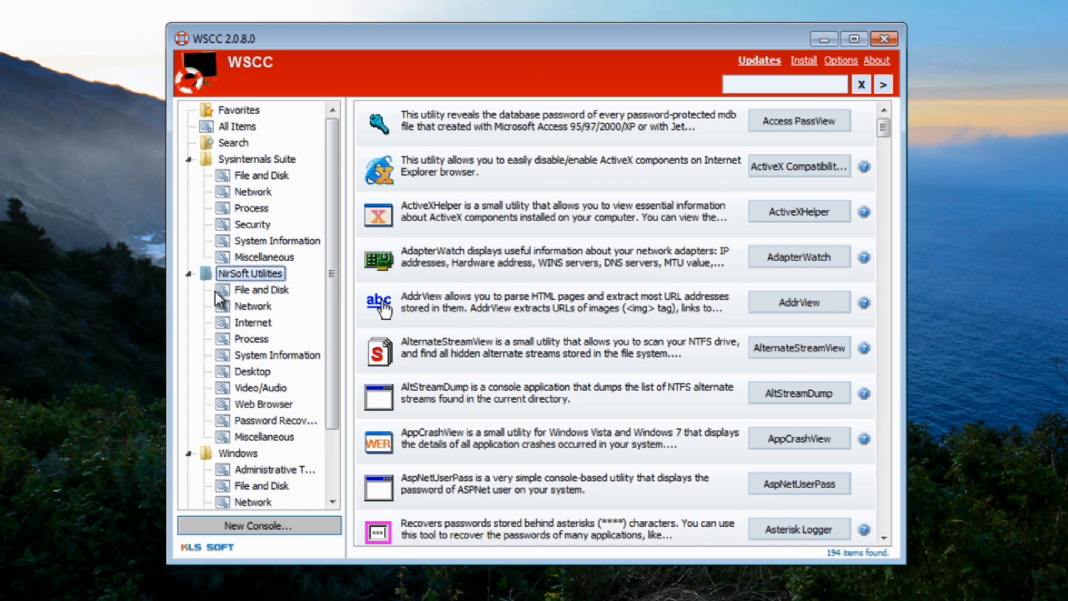
mouse_move(426, 126)
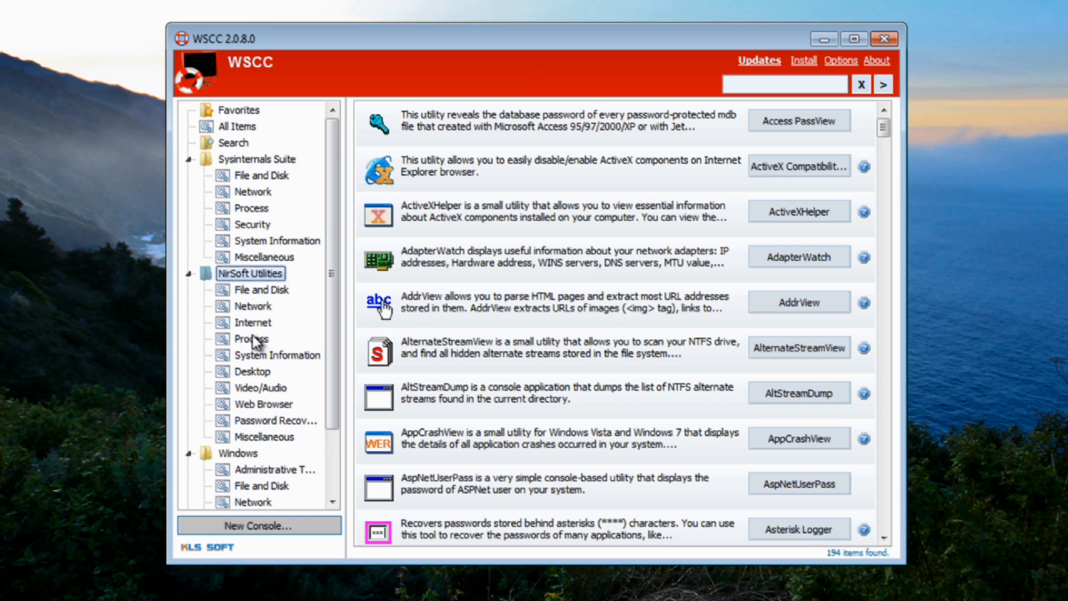
mouse_move(265, 328)
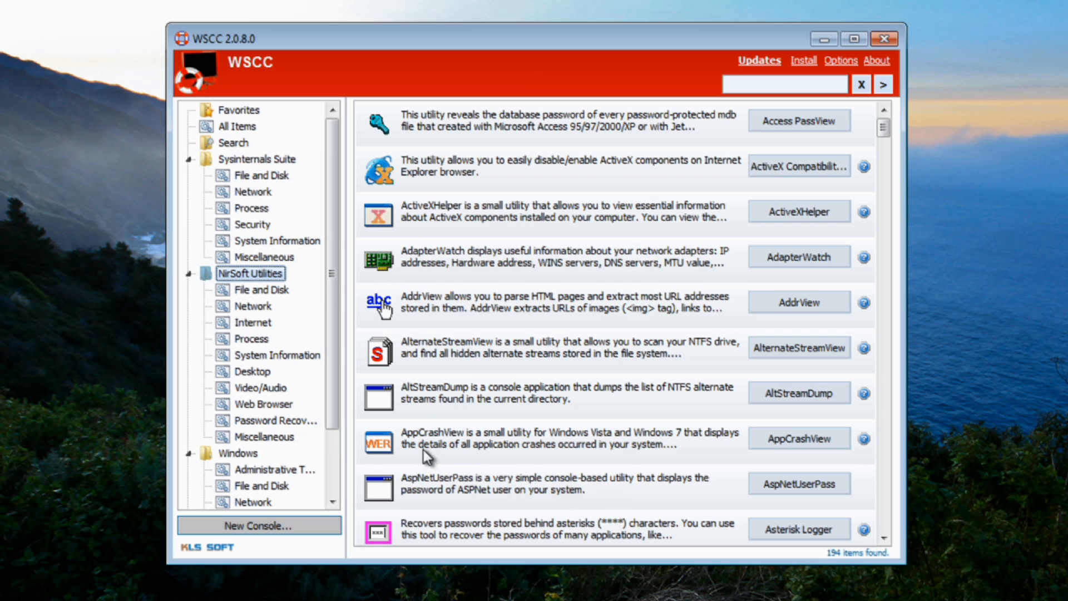
mouse_move(436, 450)
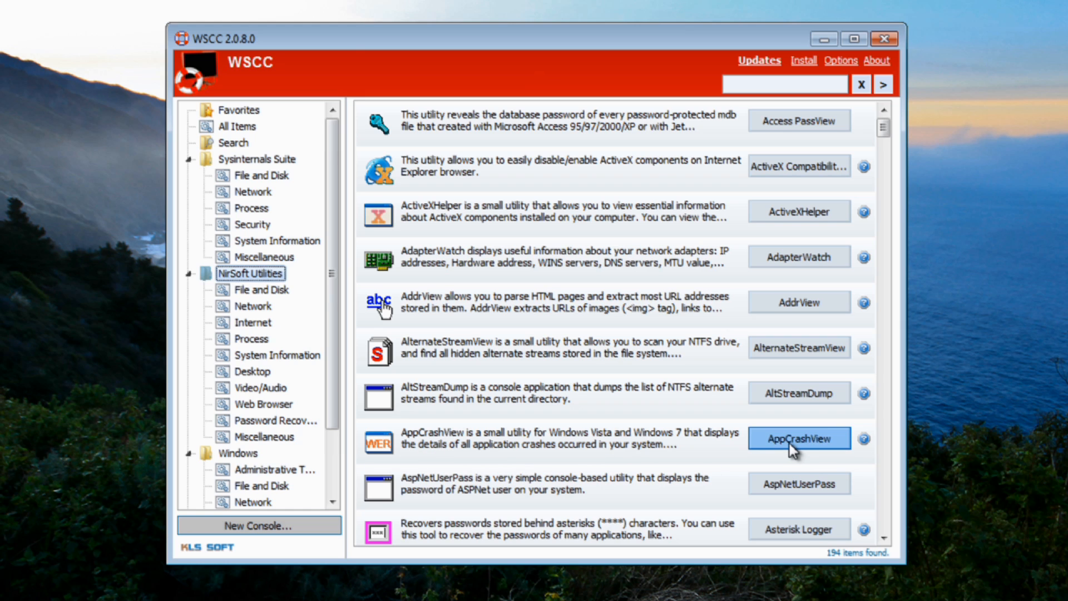
click(798, 437)
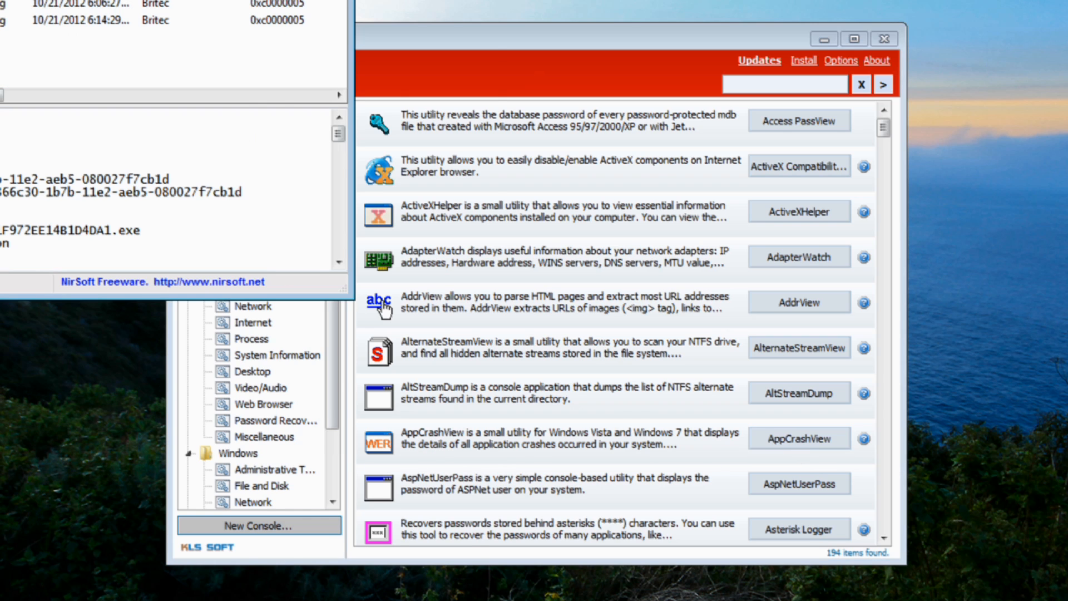
click(799, 438)
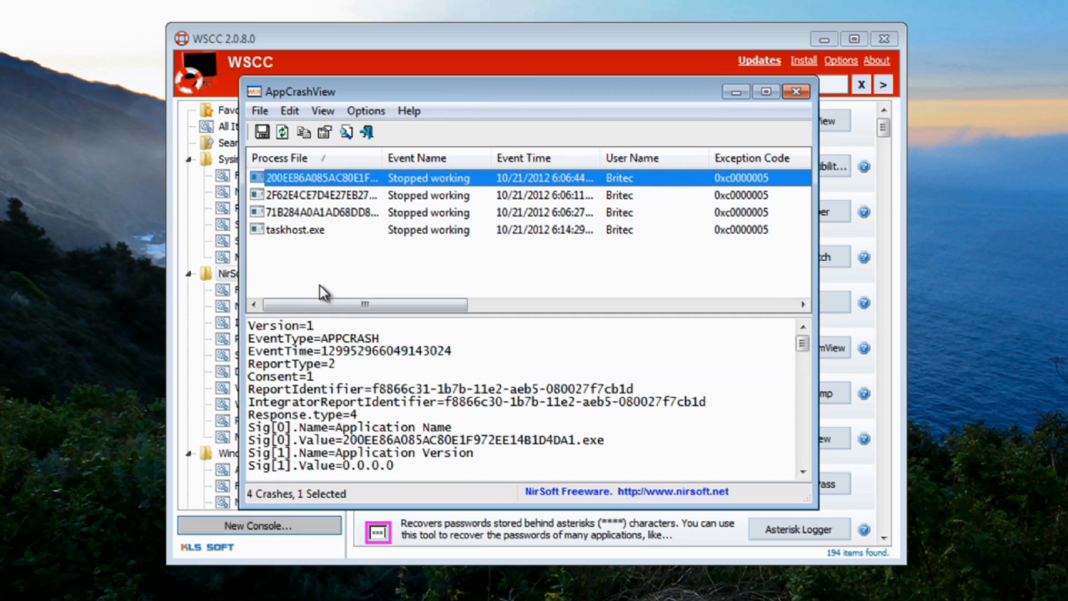
mouse_move(254, 280)
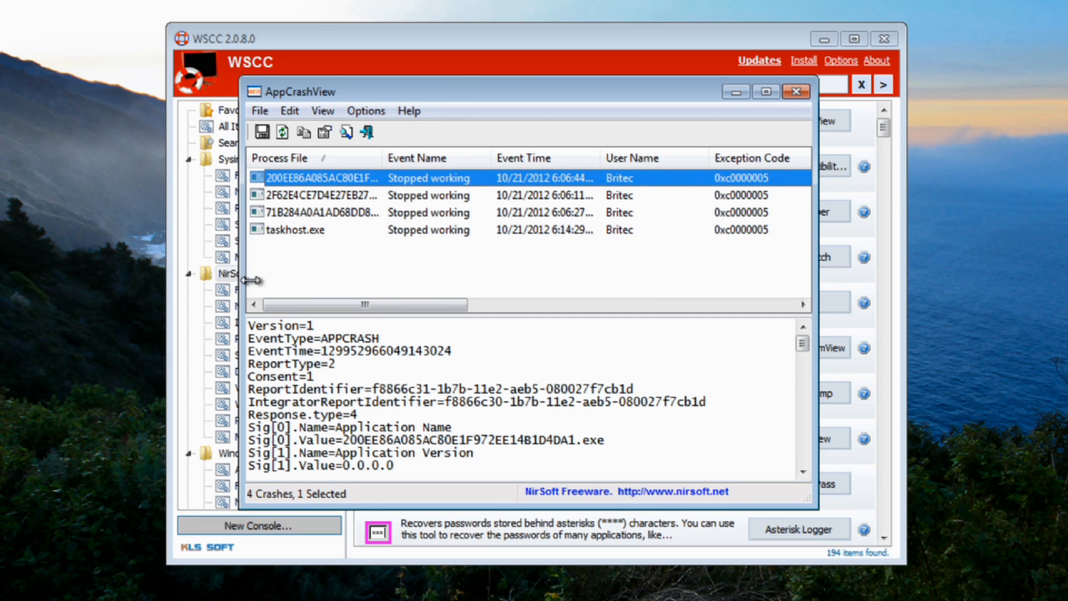
mouse_move(806, 116)
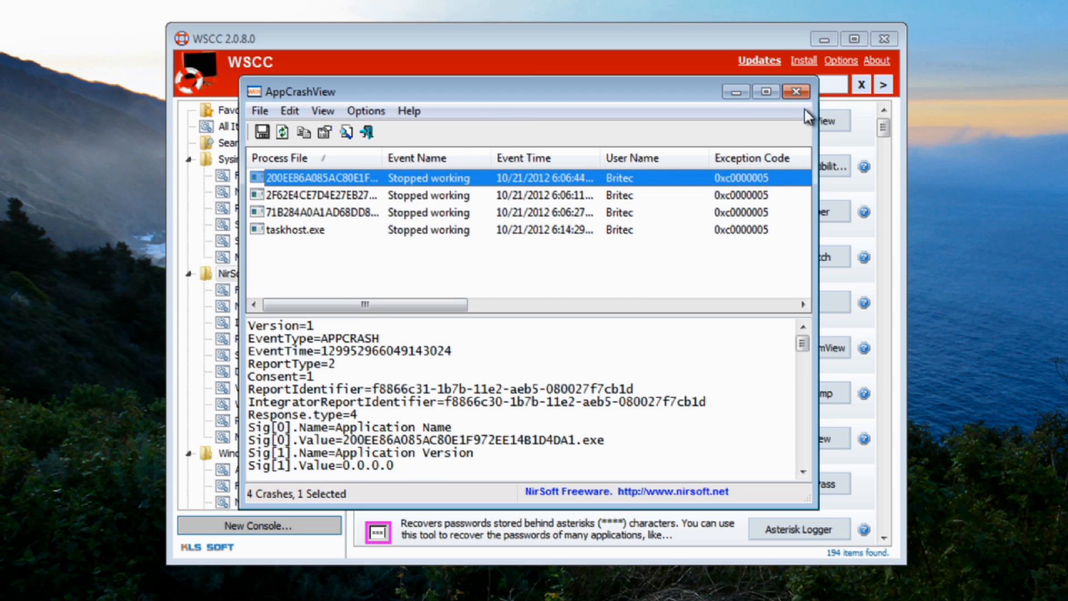
click(796, 91)
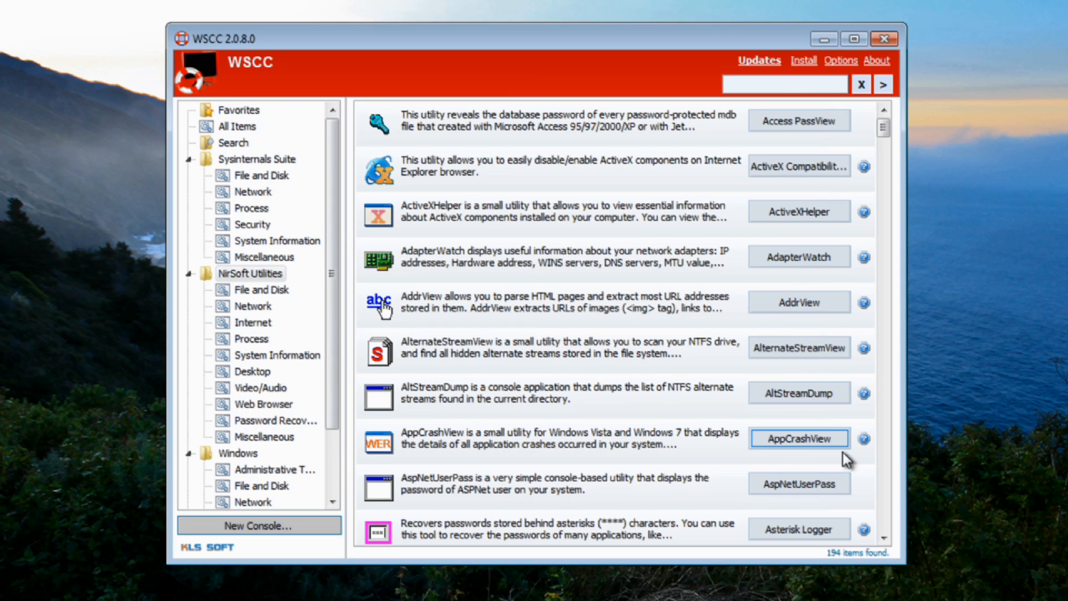
mouse_move(863, 447)
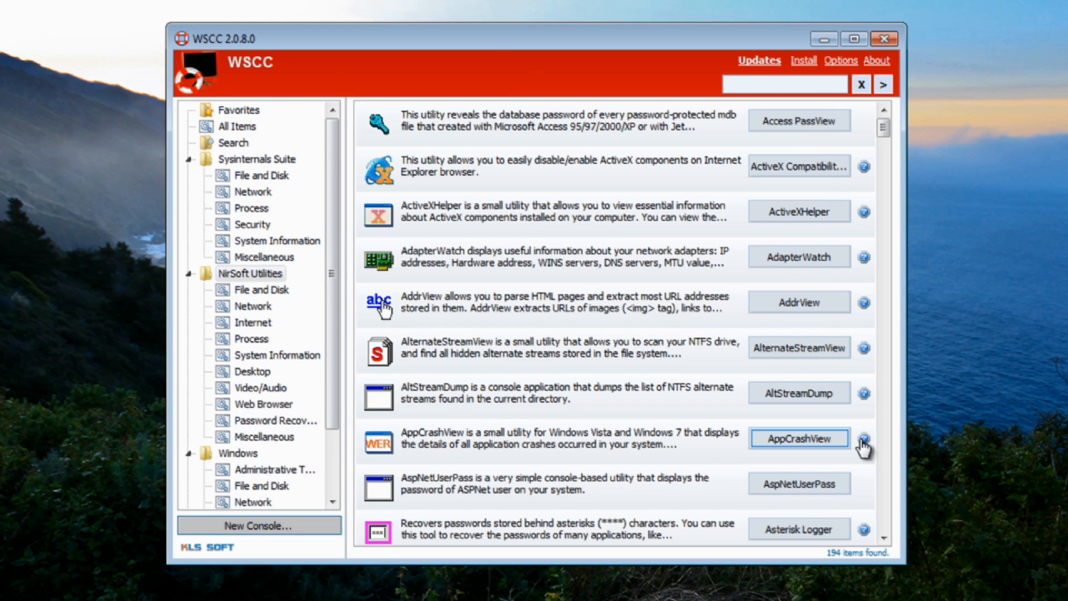
click(863, 438)
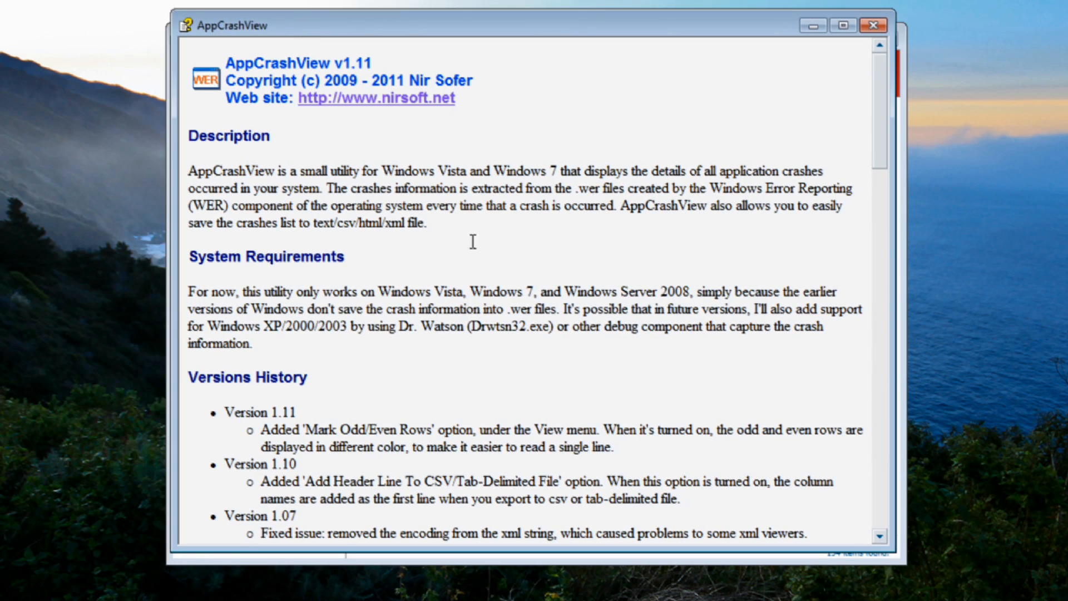
mouse_move(384, 229)
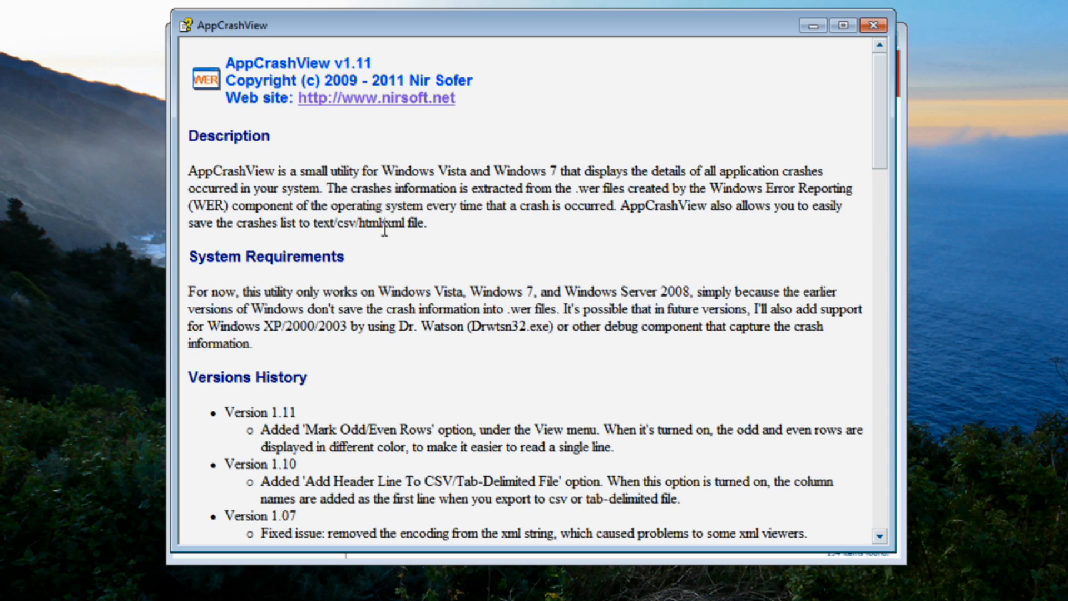
mouse_move(876, 48)
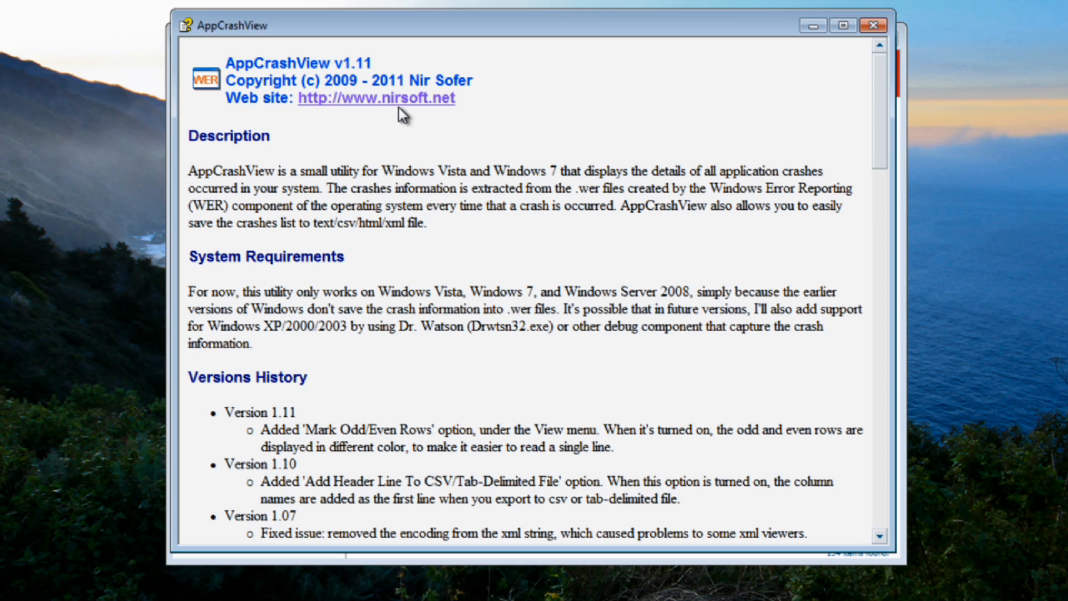
scroll(down, 3)
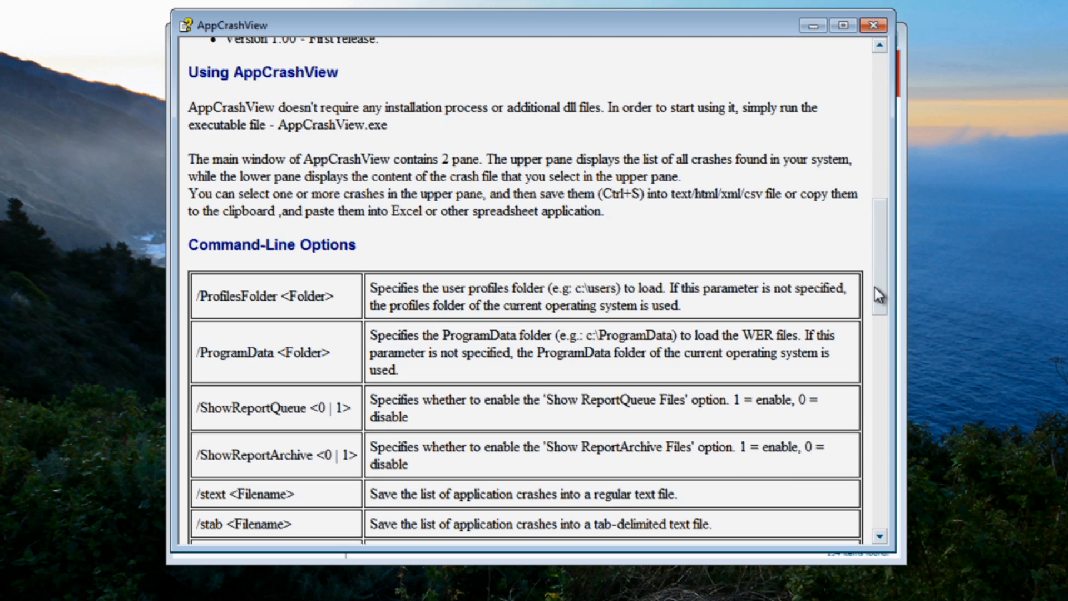
mouse_move(267, 293)
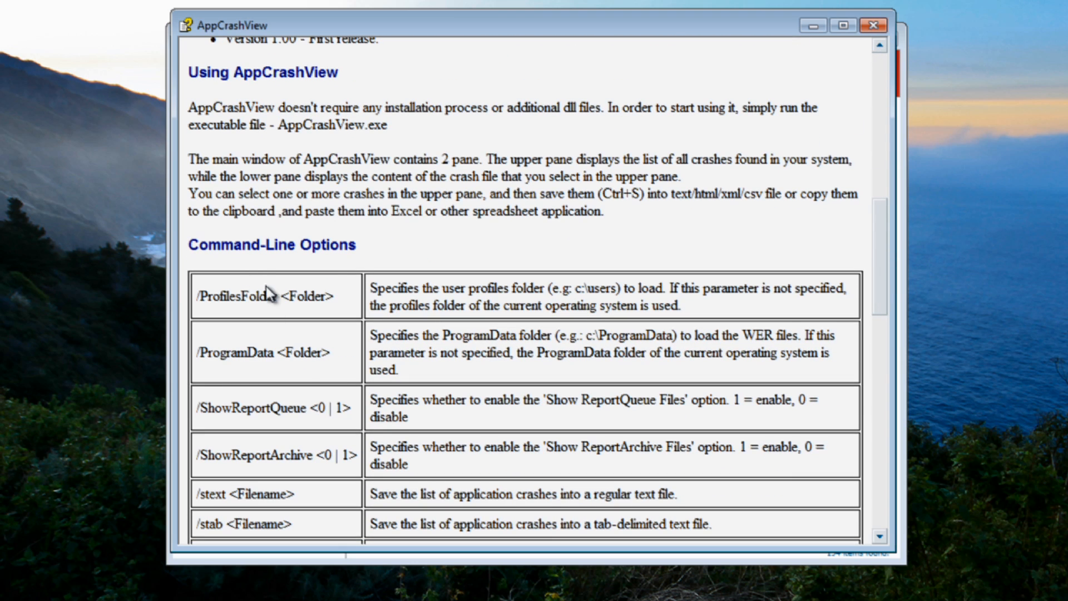
mouse_move(286, 408)
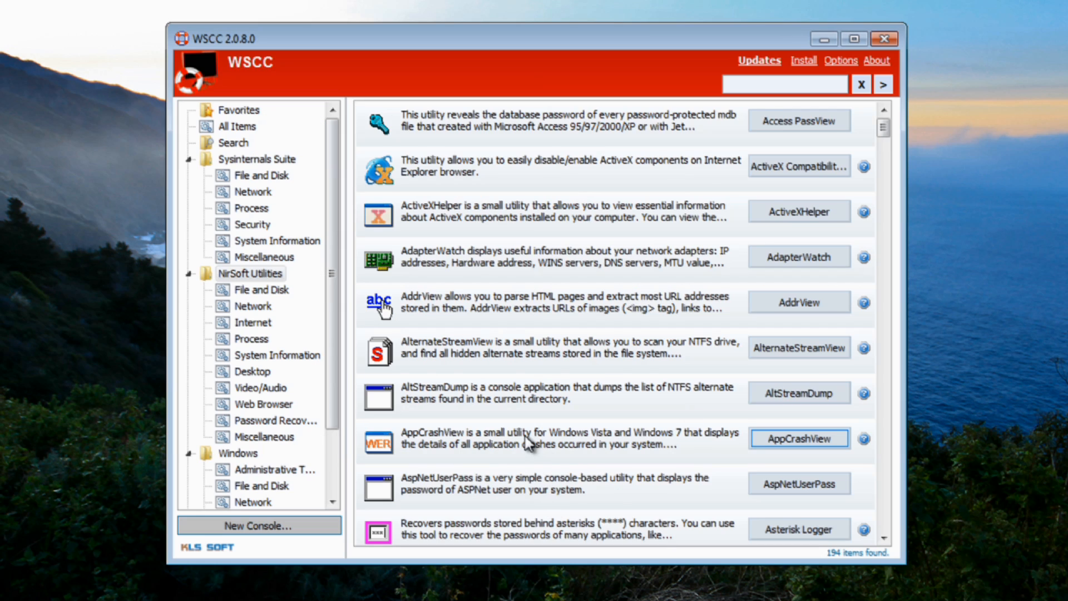
Browse NirSoft Desktop and Password Recovery utilities, then select Windows Administrative Tools.
scroll(down, 3)
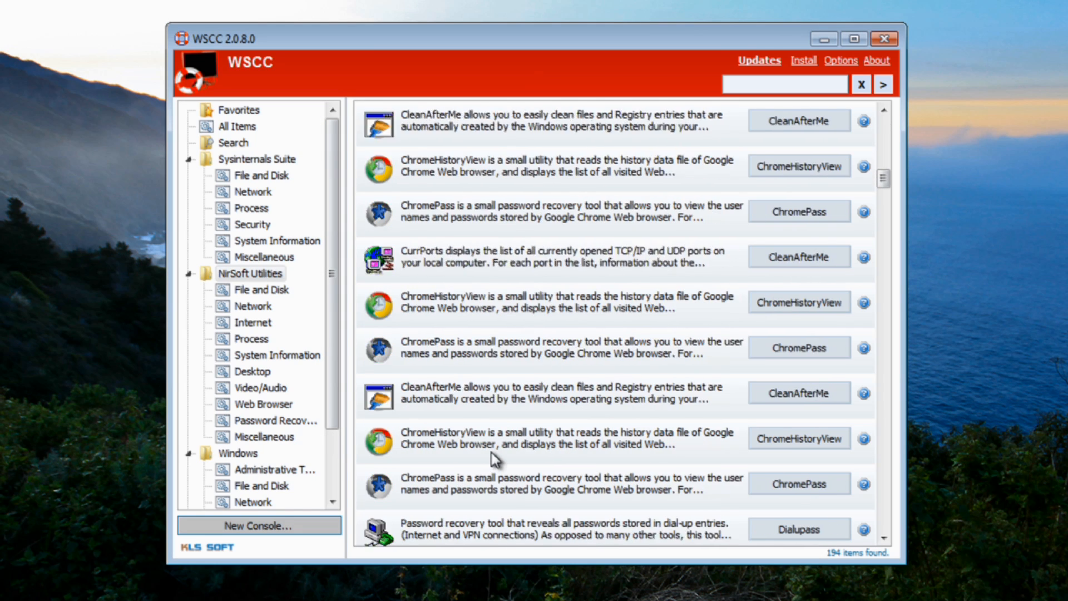
click(252, 370)
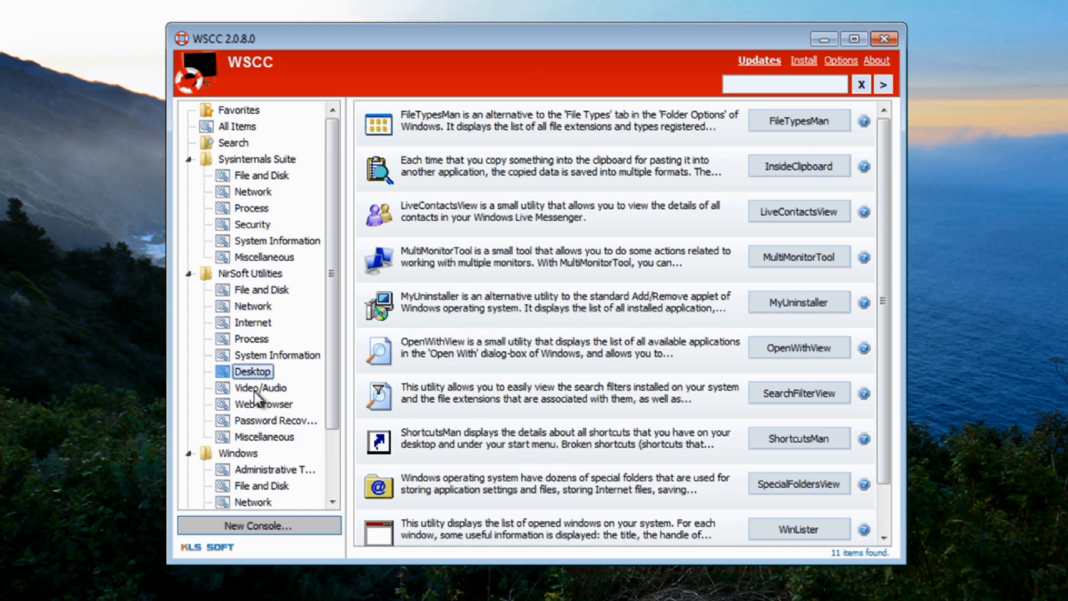
click(275, 421)
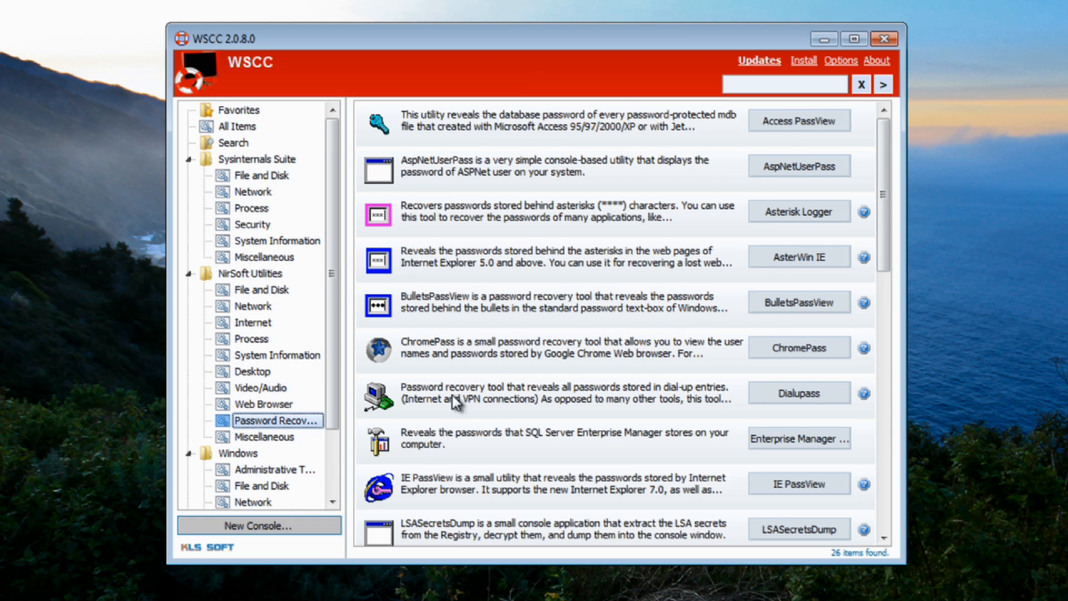
mouse_move(427, 401)
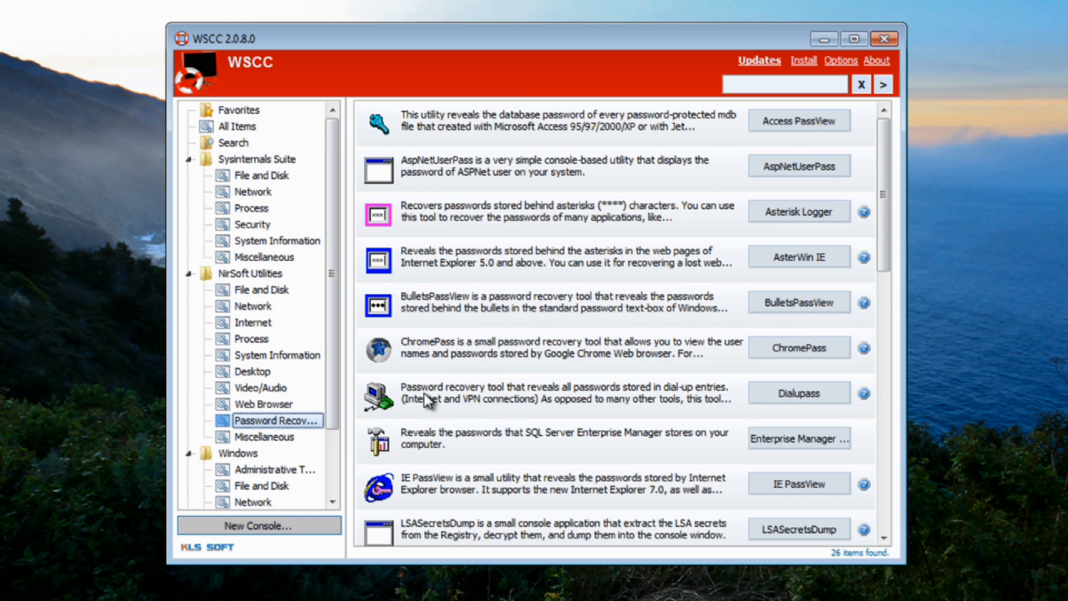
mouse_move(418, 311)
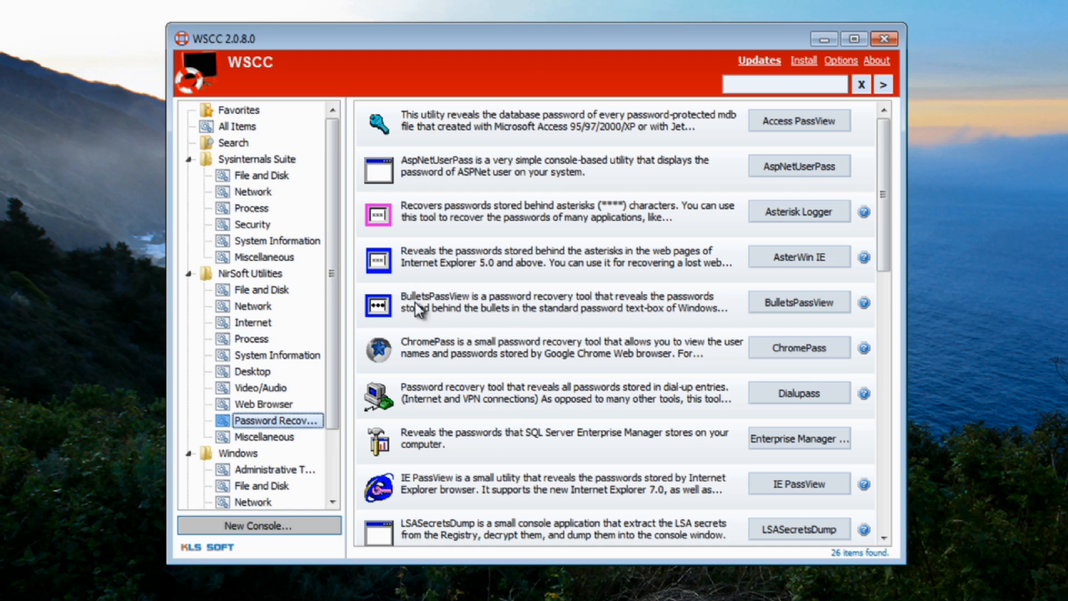
mouse_move(434, 491)
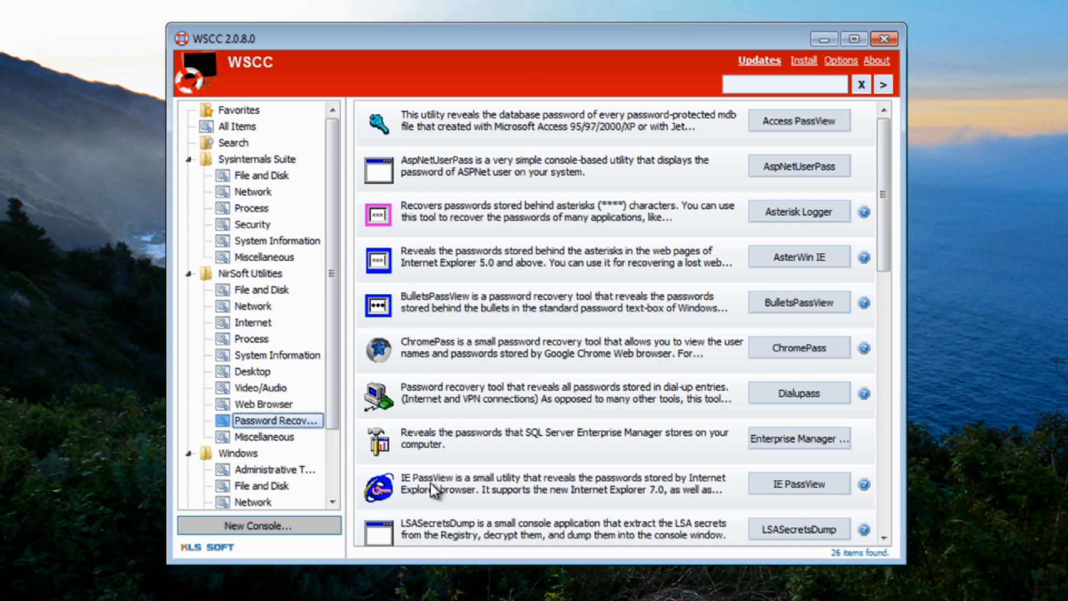
mouse_move(541, 502)
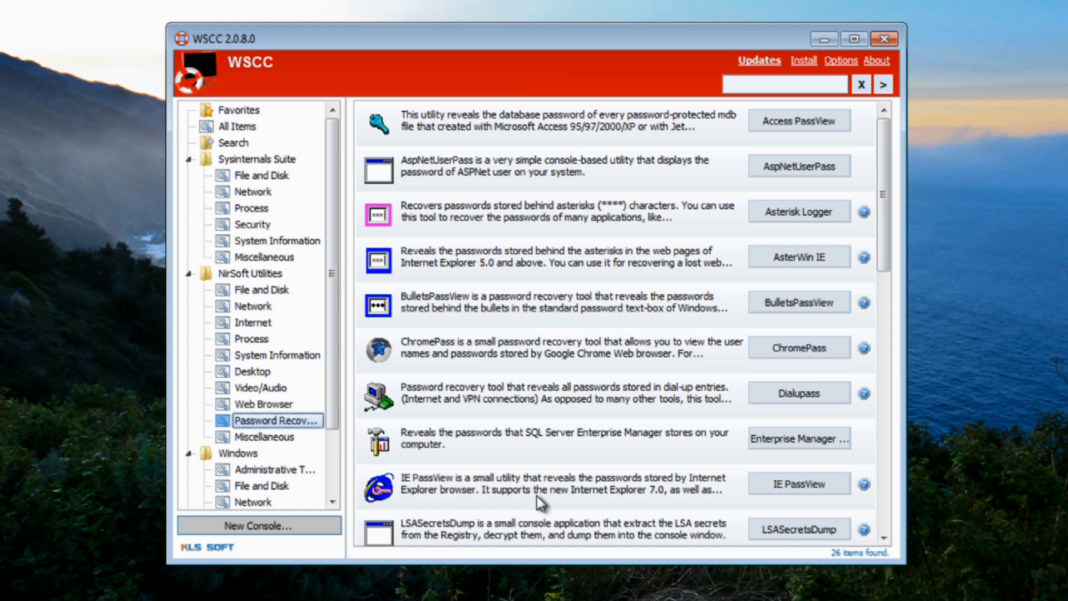
mouse_move(824, 349)
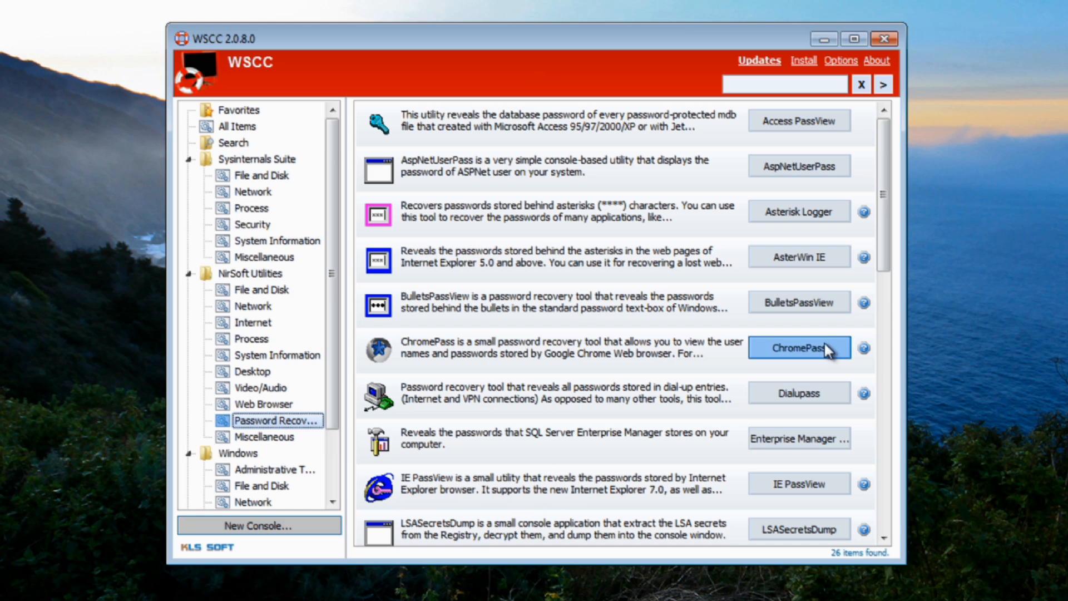
scroll(down, 3)
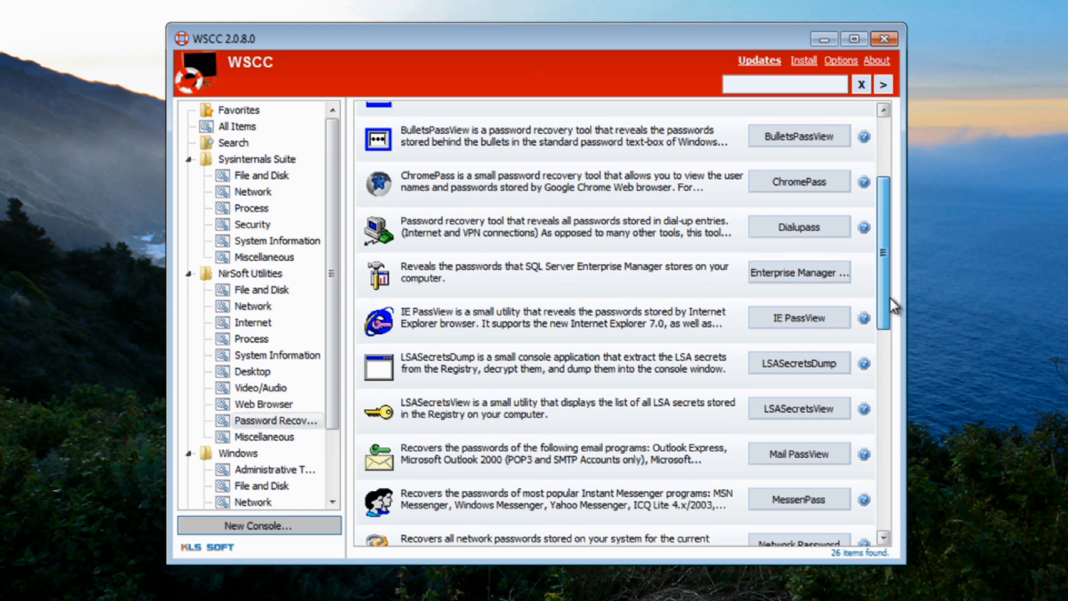
mouse_move(443, 478)
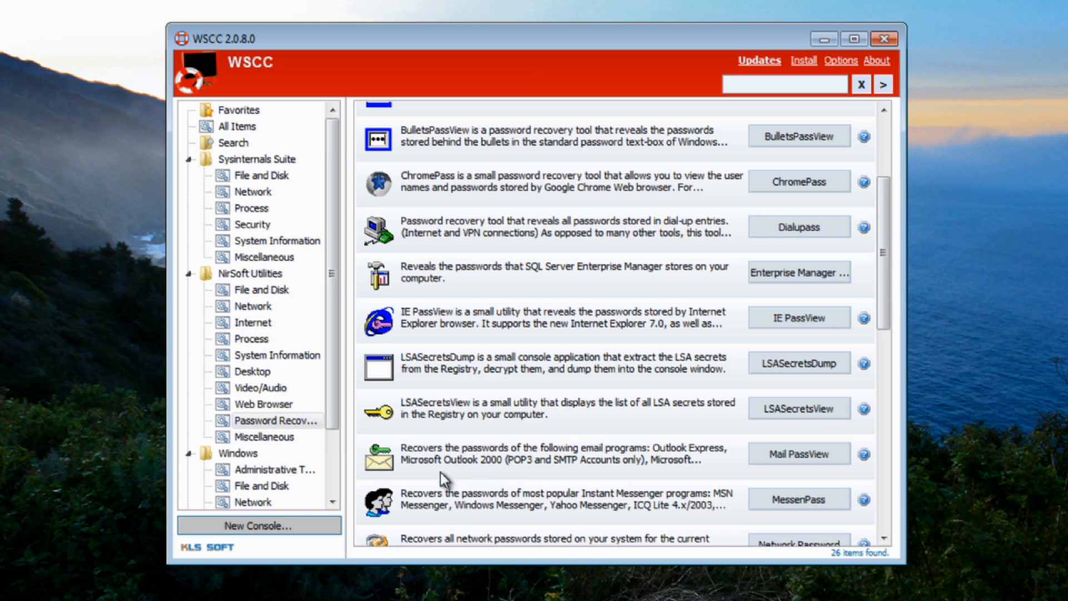
mouse_move(524, 481)
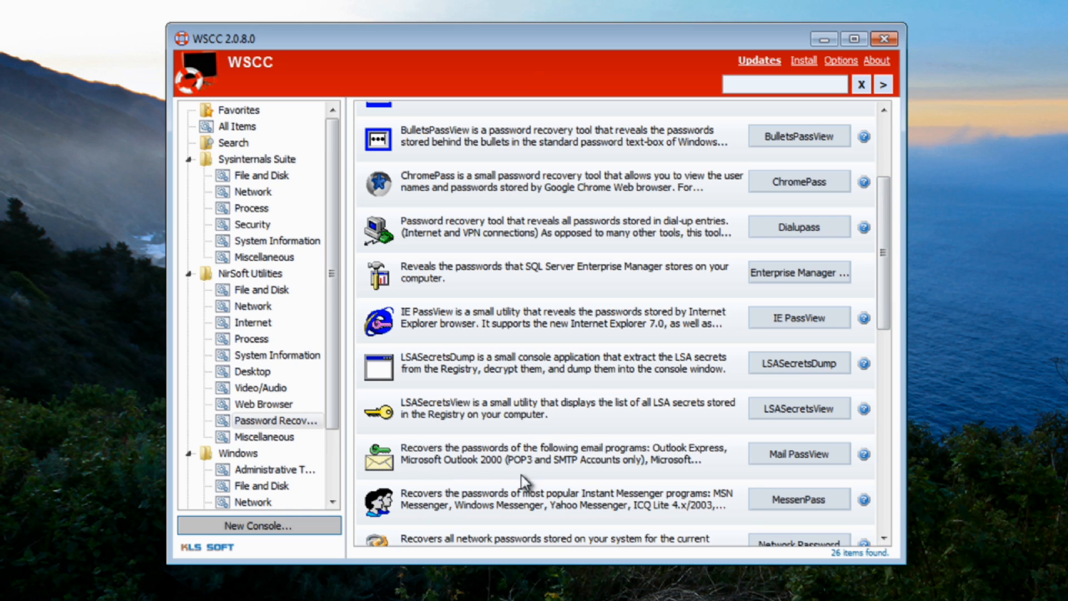
mouse_move(448, 549)
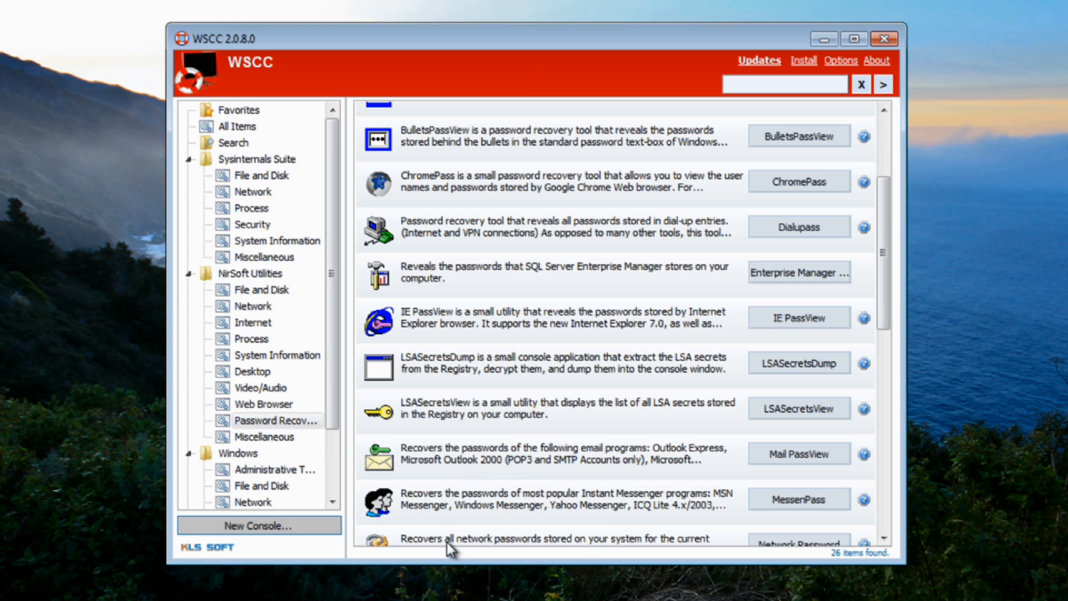
click(265, 436)
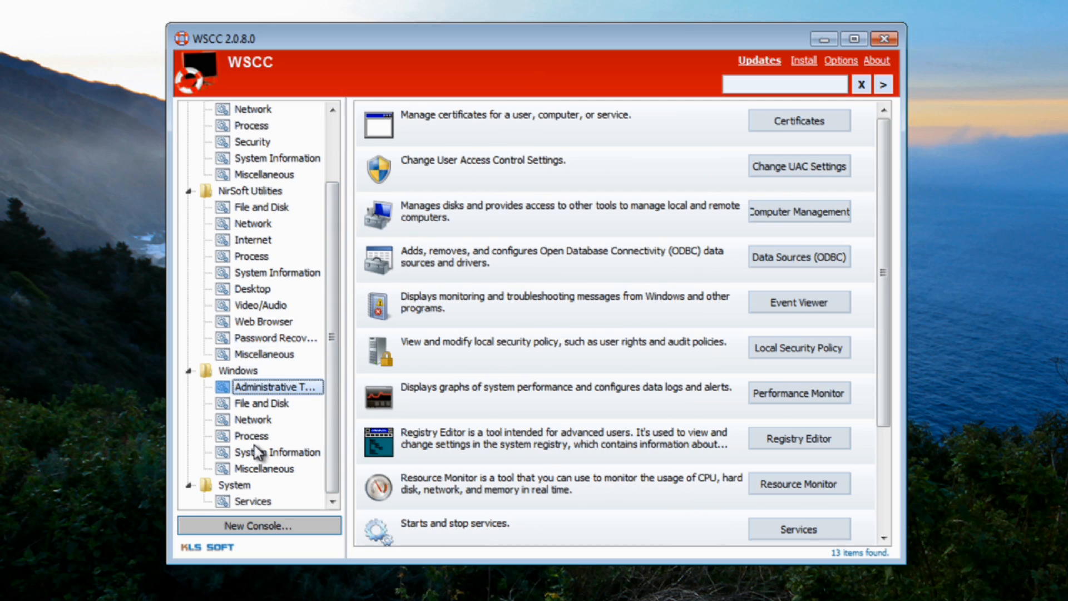
mouse_move(238, 445)
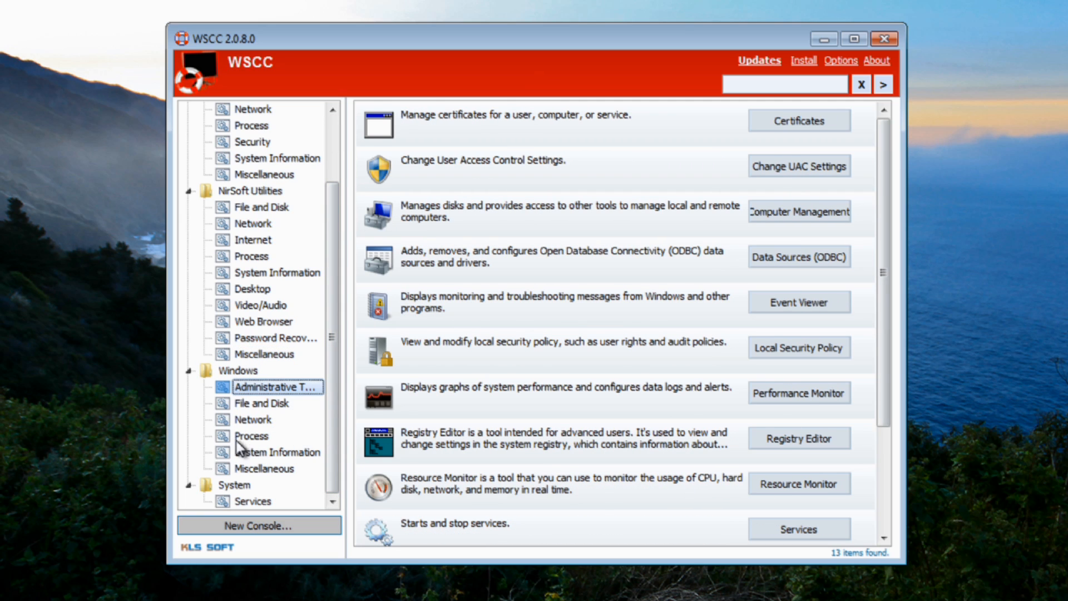
mouse_move(250, 439)
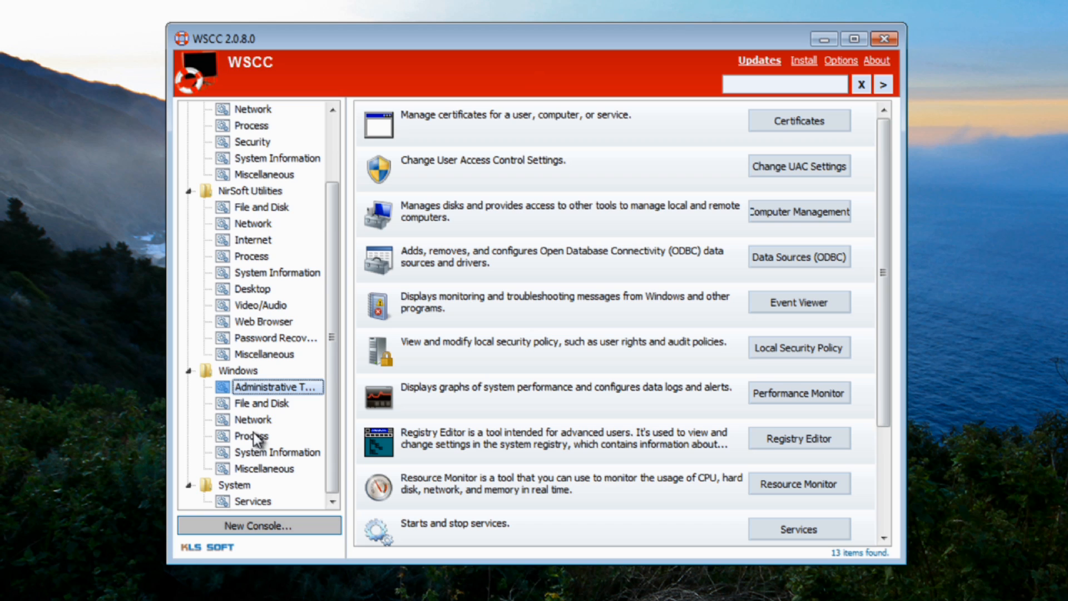
mouse_move(428, 535)
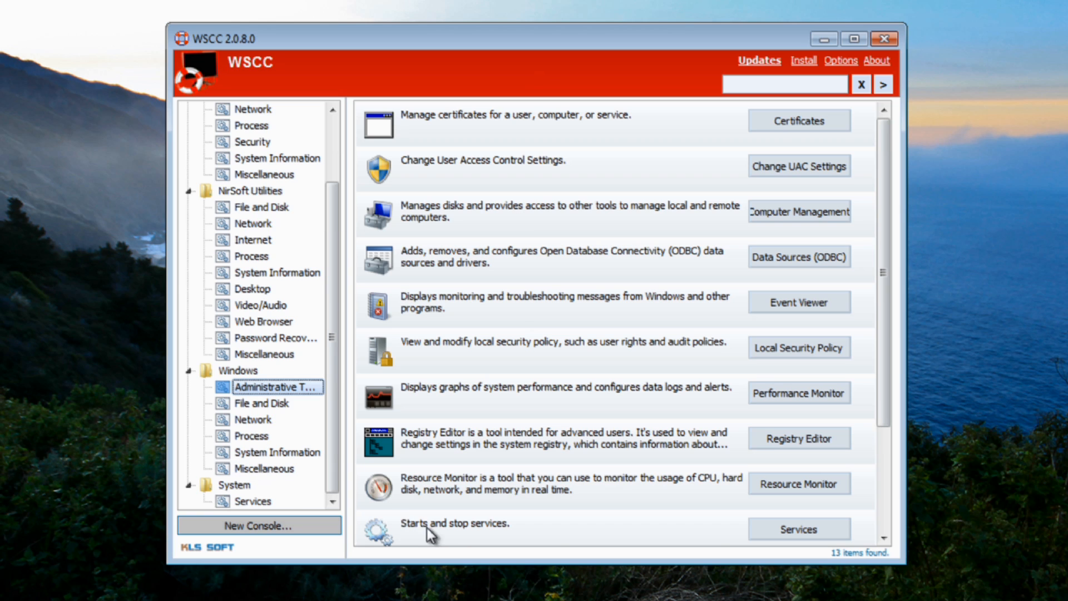
Launch Services, Resource Monitor and Change UAC Settings from Windows Administrative Tools.
click(799, 529)
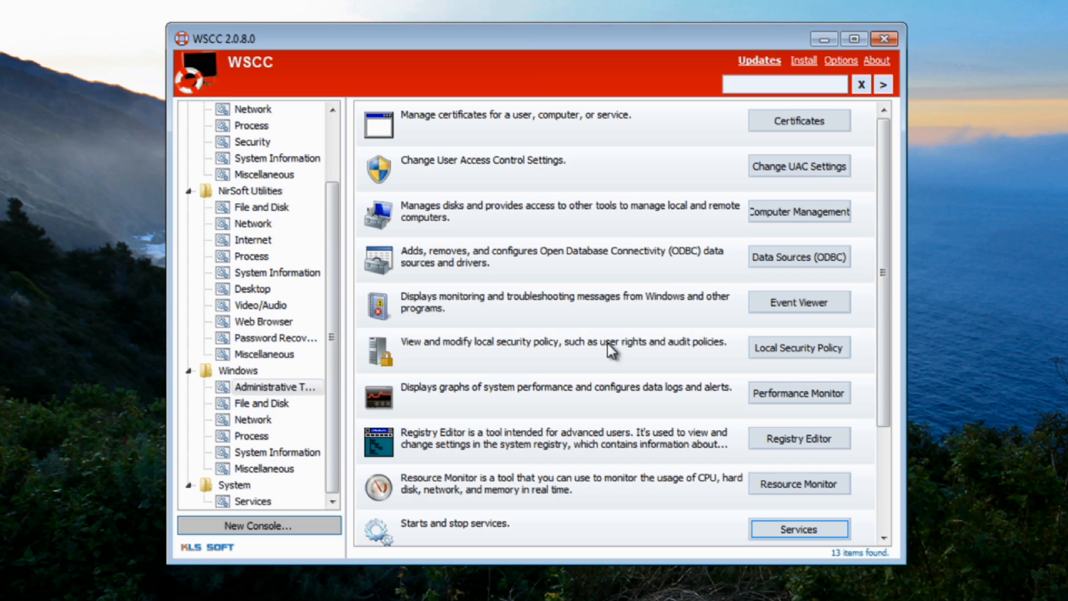
mouse_move(799, 484)
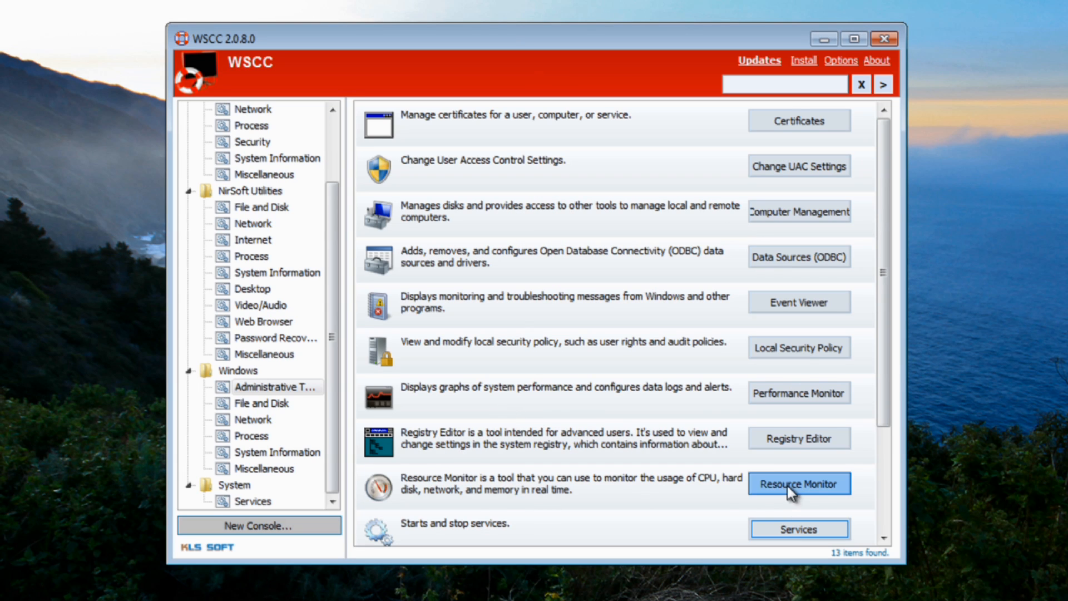
click(799, 484)
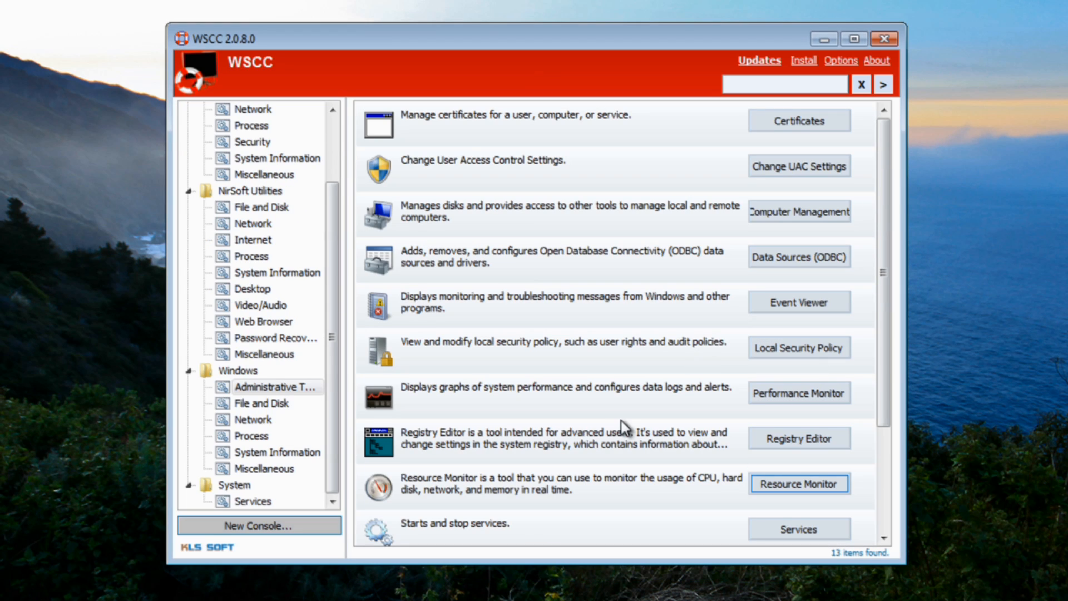
mouse_move(391, 374)
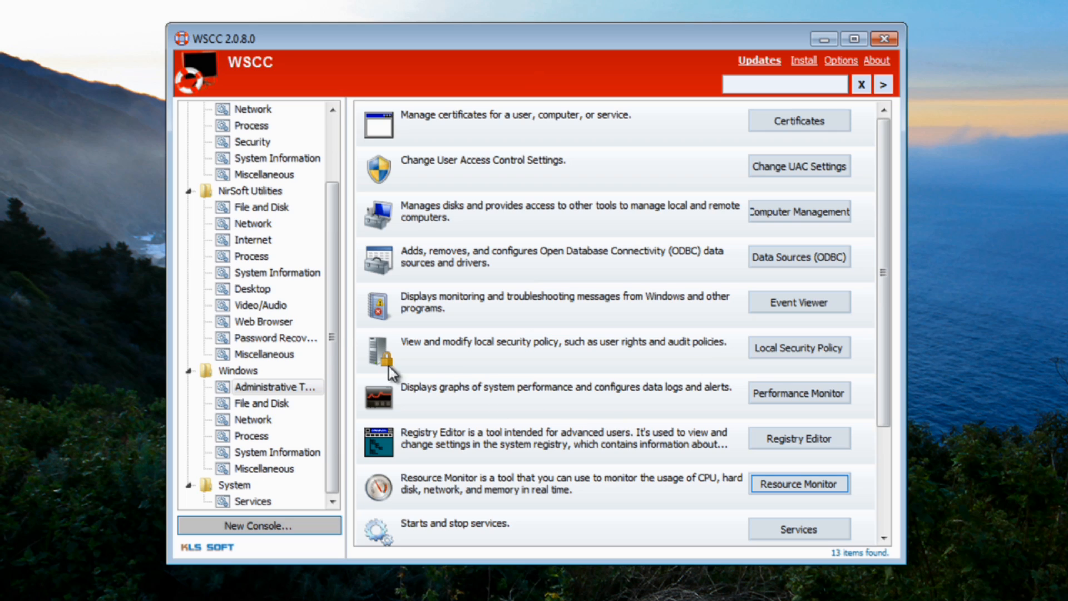
mouse_move(414, 169)
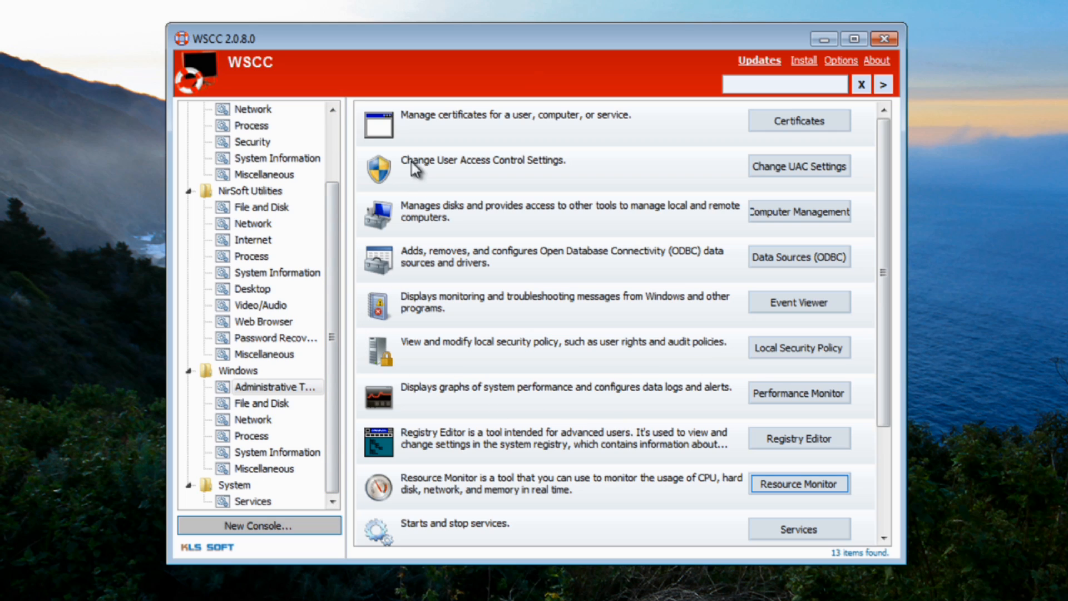
mouse_move(504, 169)
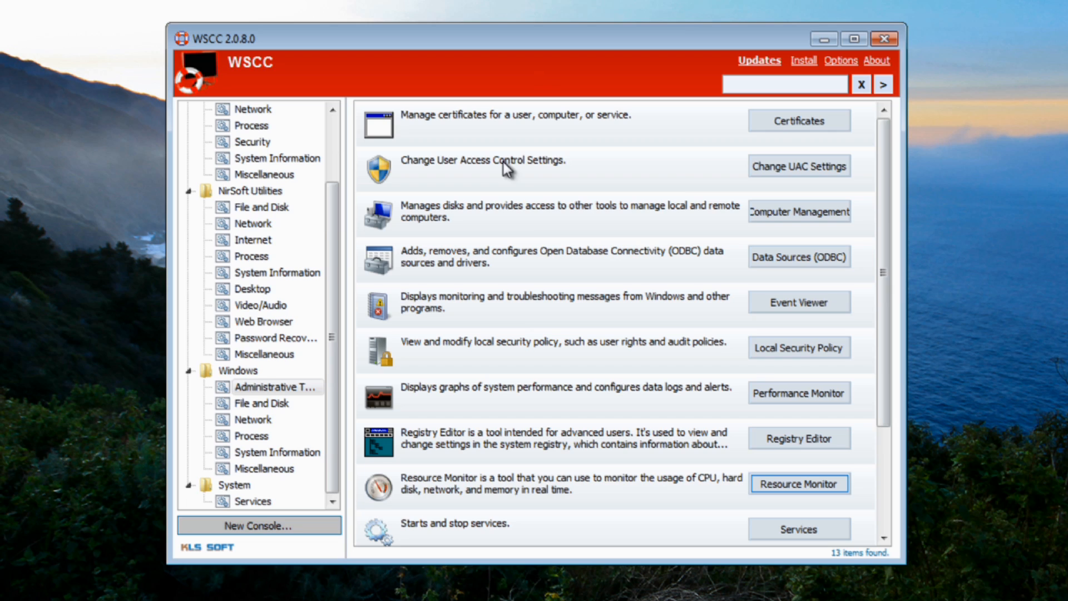
click(799, 165)
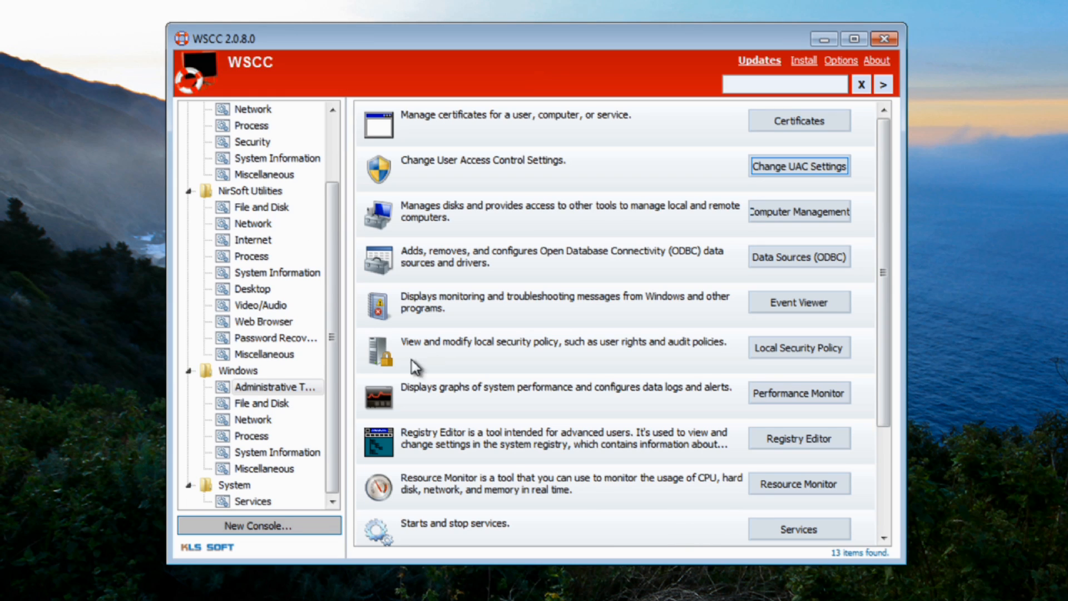
Show the Windows Miscellaneous category listing Character Map, Command Prompt and Remote Assistance.
click(275, 386)
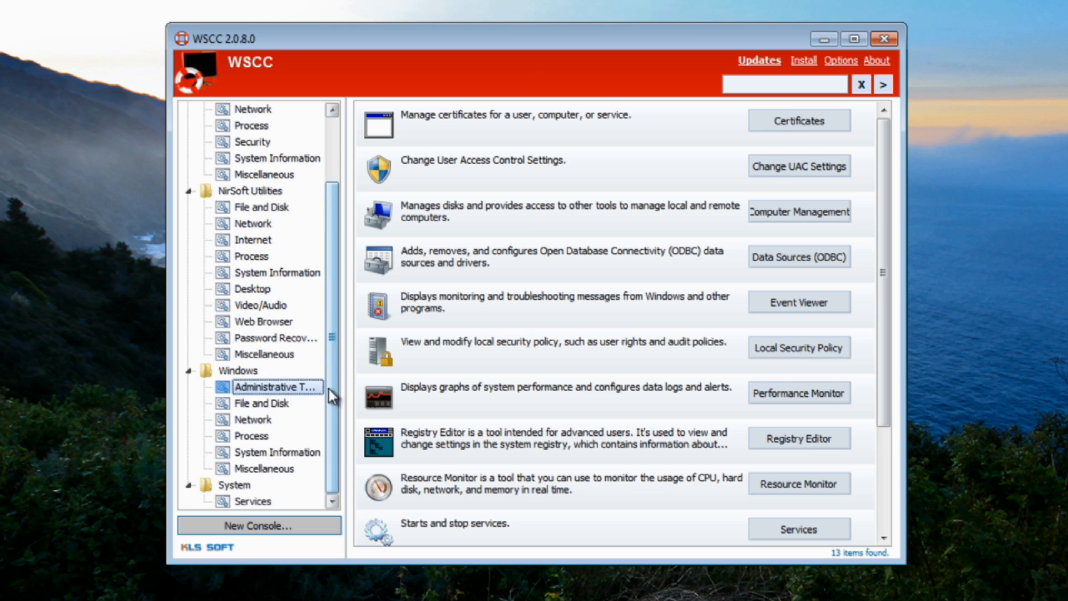
click(265, 468)
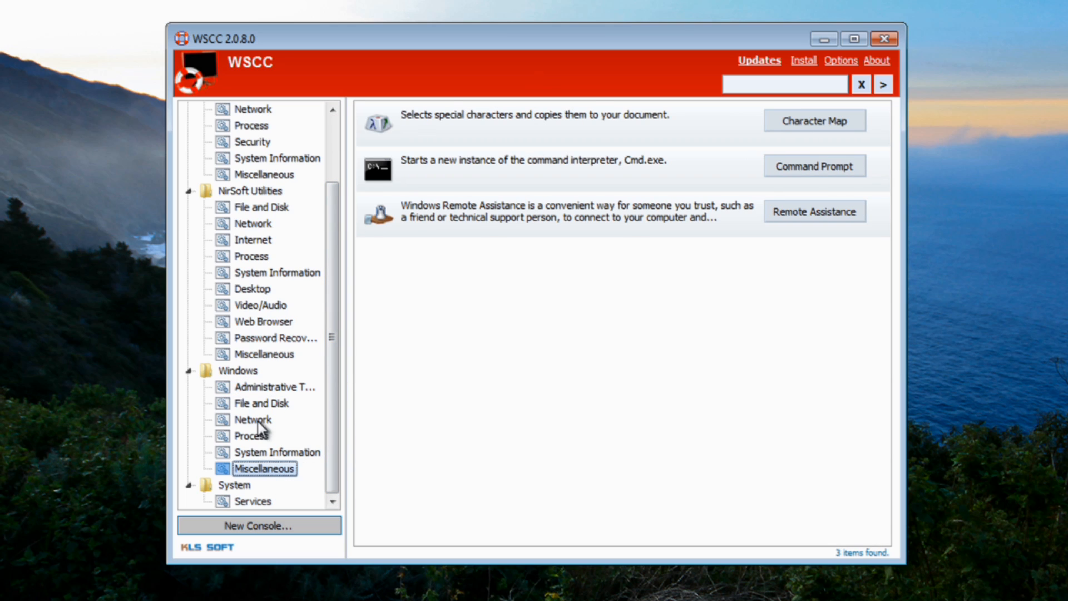
mouse_move(344, 260)
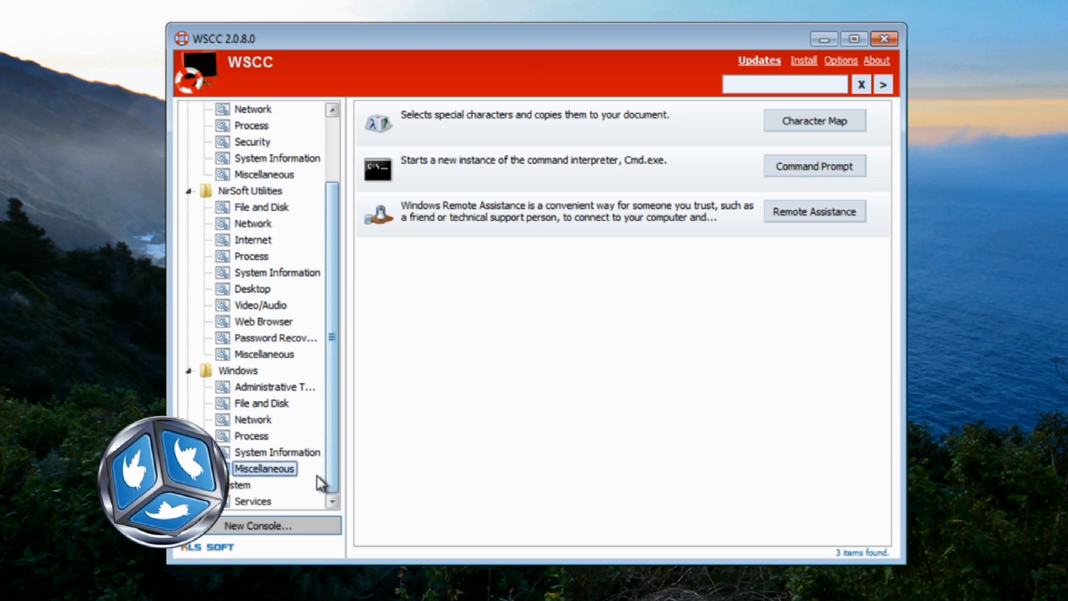
Show the System Services list of 146 Windows services, then close WSCC.
click(264, 468)
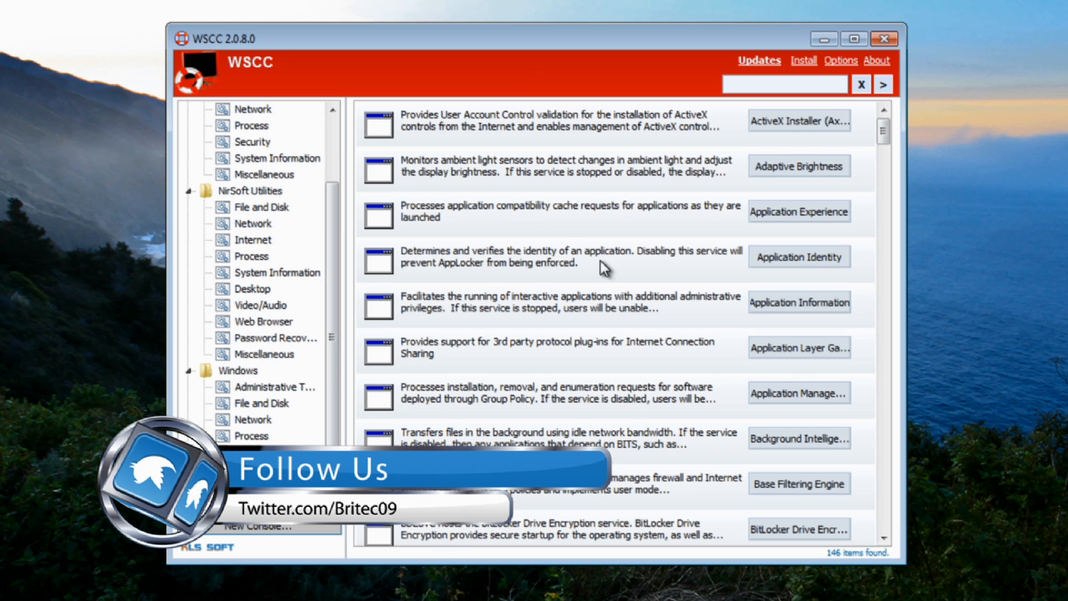
mouse_move(446, 116)
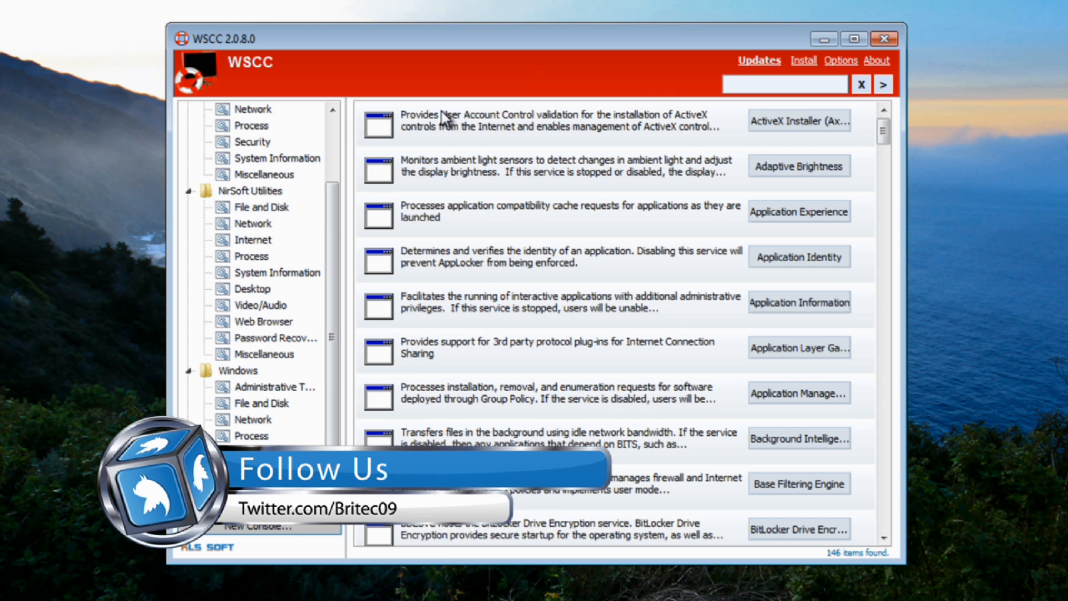
mouse_move(841, 60)
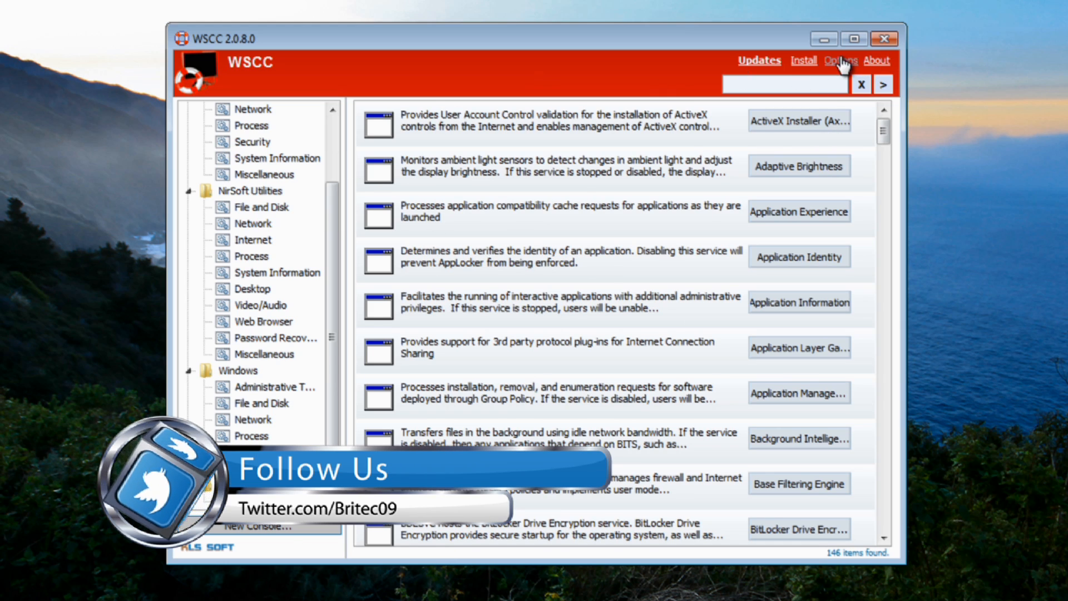
click(885, 38)
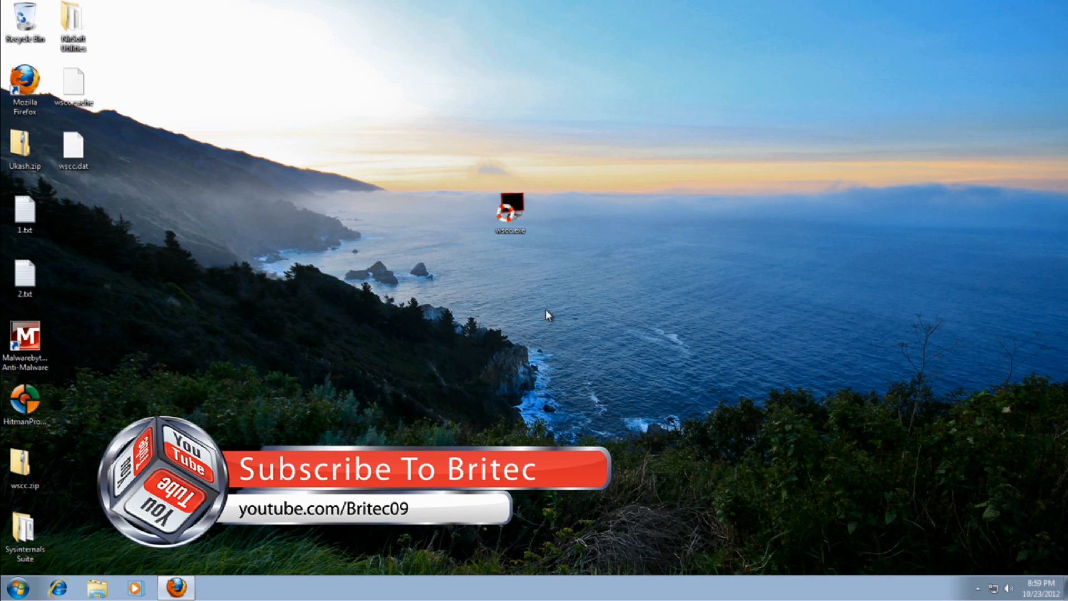
mouse_move(590, 197)
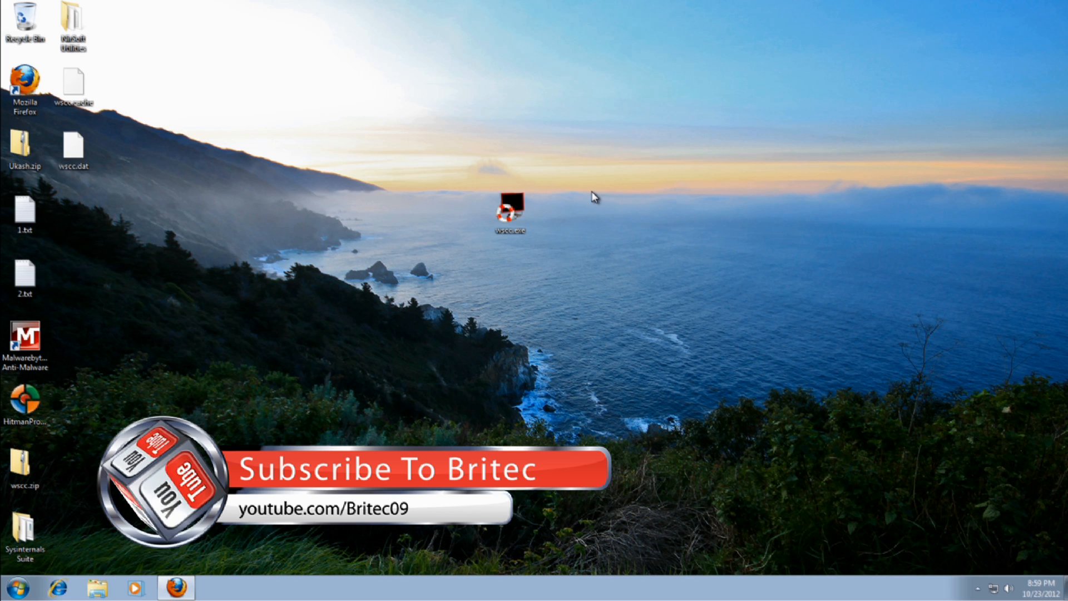